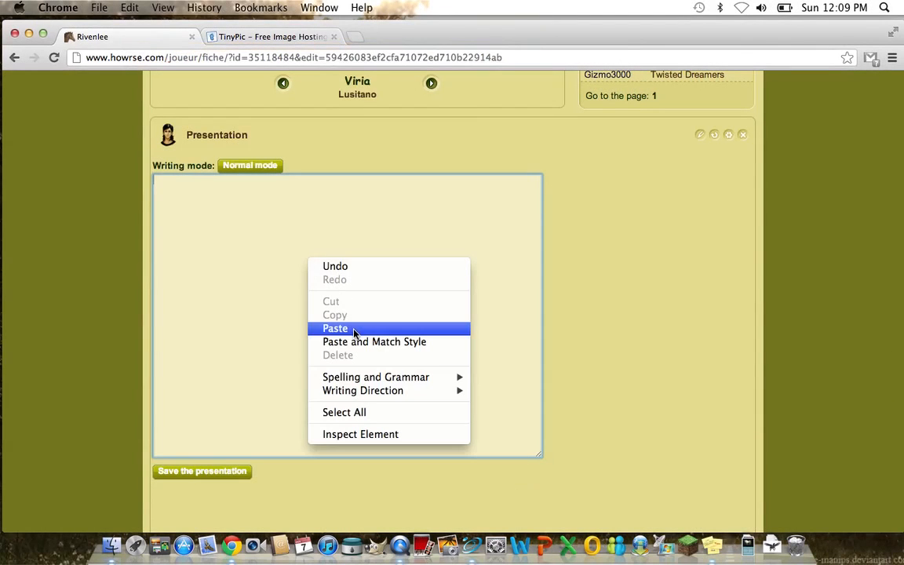
# Paste the layout code into the presentation and set its background to the TinyPic image URL.
pyautogui.click(336, 328)
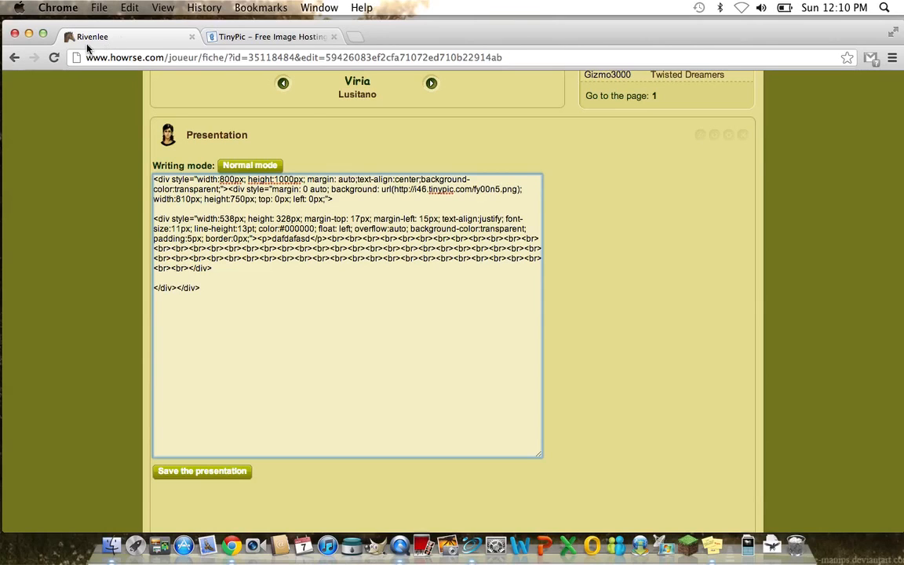
pyautogui.click(270, 36)
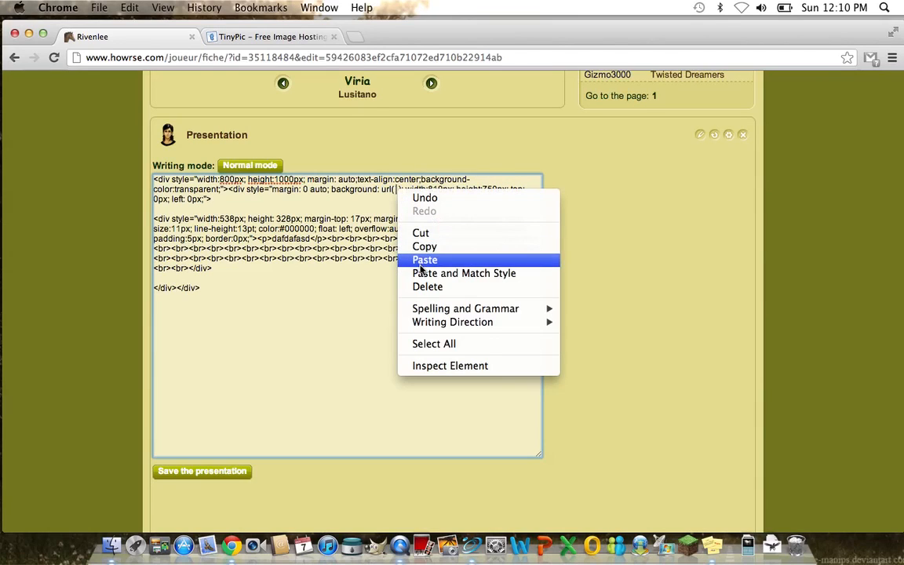
pyautogui.click(423, 260)
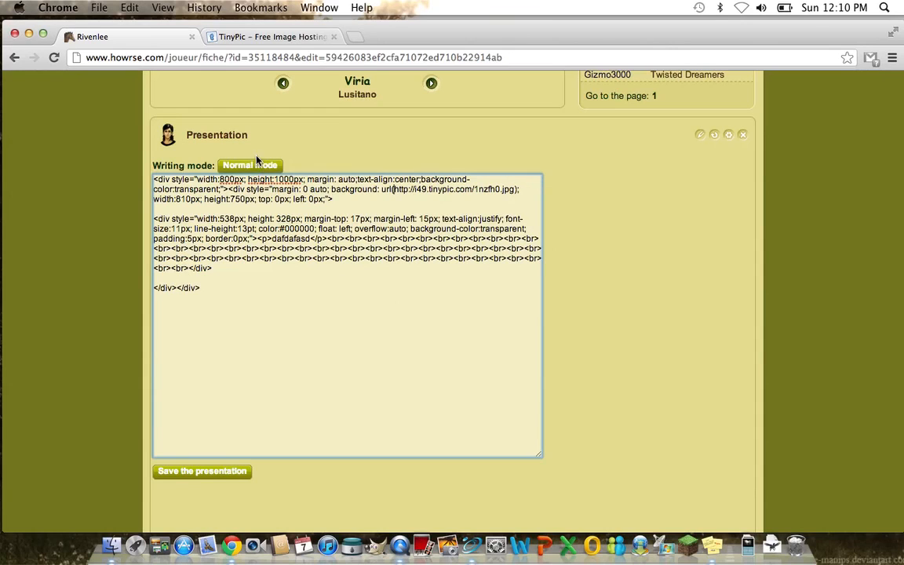
# Change the inner container height from 750px to 1000px and preview the background.
pyautogui.click(250, 165)
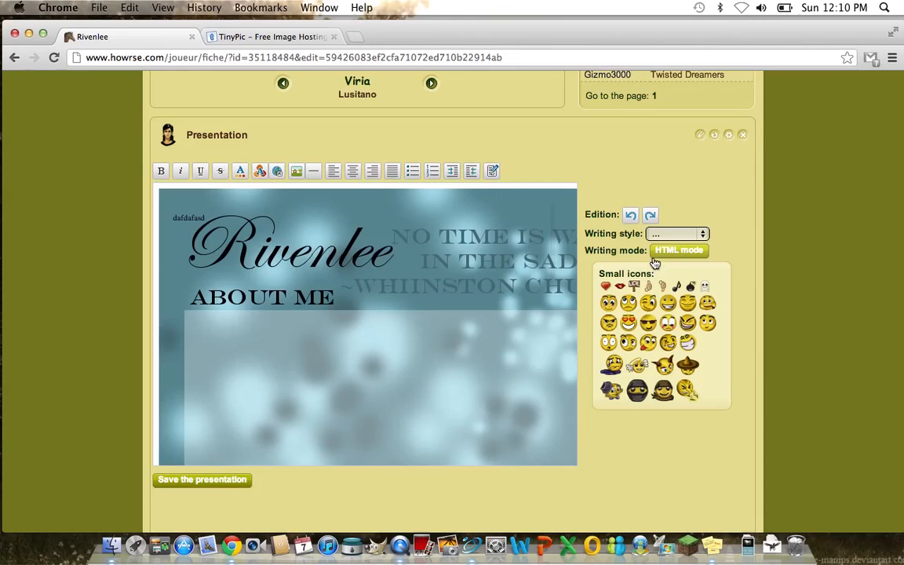
pyautogui.click(678, 249)
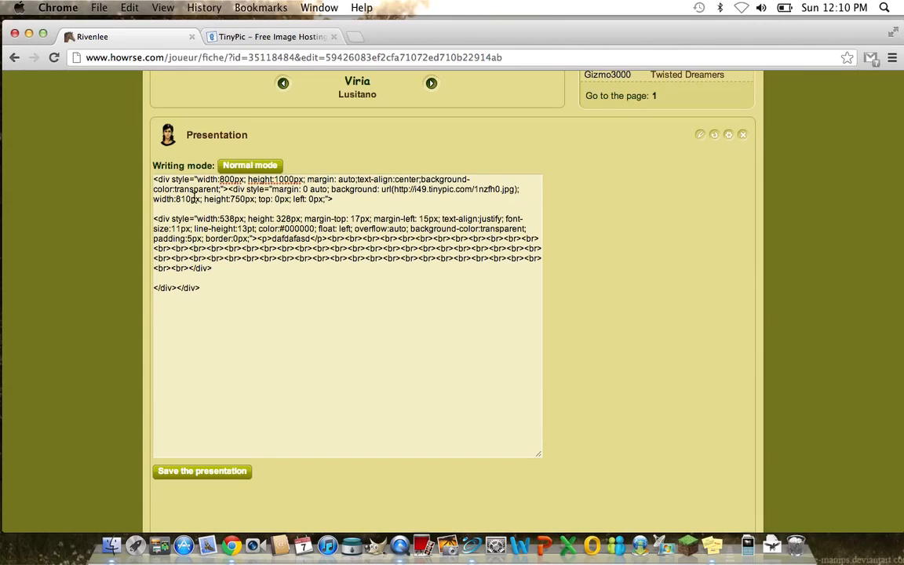
pyautogui.click(493, 198)
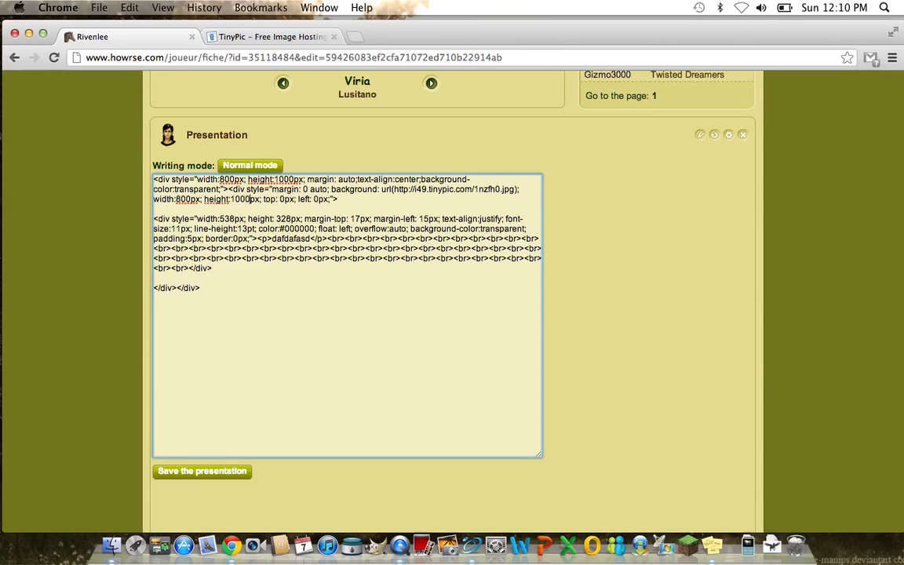
pyautogui.click(249, 165)
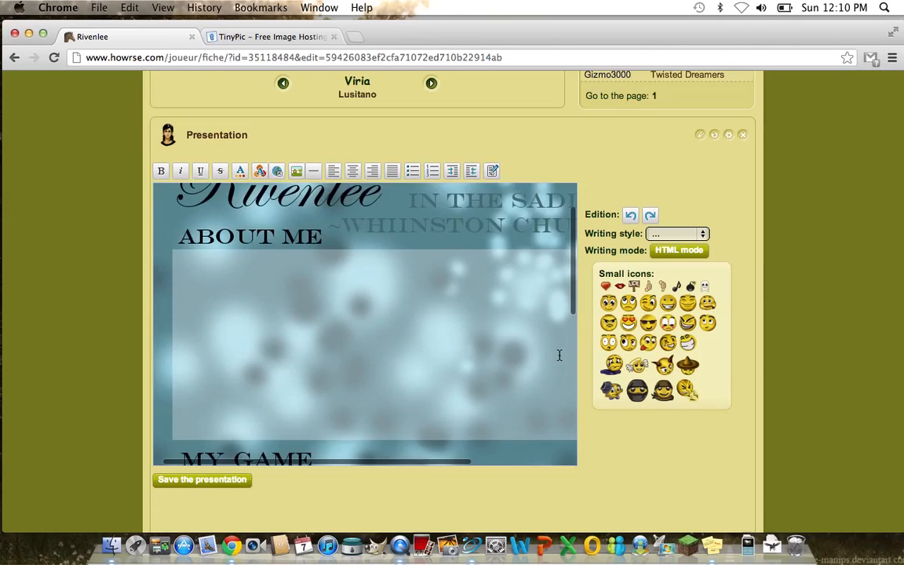
pyautogui.scroll(-3)
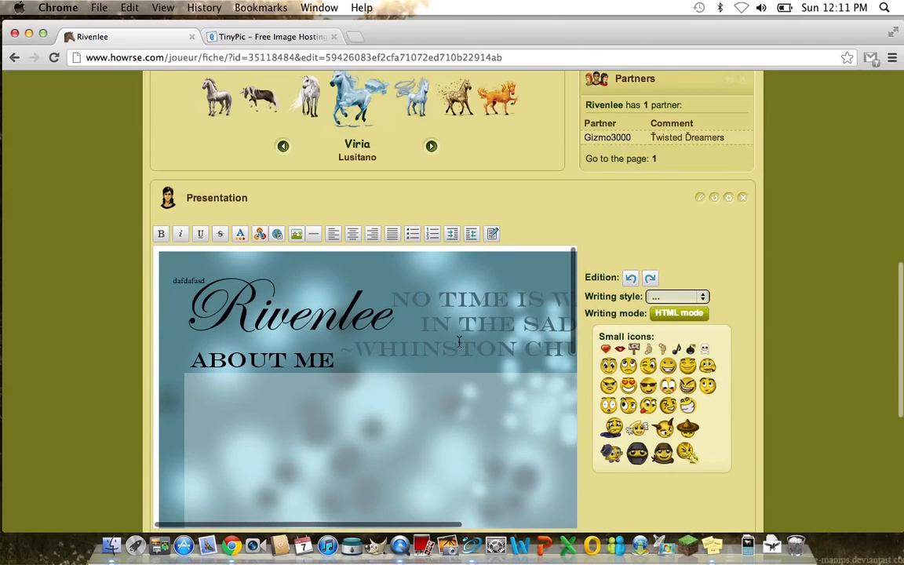
# Review the Rivenlee layout in the visual preview and return to the code view.
pyautogui.click(678, 312)
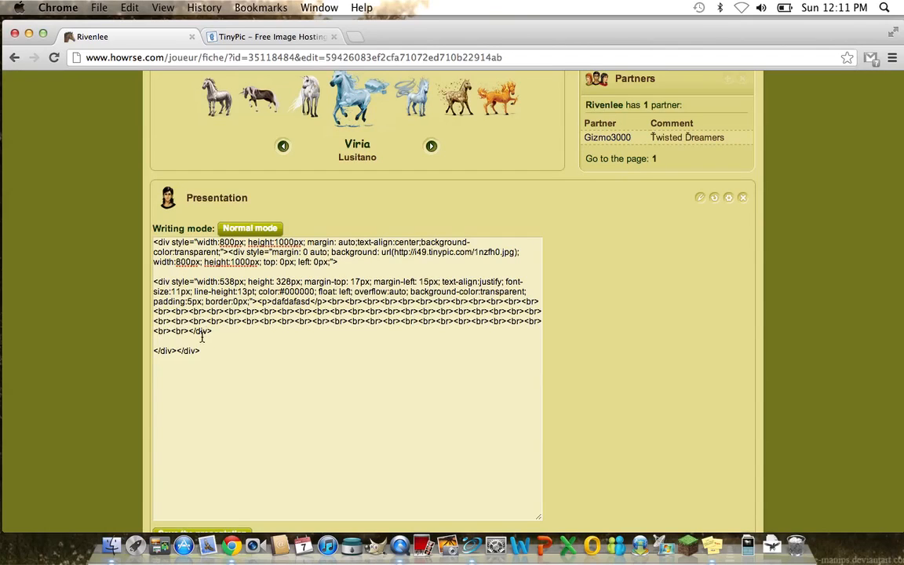
pyautogui.click(164, 351)
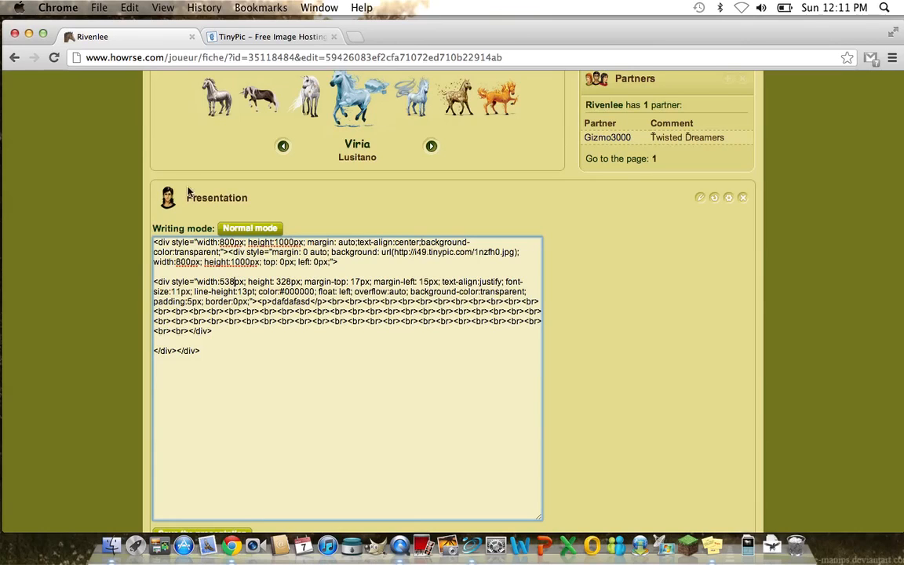
pyautogui.click(251, 228)
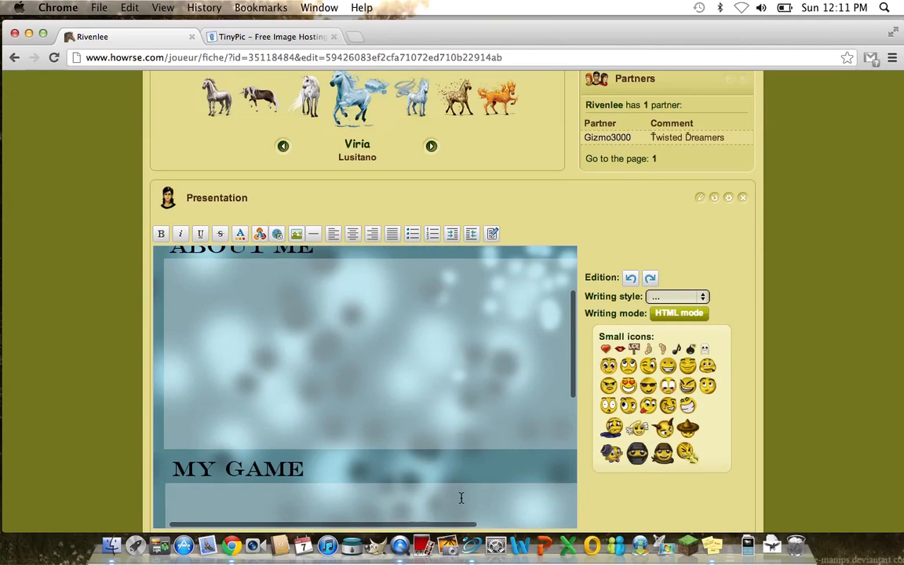
pyautogui.click(678, 312)
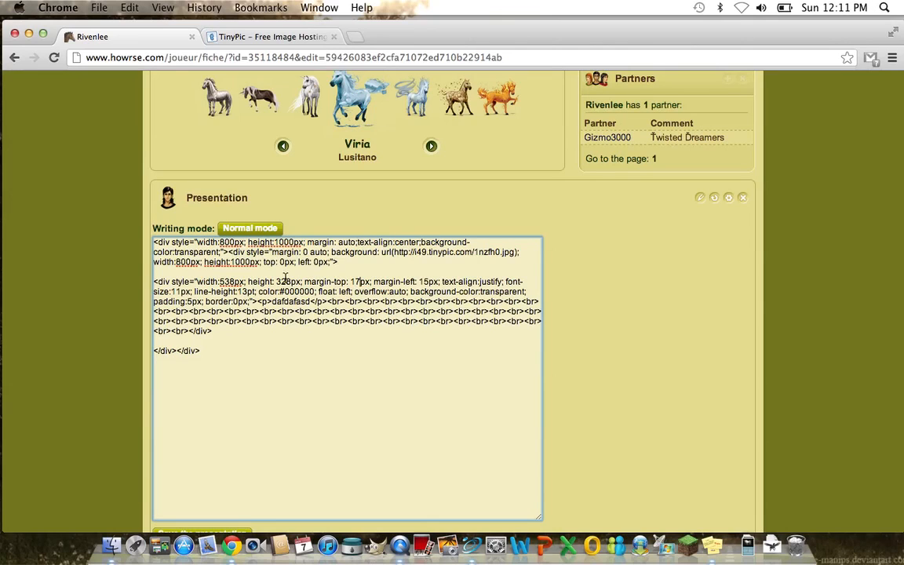
# Add the scrollable text box div and adjust its top margin, checking it in the preview.
pyautogui.click(250, 228)
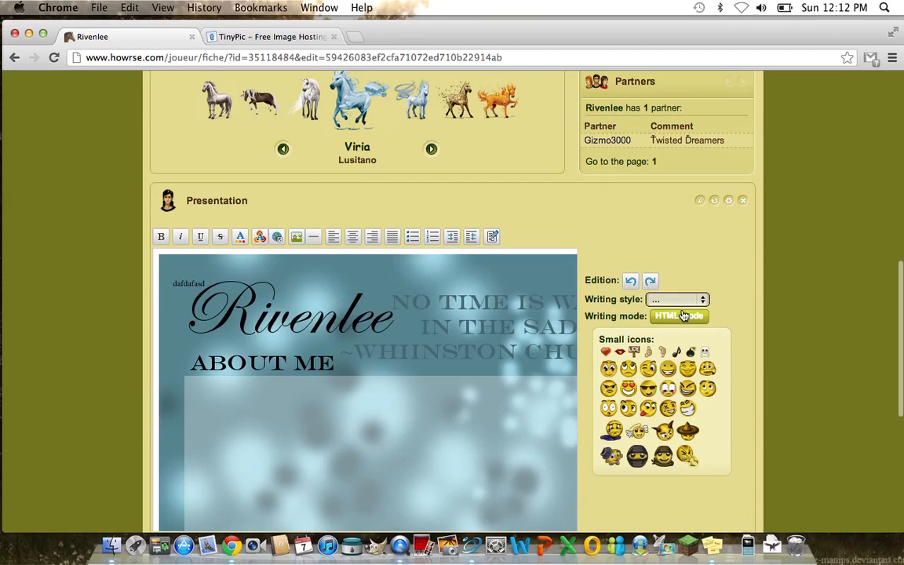
pyautogui.click(678, 316)
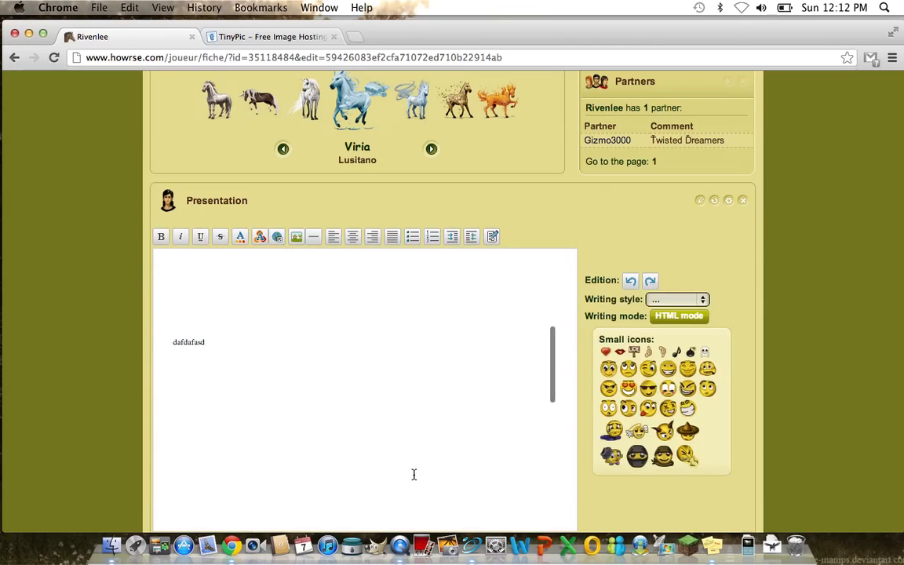
pyautogui.click(678, 316)
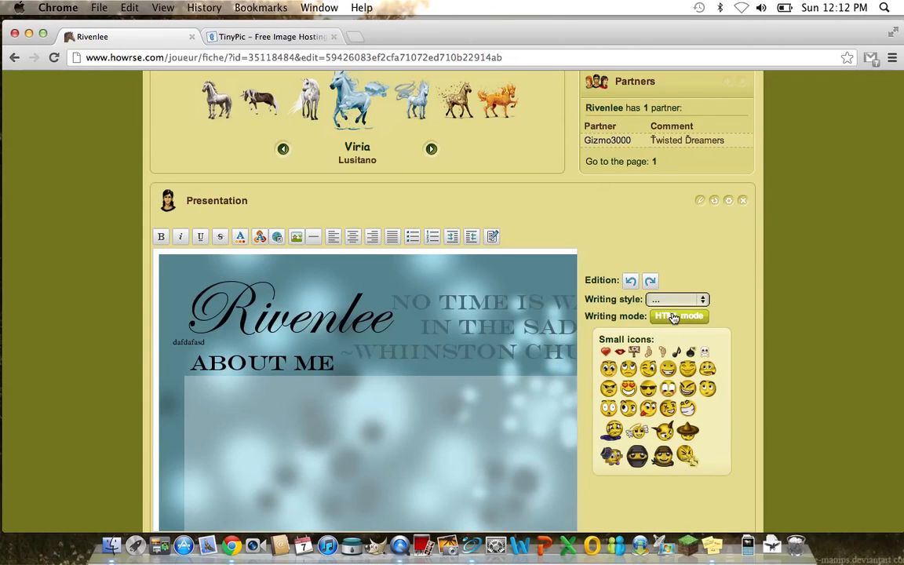
pyautogui.click(678, 315)
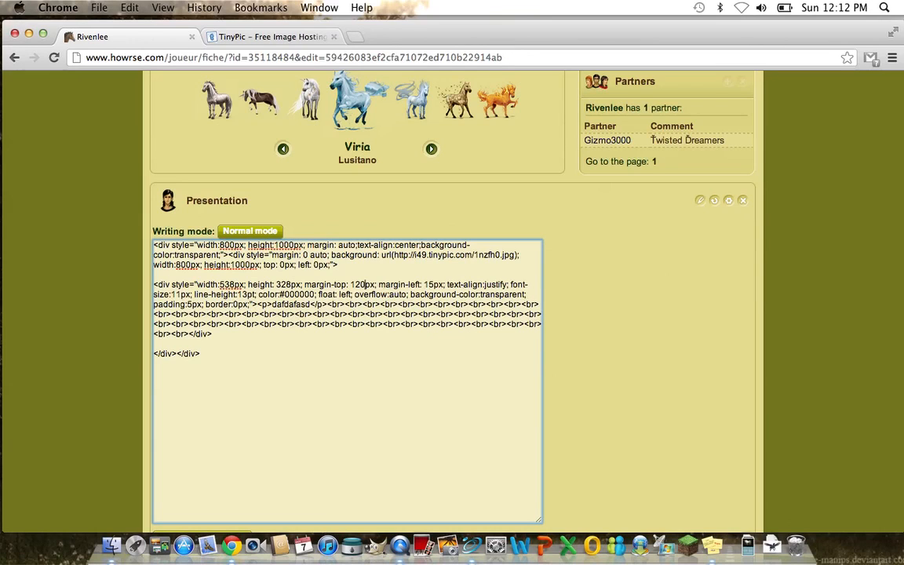
pyautogui.click(250, 231)
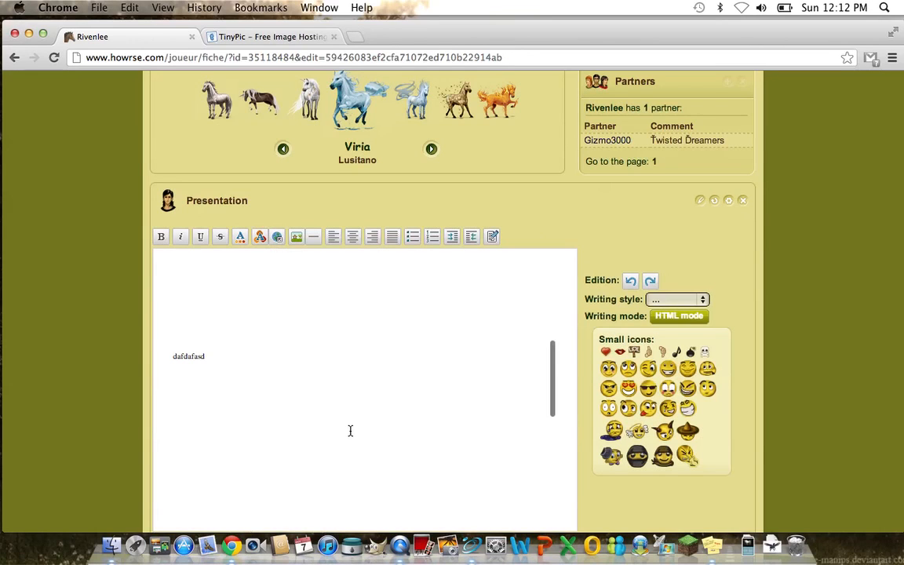
pyautogui.click(678, 316)
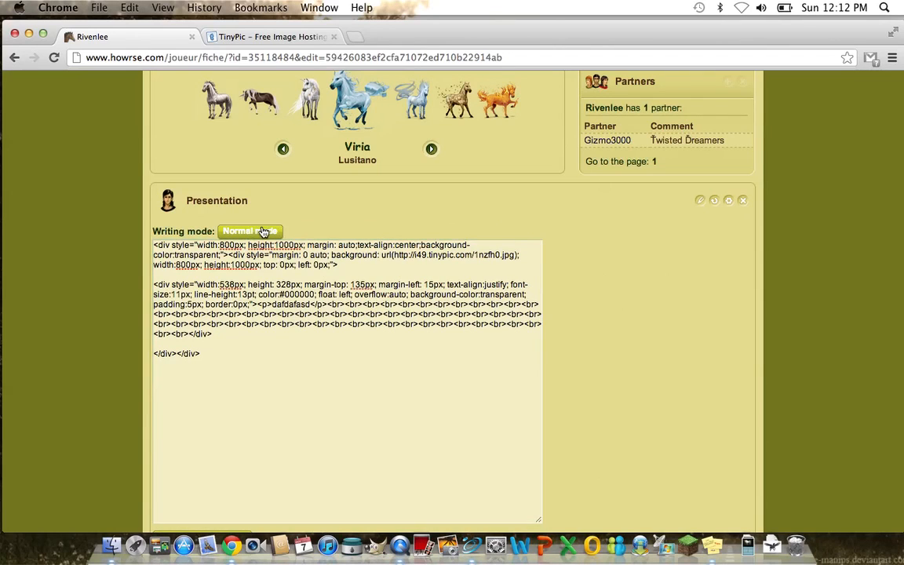
pyautogui.click(249, 231)
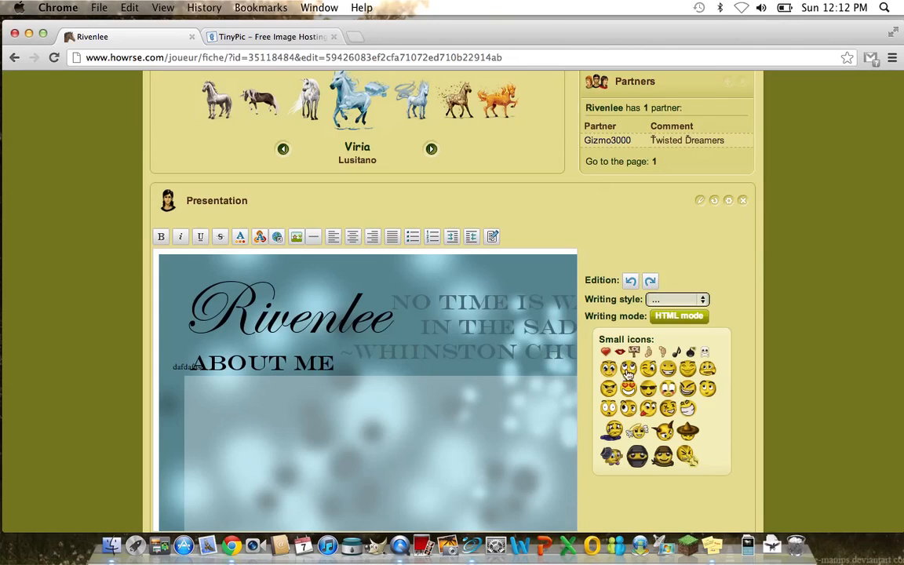
pyautogui.click(678, 316)
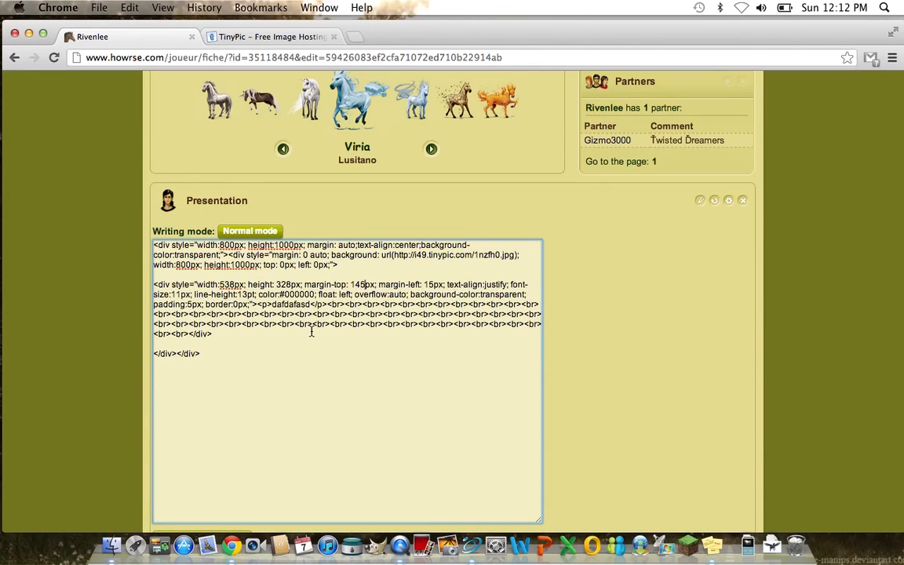
# Keep tweaking the text box's top margin until it sits under the ABOUT ME heading.
pyautogui.click(251, 231)
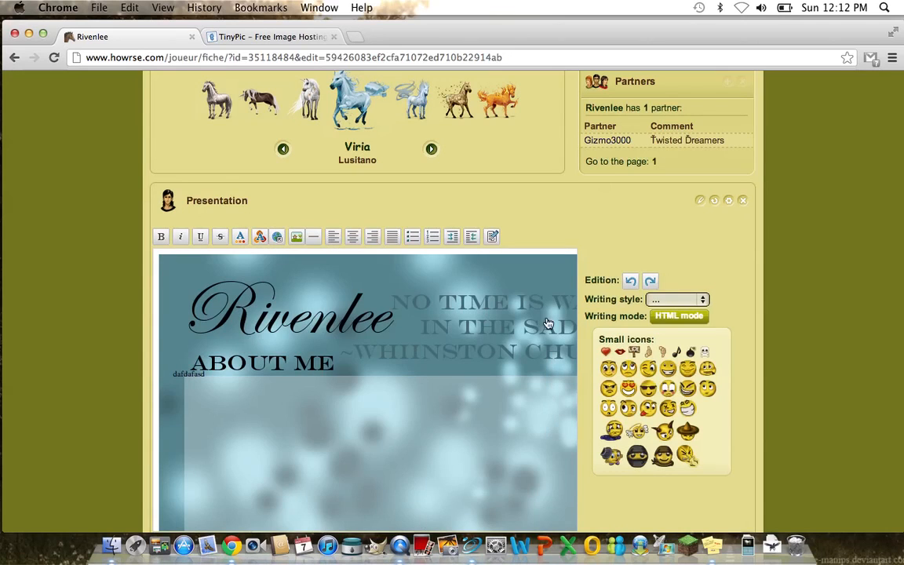
pyautogui.click(678, 315)
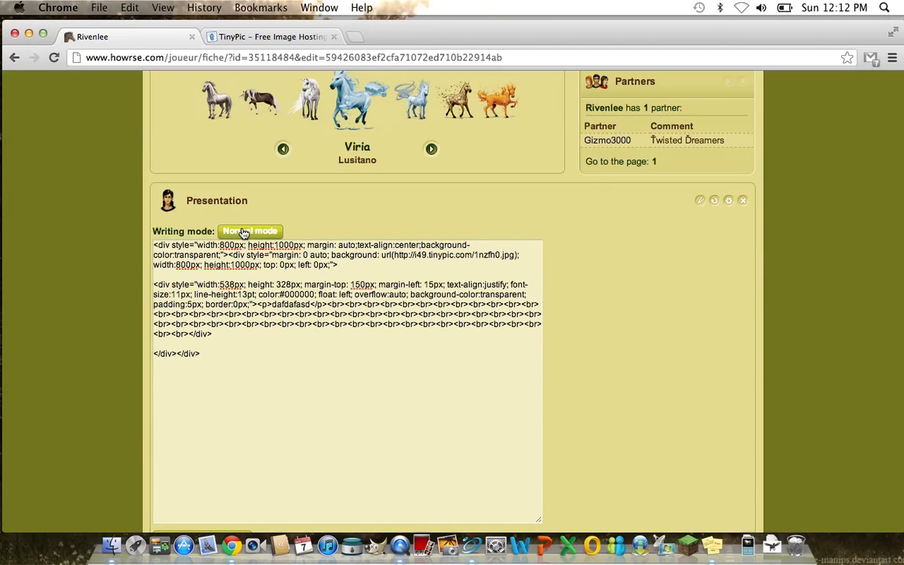
pyautogui.click(251, 230)
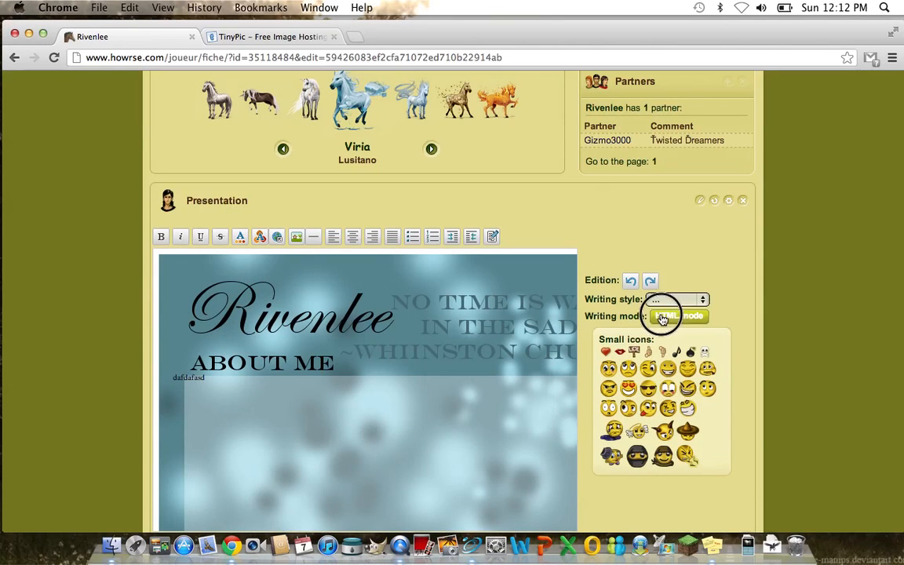
pyautogui.click(678, 316)
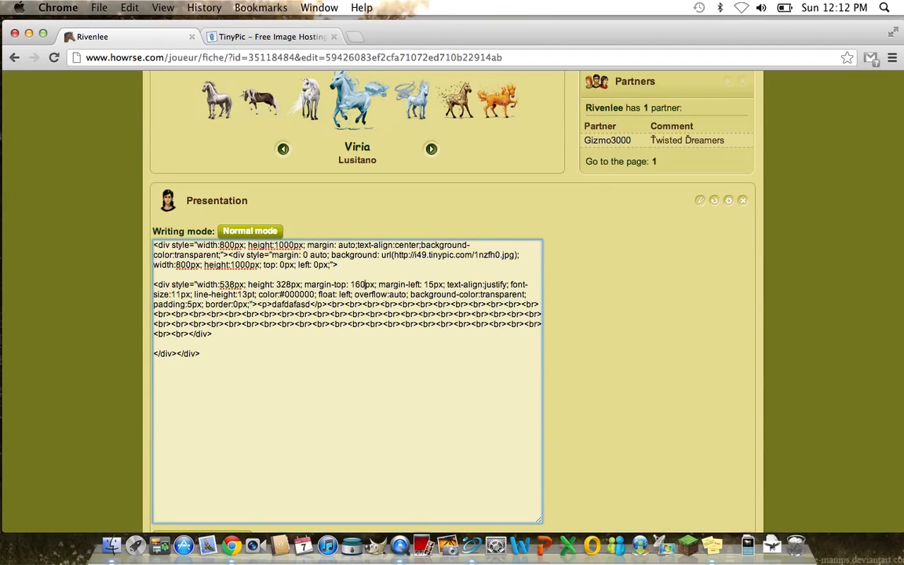
pyautogui.click(249, 231)
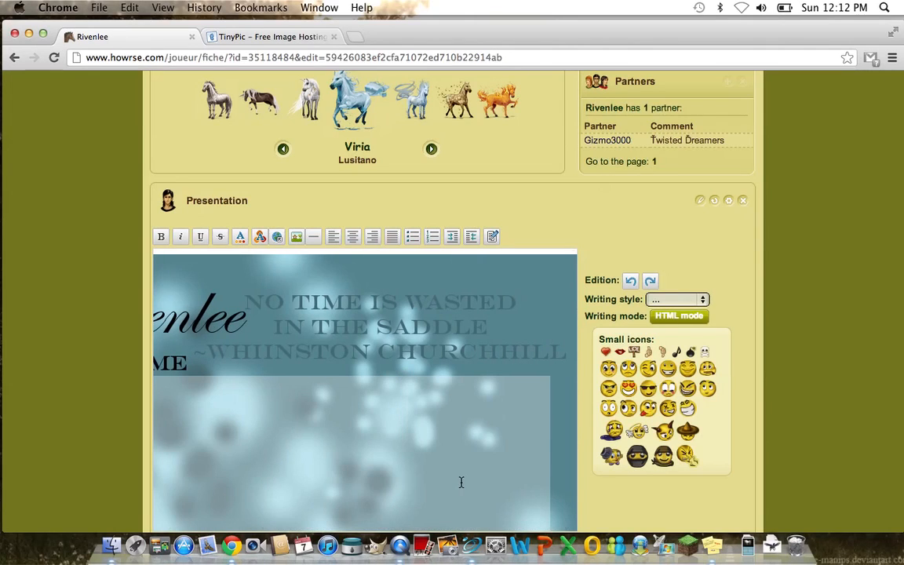
pyautogui.click(678, 316)
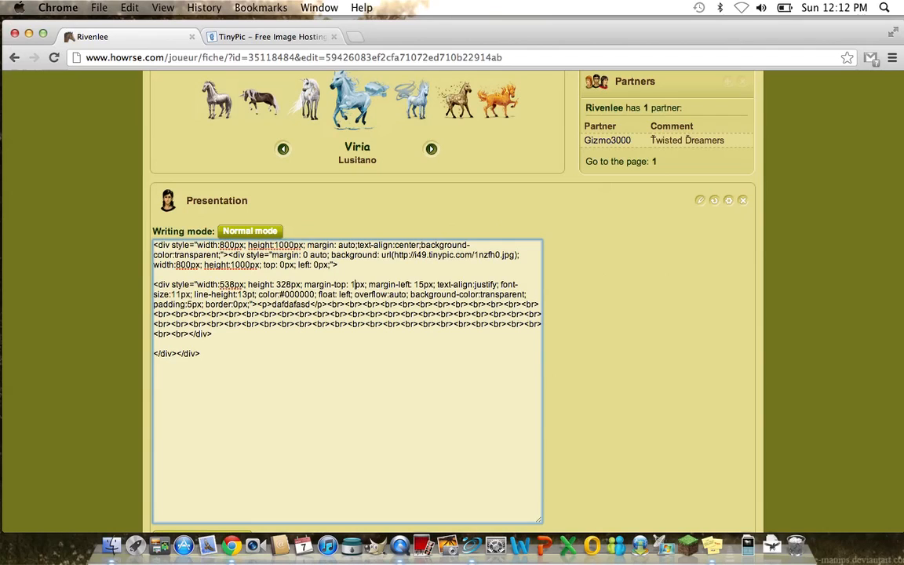
pyautogui.click(249, 231)
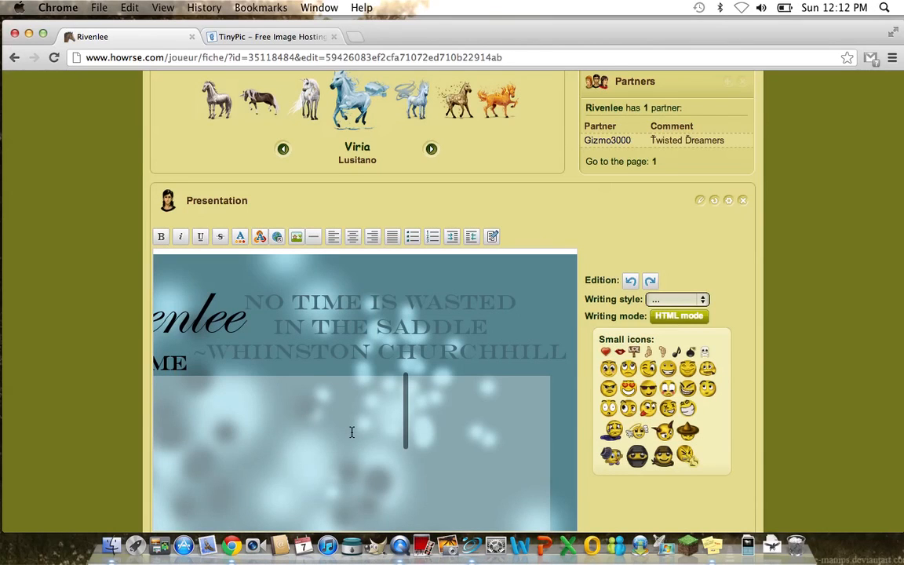
pyautogui.click(678, 315)
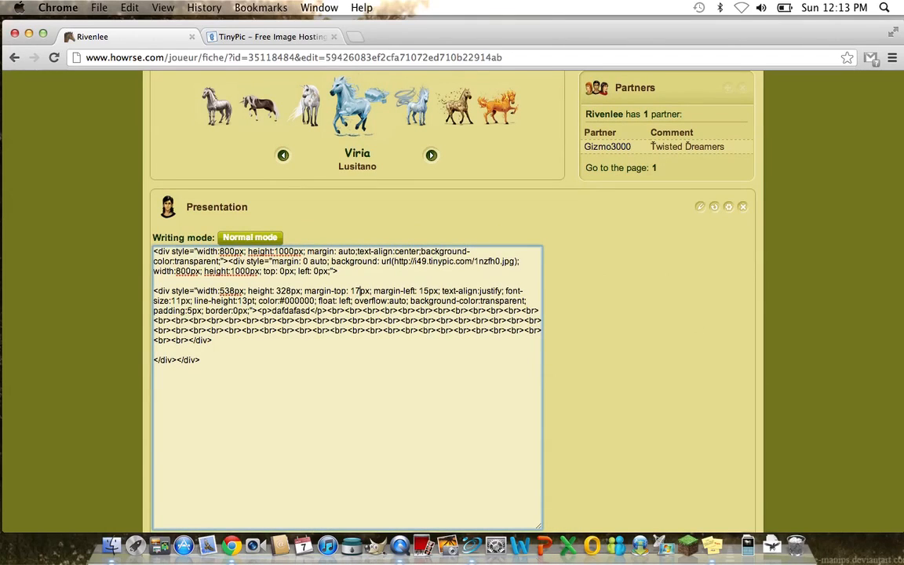
# Enter placeholder text 'dafdafasd' into the text box in the visual editor.
pyautogui.click(249, 237)
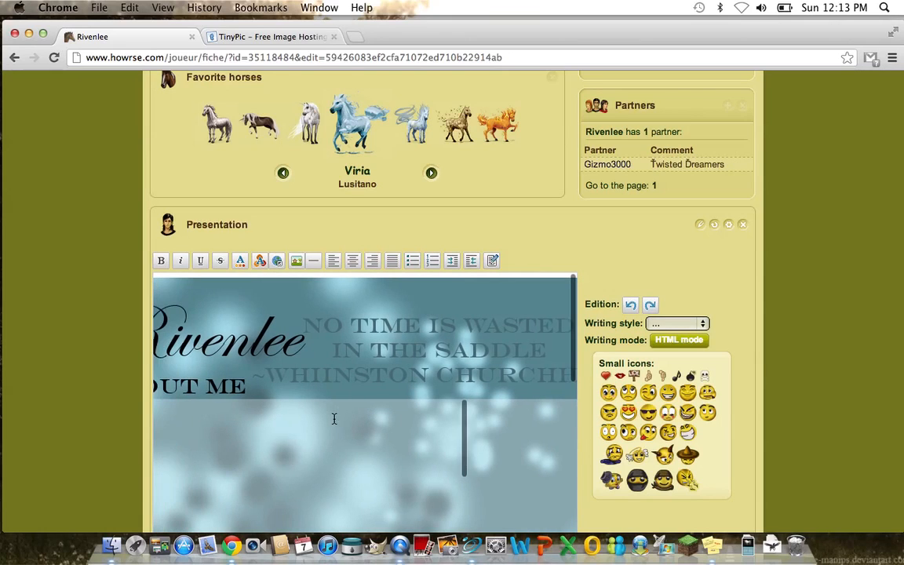
pyautogui.write('dafdafasd')
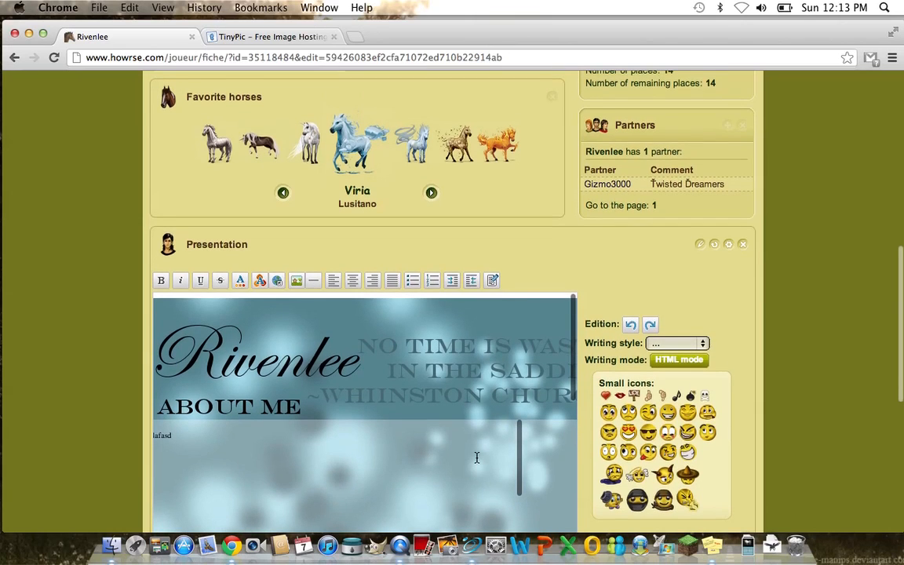
pyautogui.write('dafdafasd')
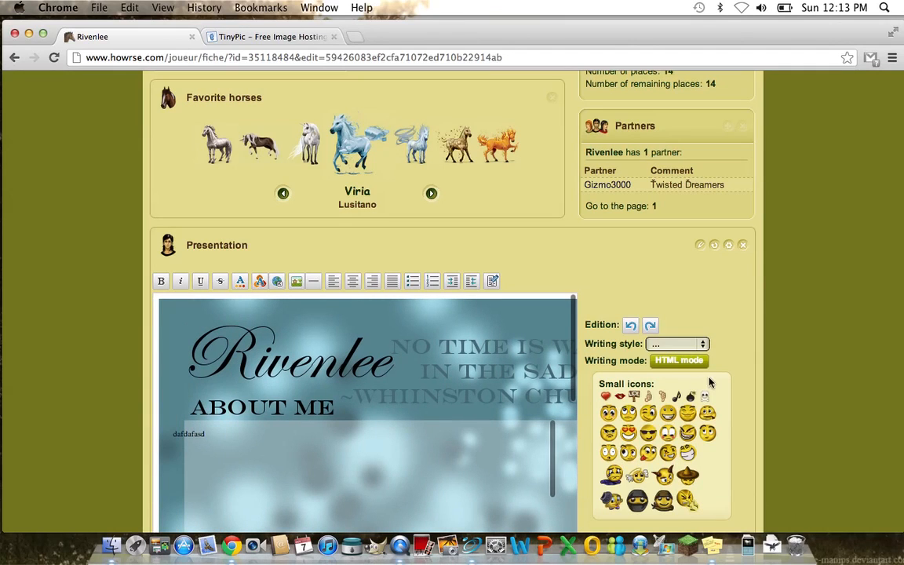
pyautogui.click(678, 359)
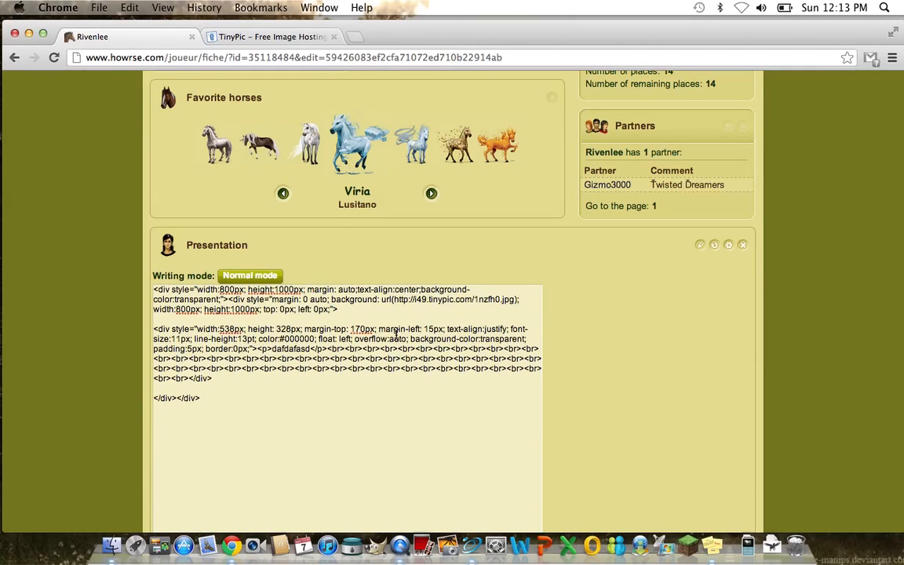
# Raise the text box's margin-left in small steps, previewing until it sits further right.
pyautogui.click(250, 276)
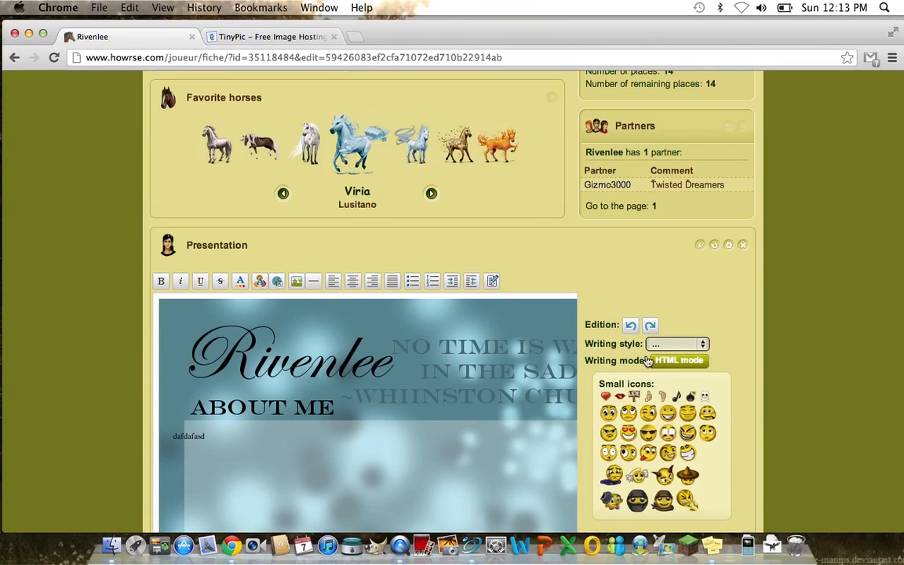
pyautogui.click(678, 359)
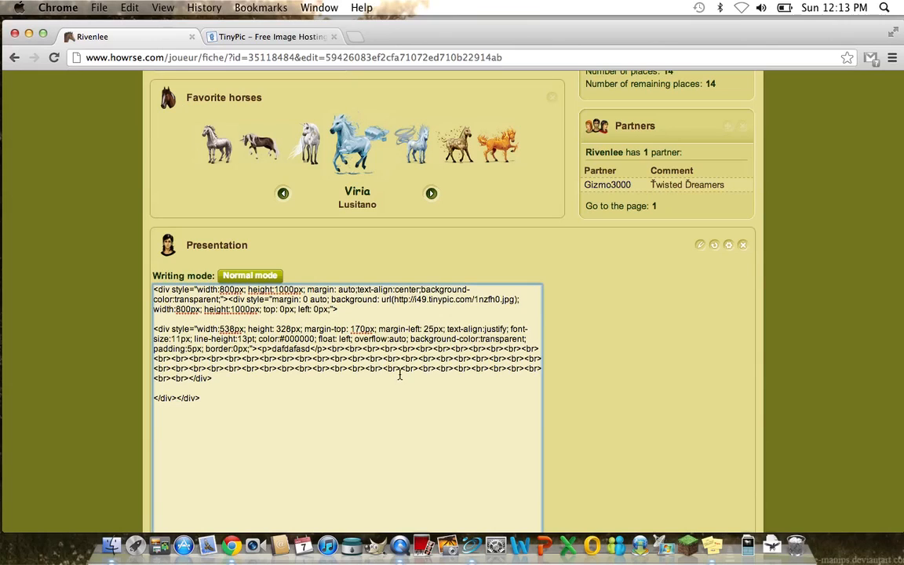
pyautogui.click(250, 276)
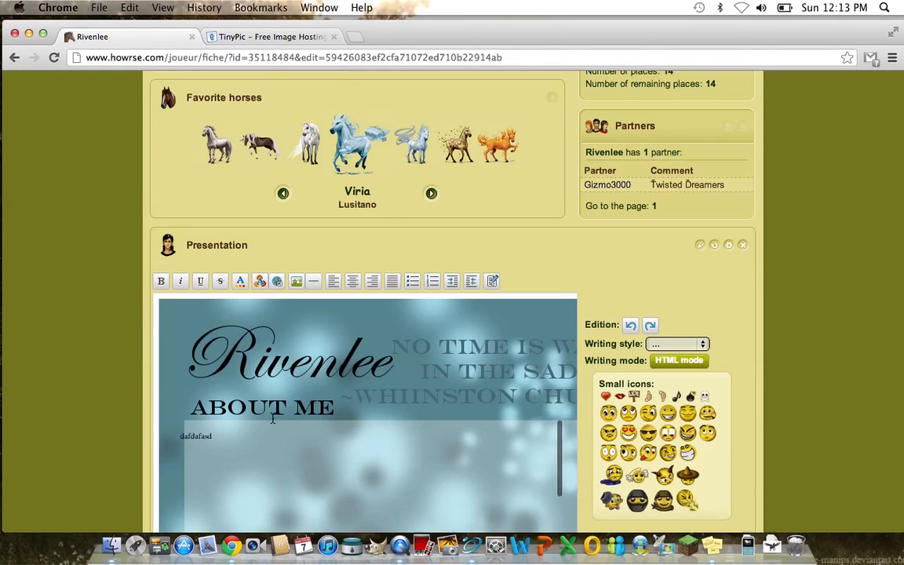
pyautogui.click(678, 360)
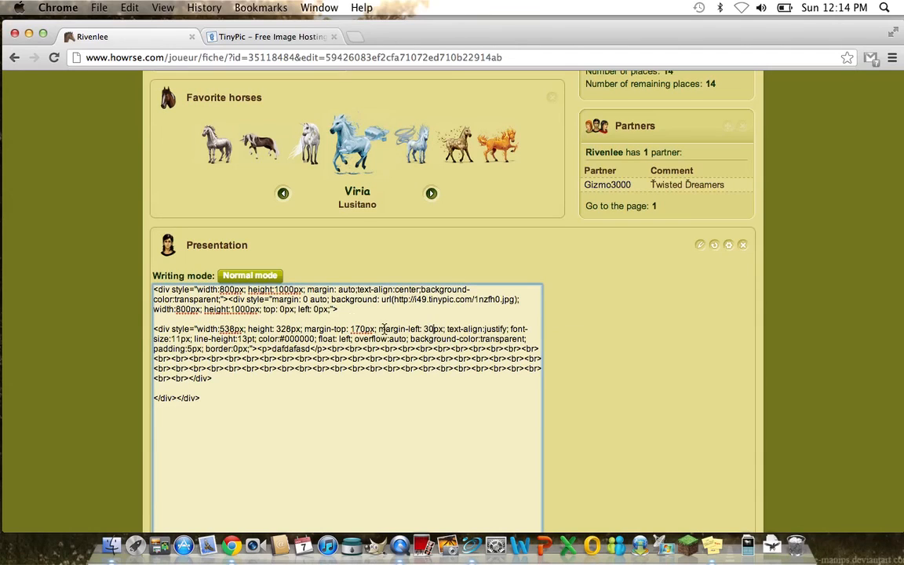
pyautogui.click(249, 276)
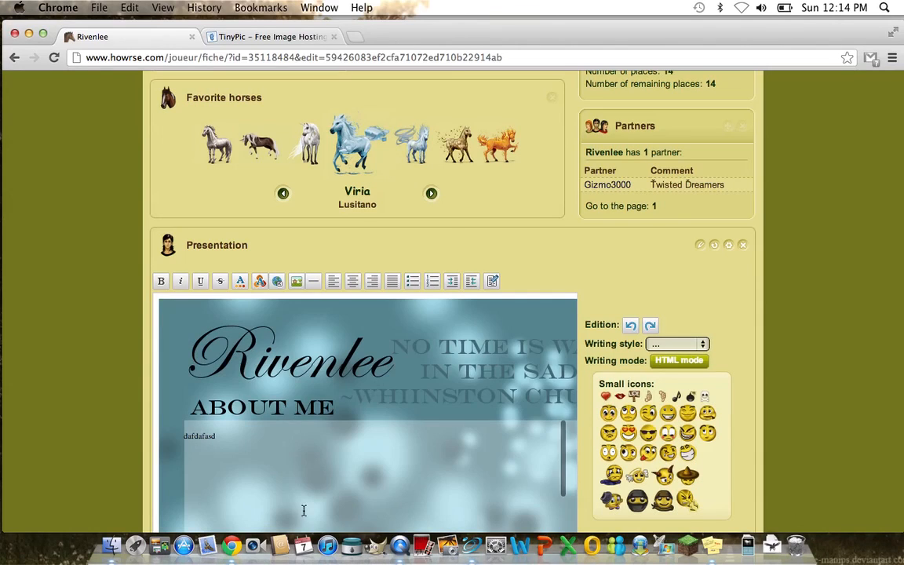
pyautogui.click(678, 359)
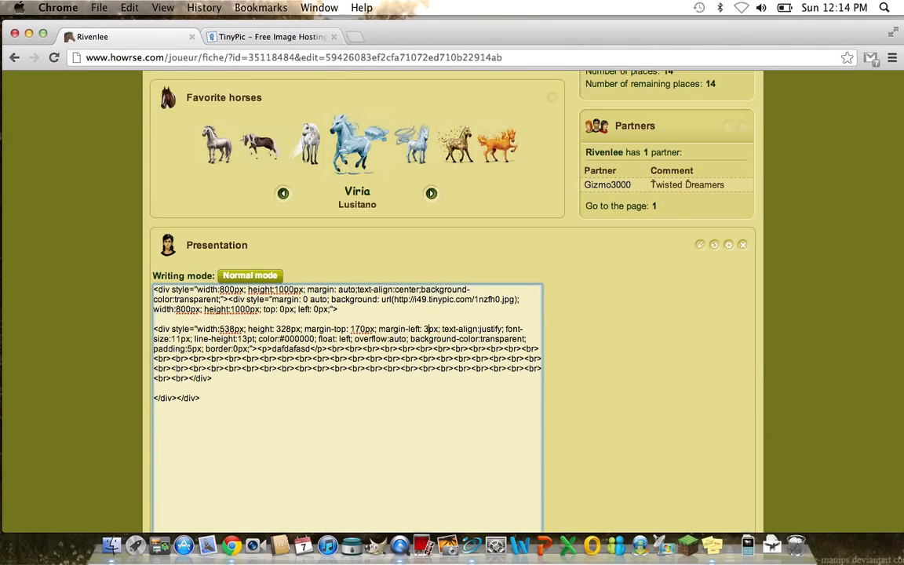
pyautogui.click(249, 277)
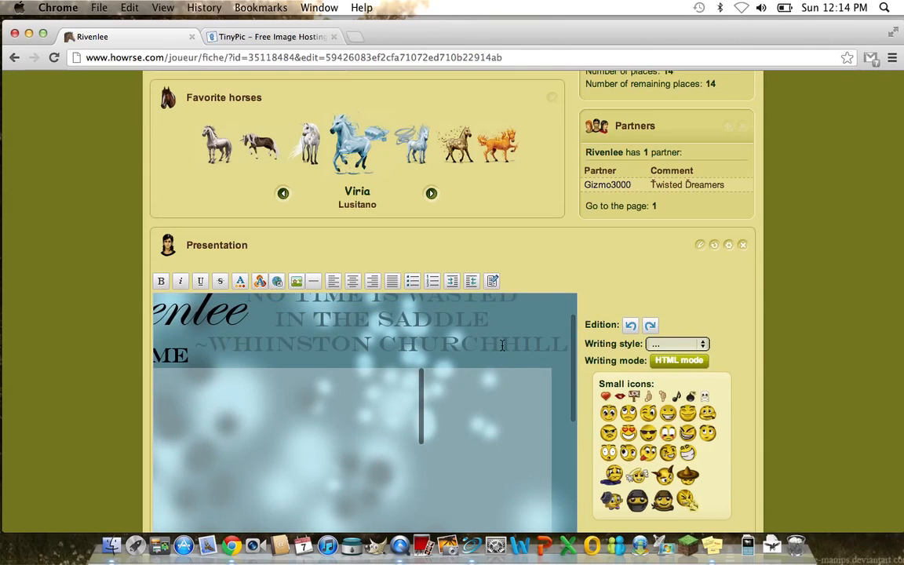
pyautogui.scroll(-3)
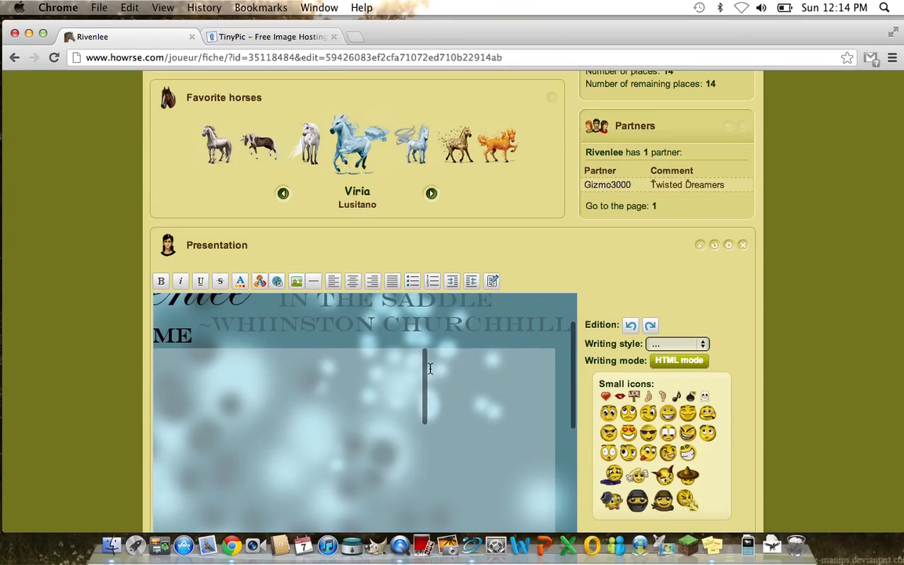
pyautogui.moveTo(400, 421)
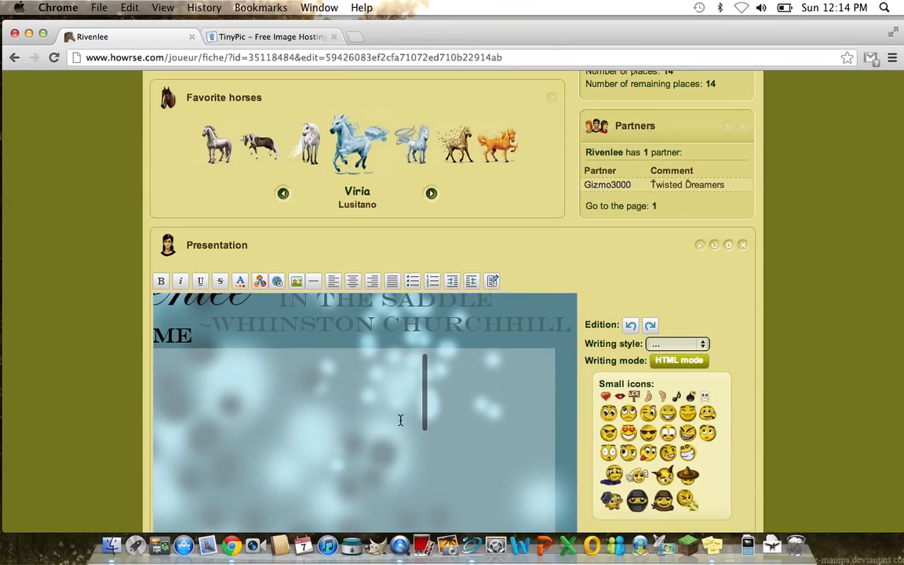
# Edit the text box's margin-top and margin-left values, previewing each change.
pyautogui.click(678, 360)
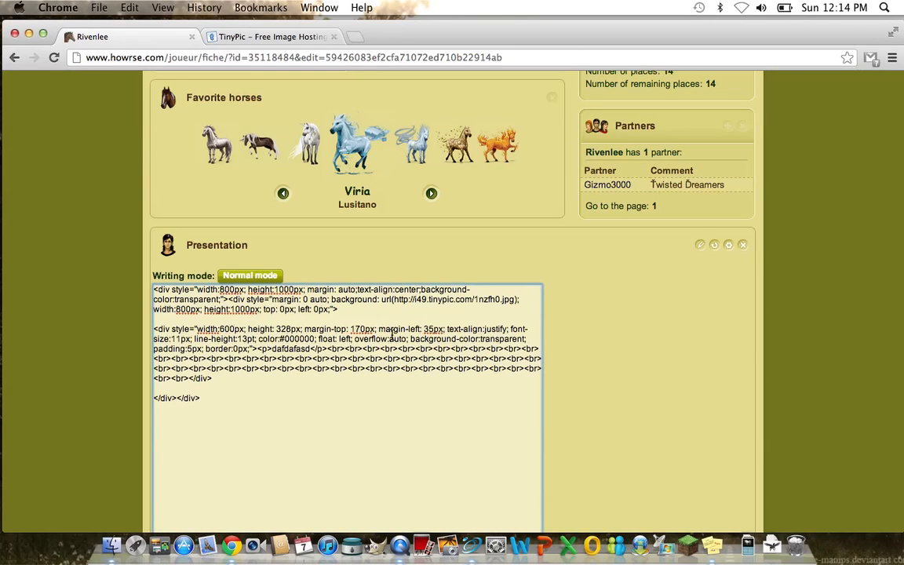
pyautogui.click(250, 277)
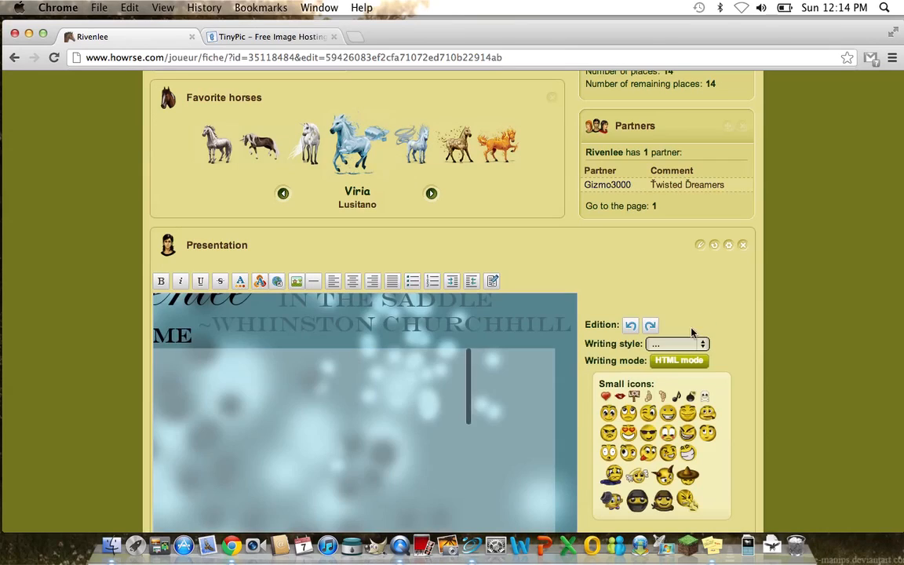
pyautogui.click(678, 359)
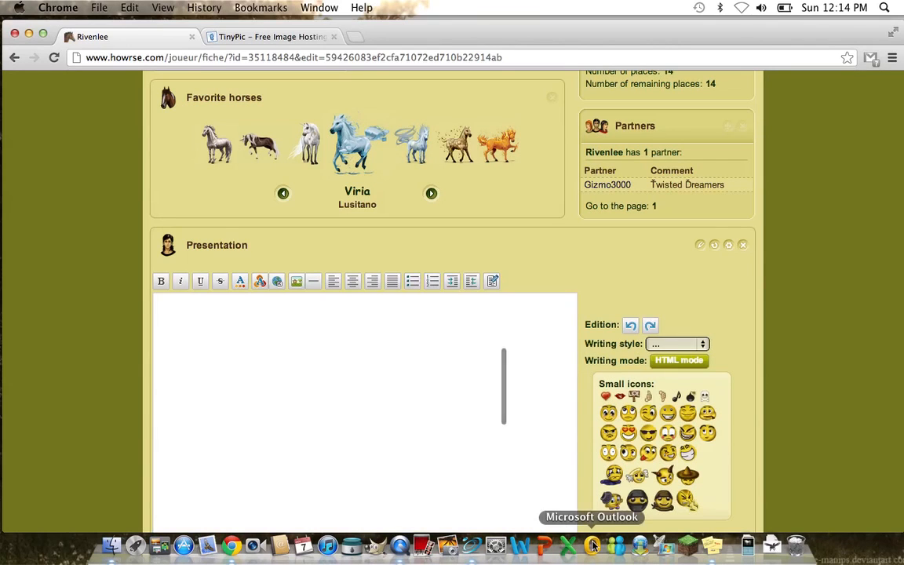
pyautogui.click(678, 360)
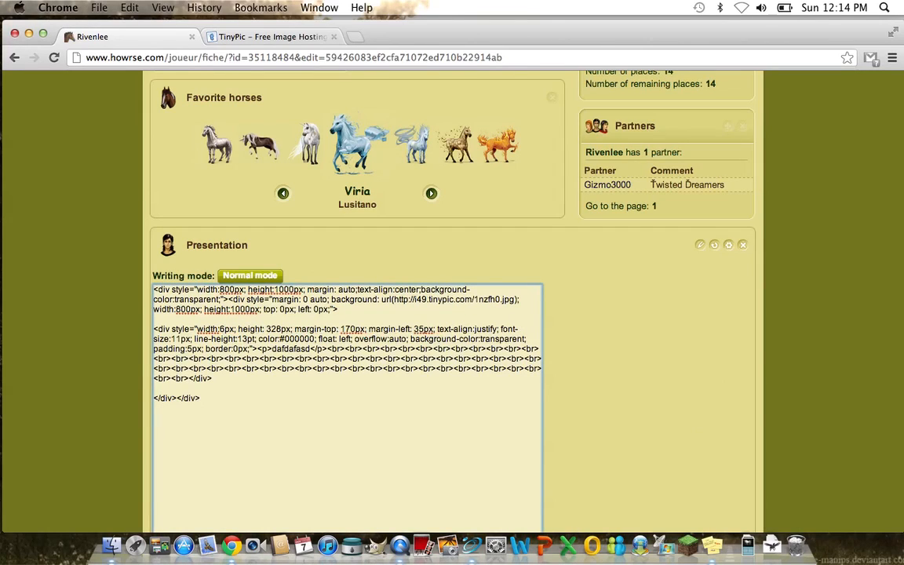
pyautogui.click(250, 275)
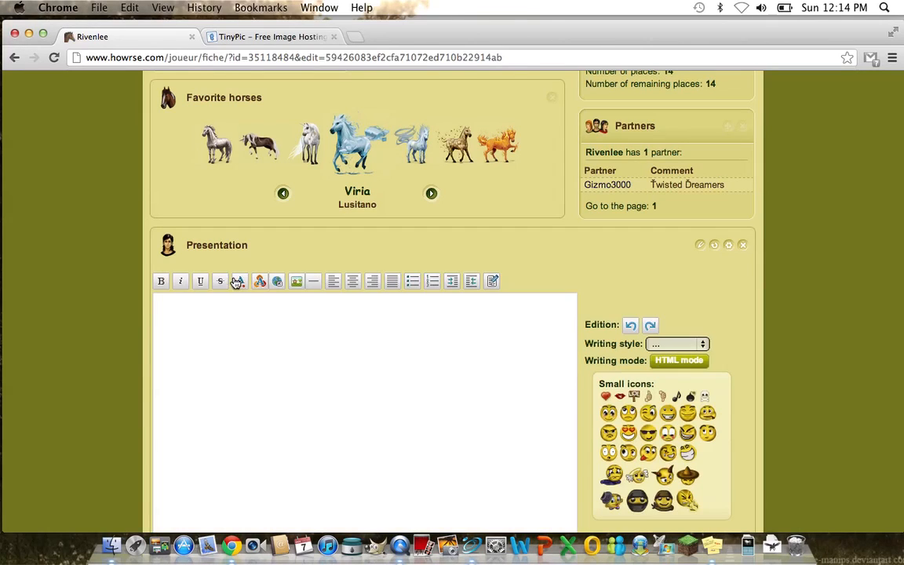
pyautogui.click(240, 281)
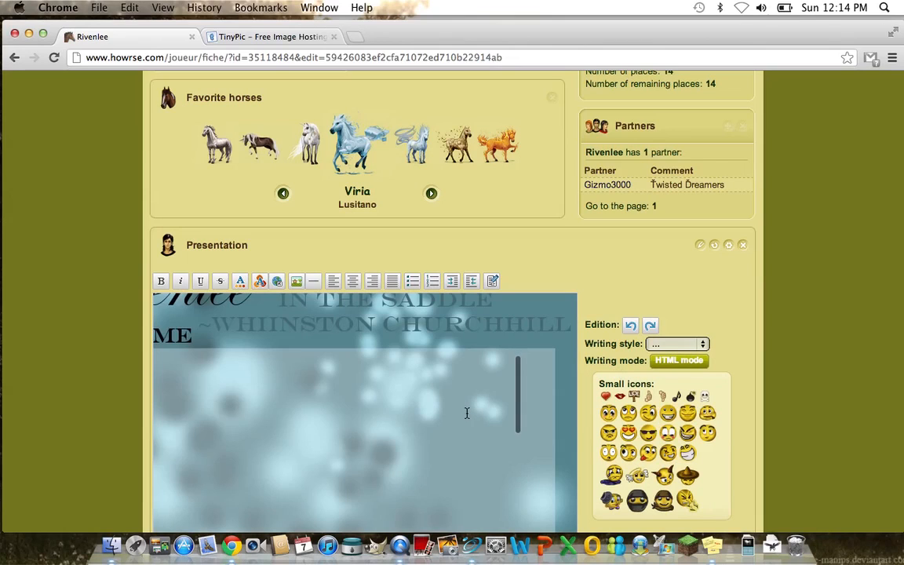
pyautogui.click(678, 359)
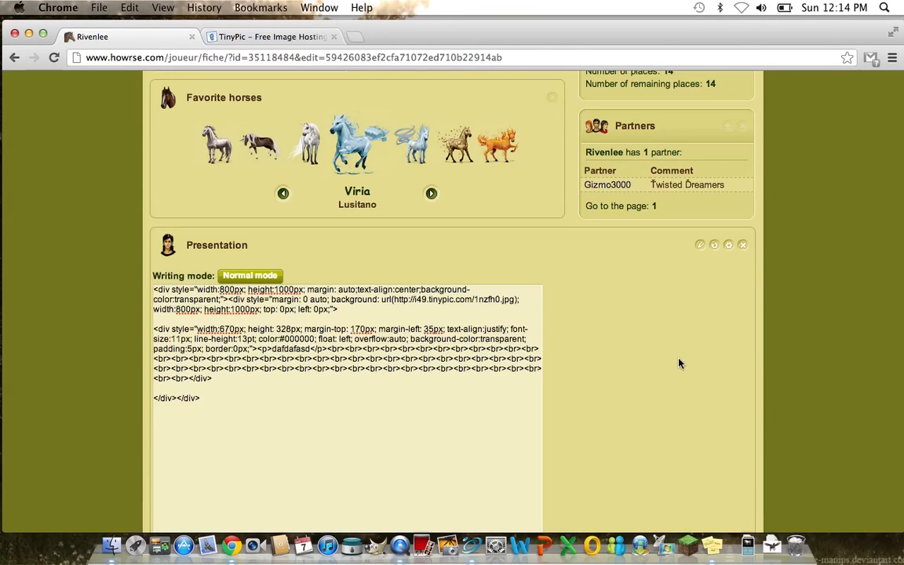
pyautogui.click(234, 325)
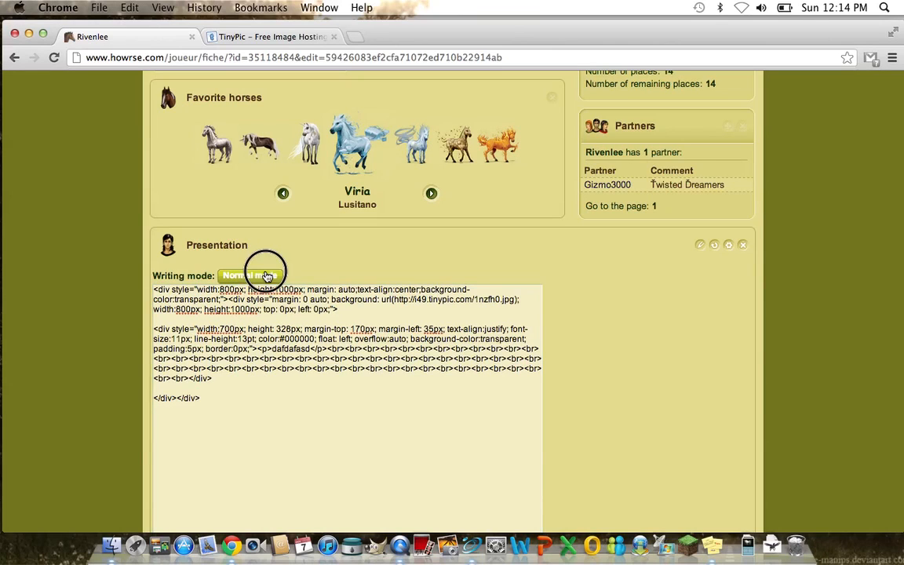
# Continue adjusting the offsets until the box aligns with the About Me area.
pyautogui.click(264, 277)
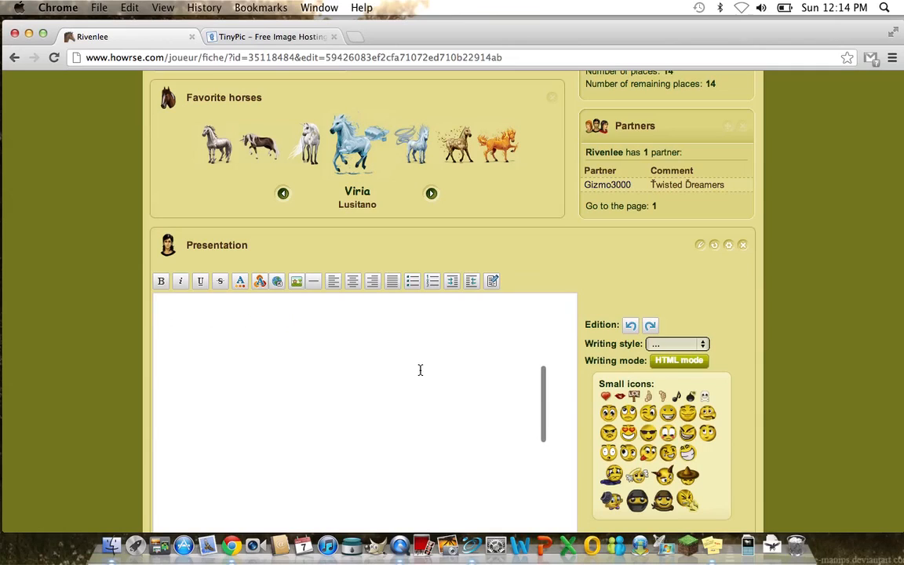
pyautogui.click(678, 359)
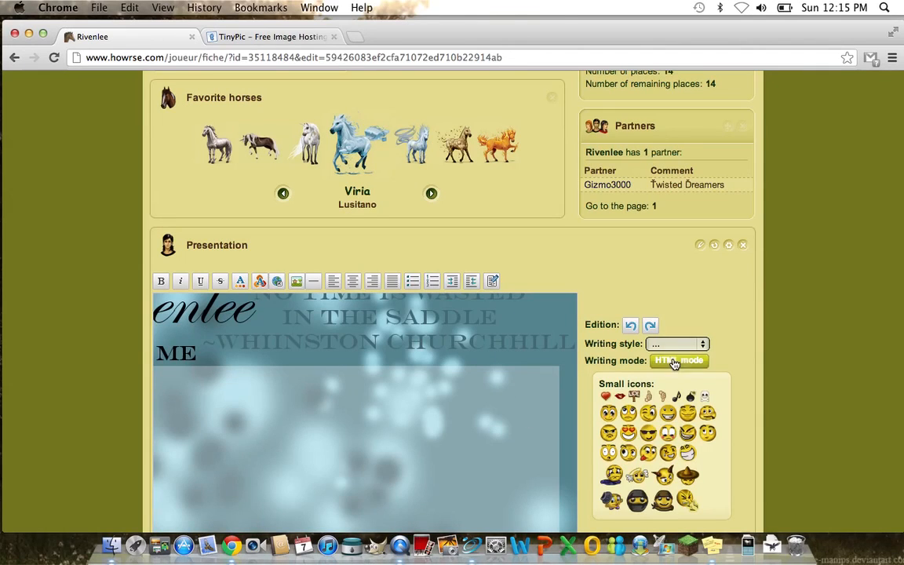
pyautogui.click(678, 359)
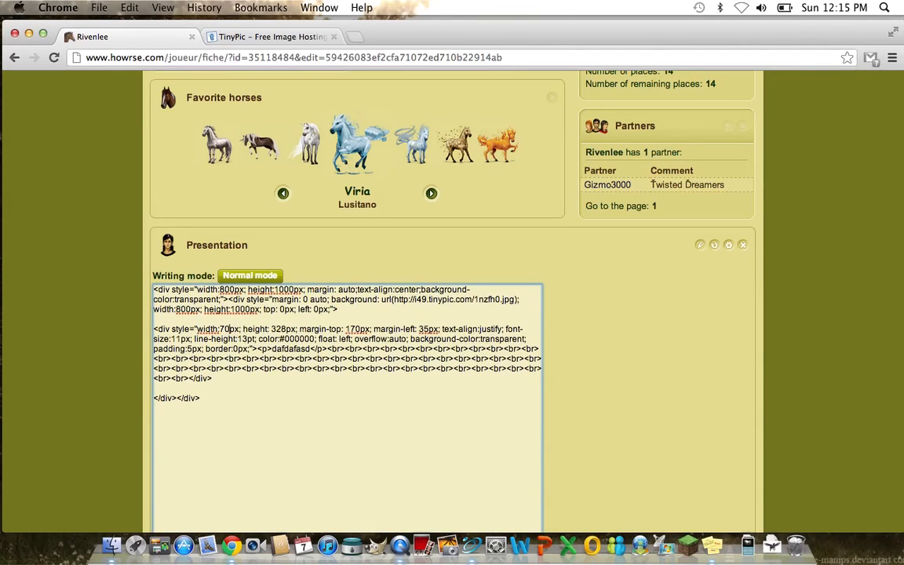
pyautogui.click(249, 276)
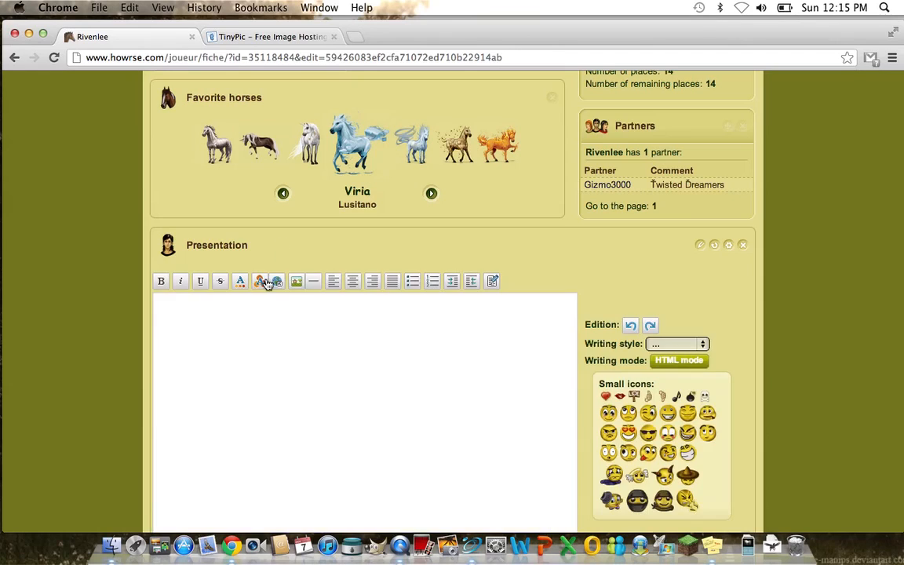
pyautogui.click(679, 360)
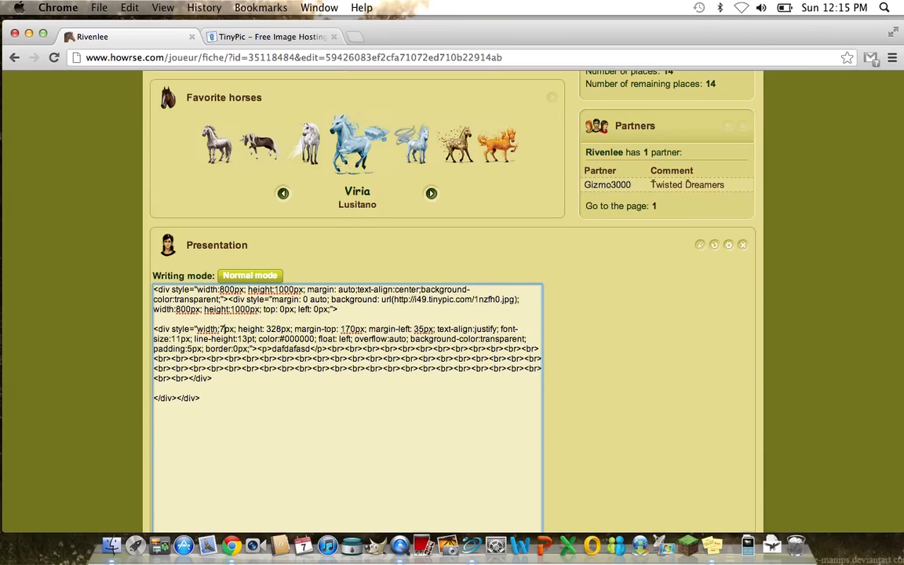
pyautogui.click(250, 276)
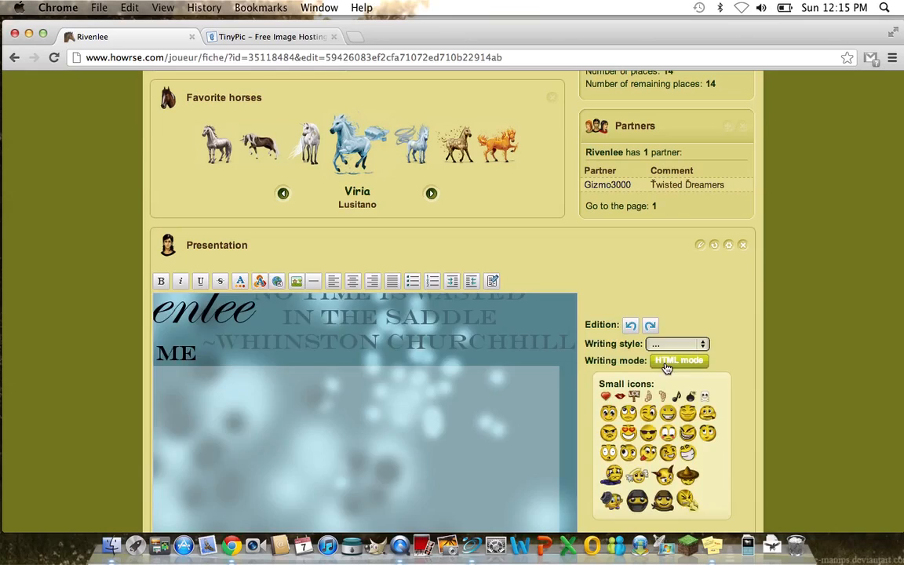
pyautogui.click(678, 360)
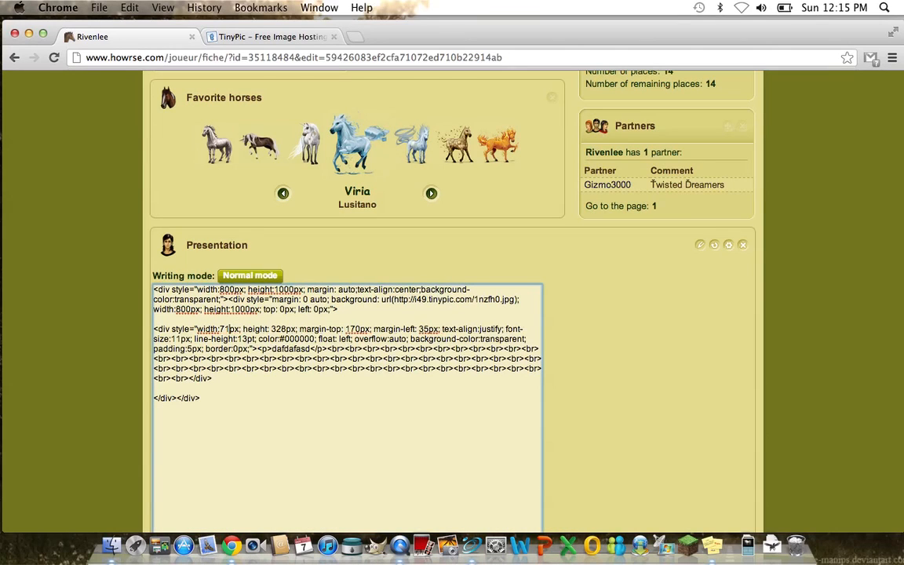
pyautogui.click(250, 276)
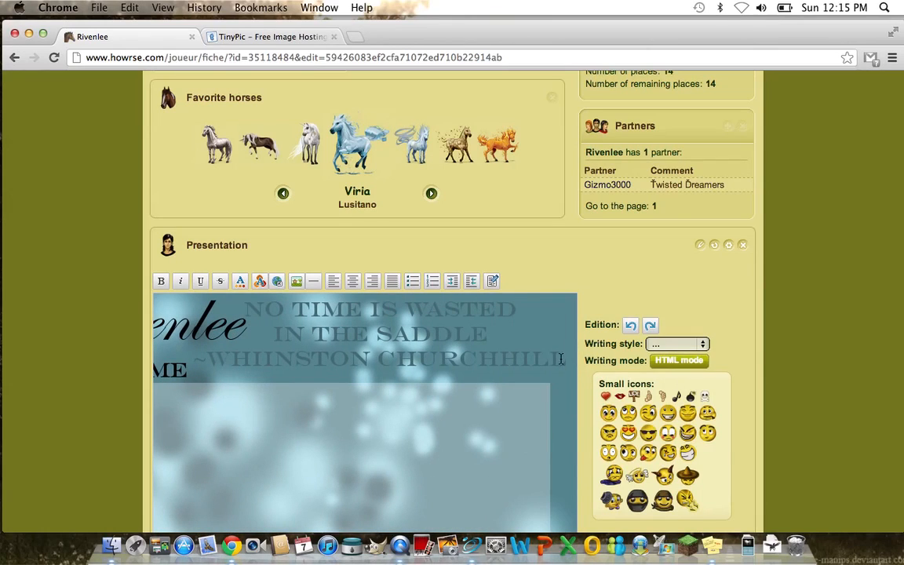
pyautogui.click(678, 360)
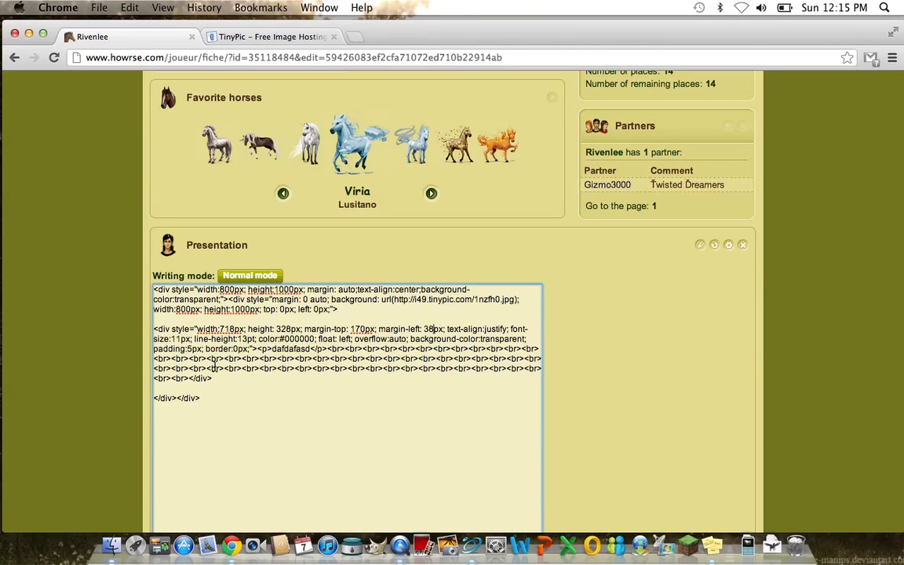
# Adjust the text box height in the code, previewing it against the About Me panel.
pyautogui.click(249, 276)
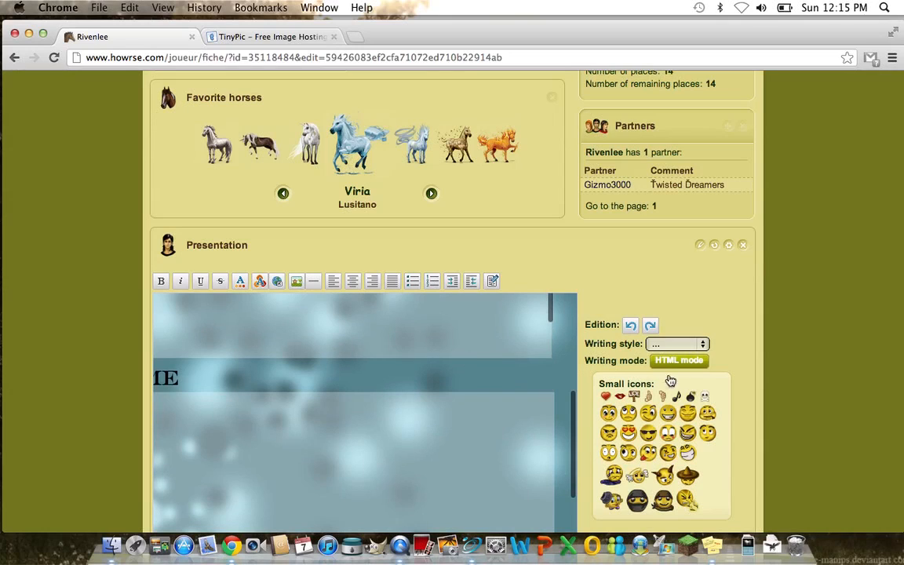
pyautogui.click(678, 359)
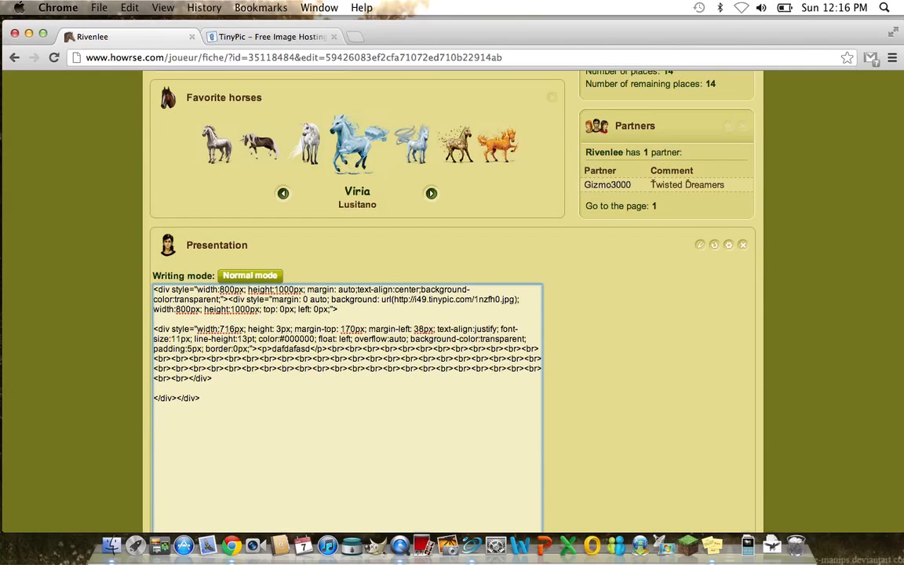
pyautogui.click(249, 277)
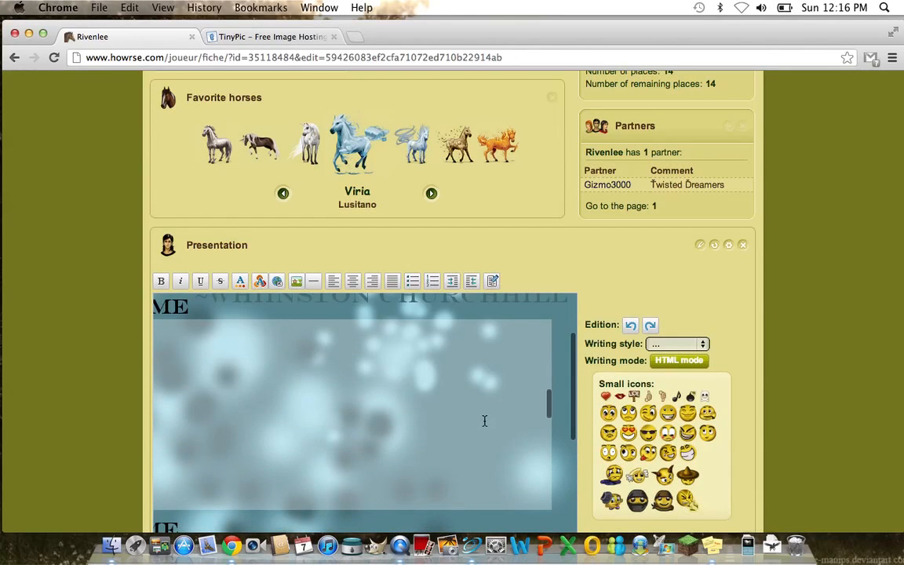
pyautogui.scroll(-3)
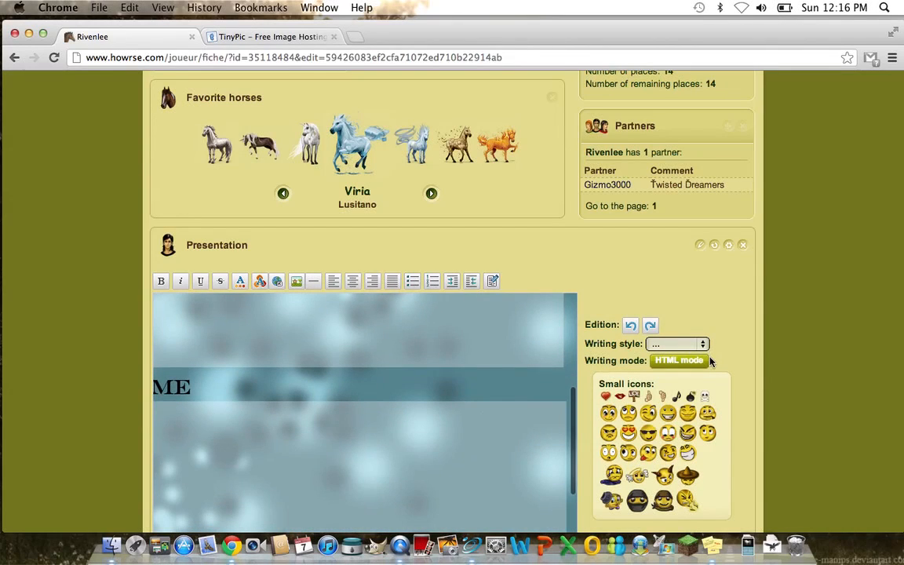
pyautogui.click(678, 359)
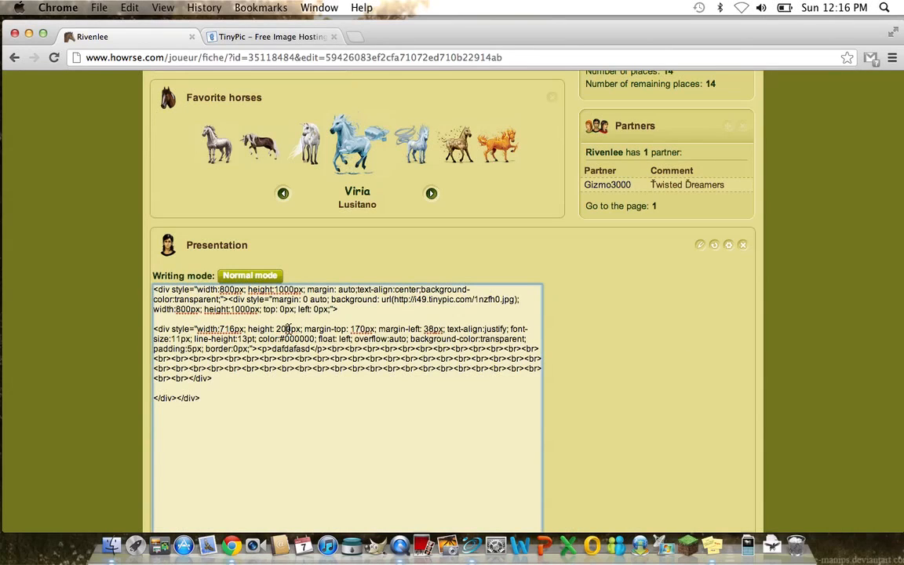
pyautogui.click(249, 277)
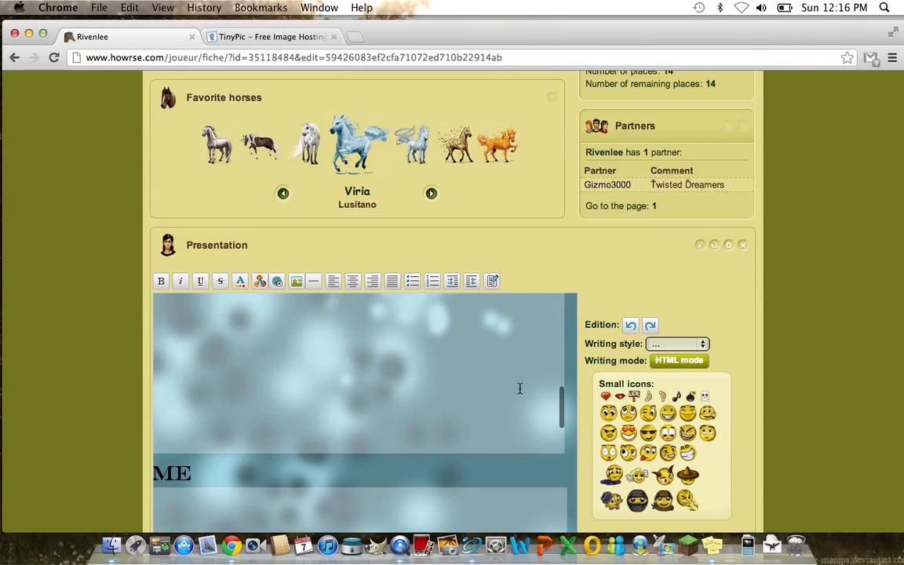
pyautogui.click(678, 359)
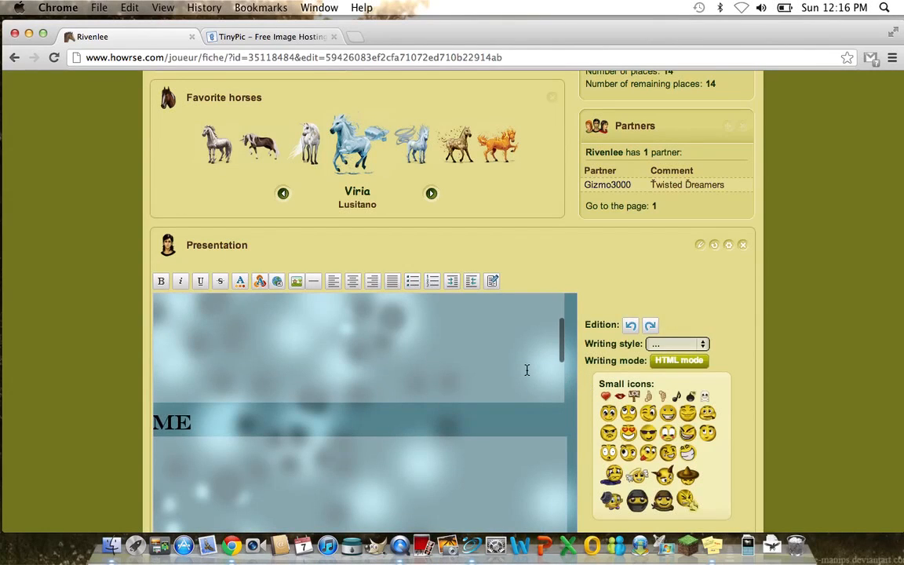
pyautogui.click(678, 359)
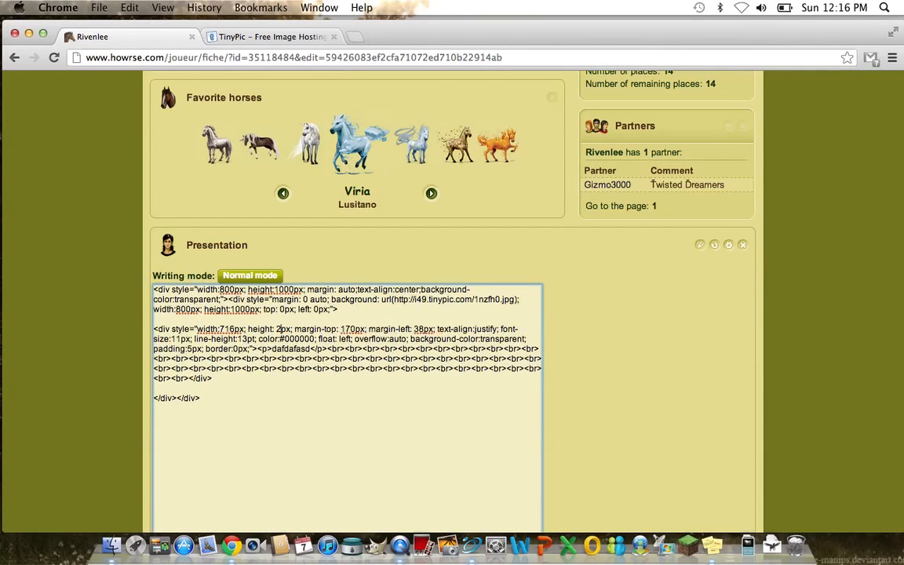
# Fine-tune the height and offsets until the box fits neatly inside the panel.
pyautogui.click(250, 276)
pyautogui.write('5')
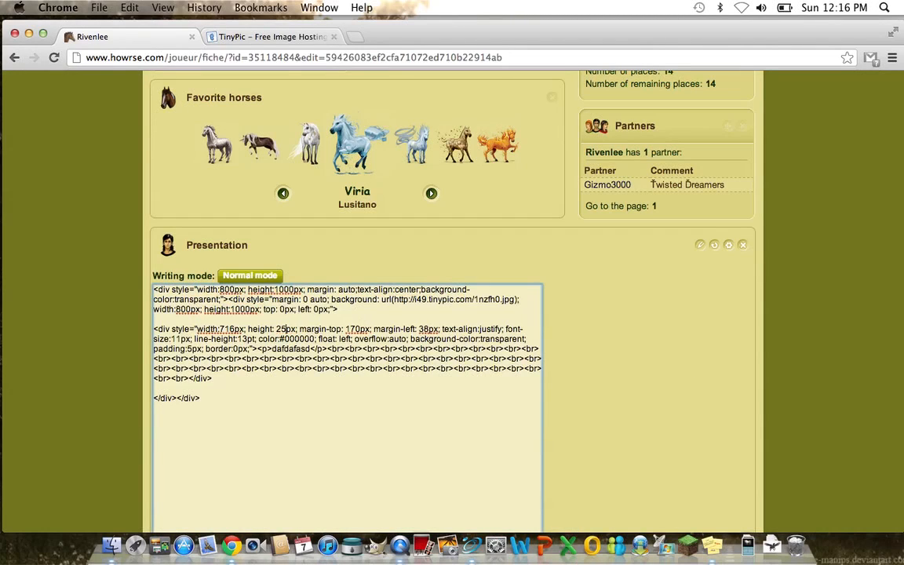
pyautogui.click(249, 276)
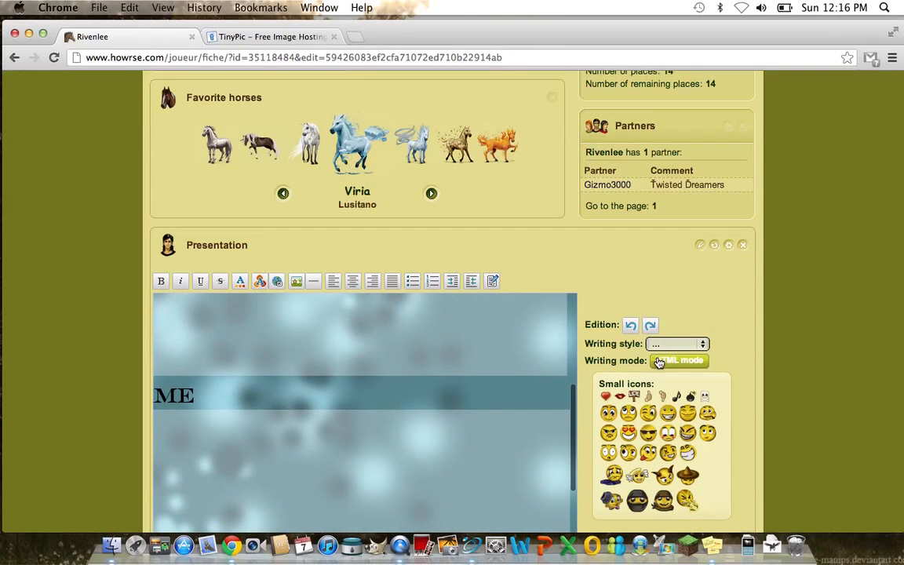
pyautogui.click(678, 359)
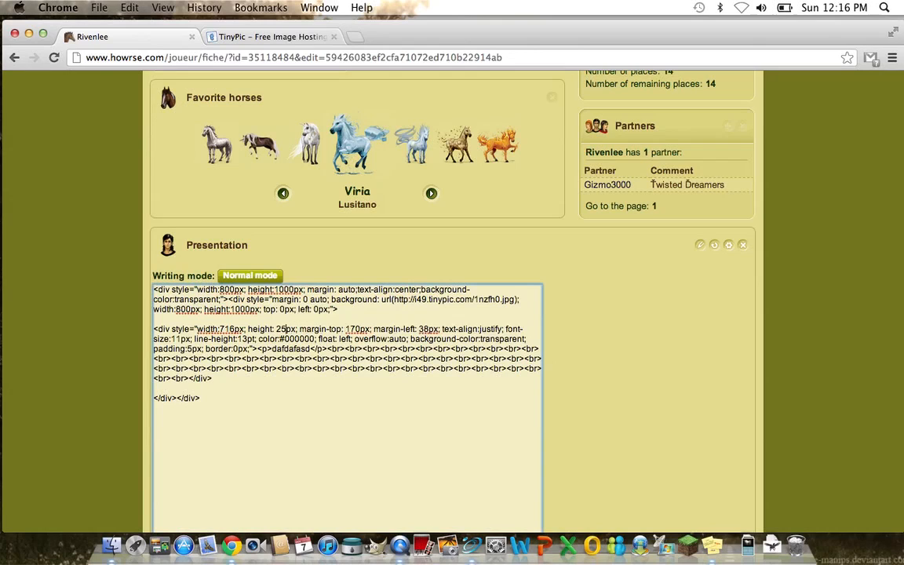
pyautogui.click(250, 276)
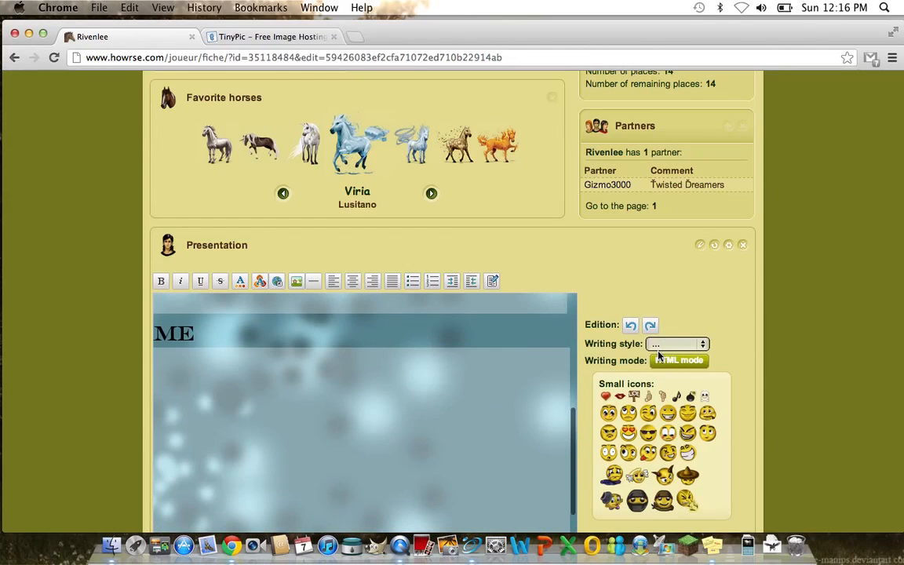
pyautogui.click(678, 359)
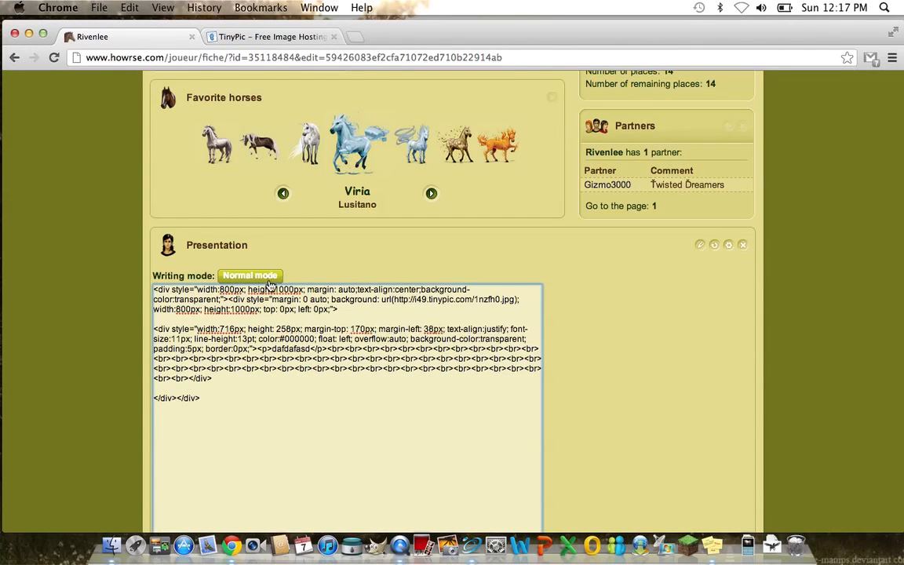
pyautogui.click(251, 276)
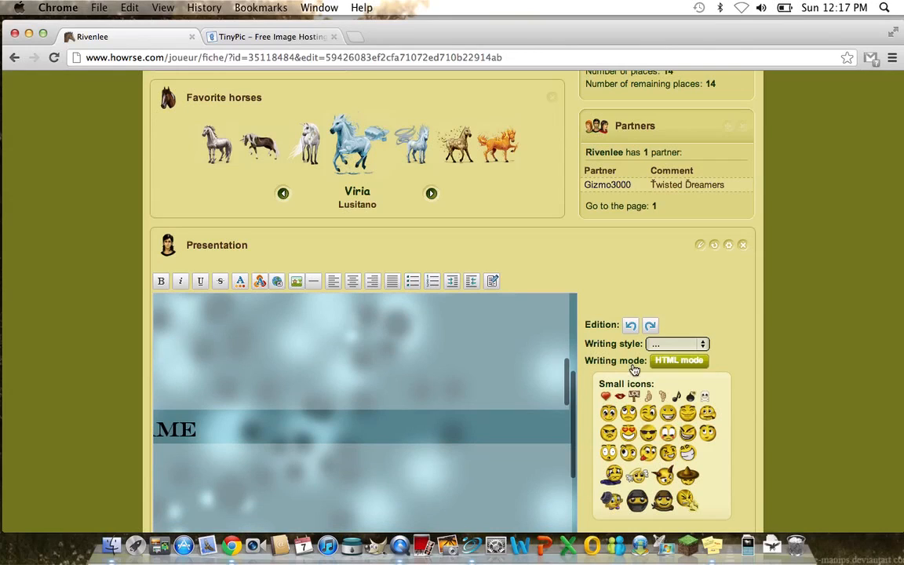
pyautogui.click(678, 359)
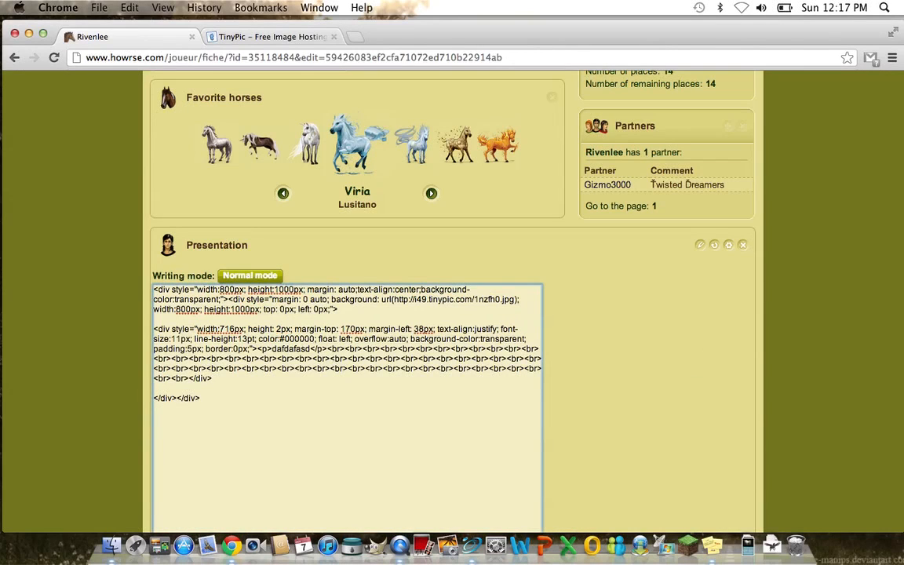
pyautogui.click(250, 277)
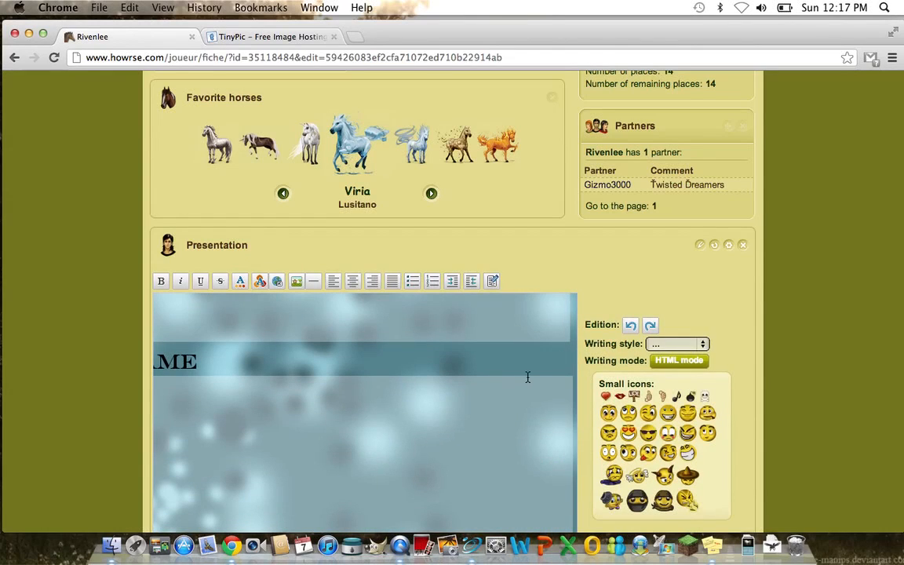
# Save the presentation and check the published profile shows the Rivenlee layout.
pyautogui.scroll(-3)
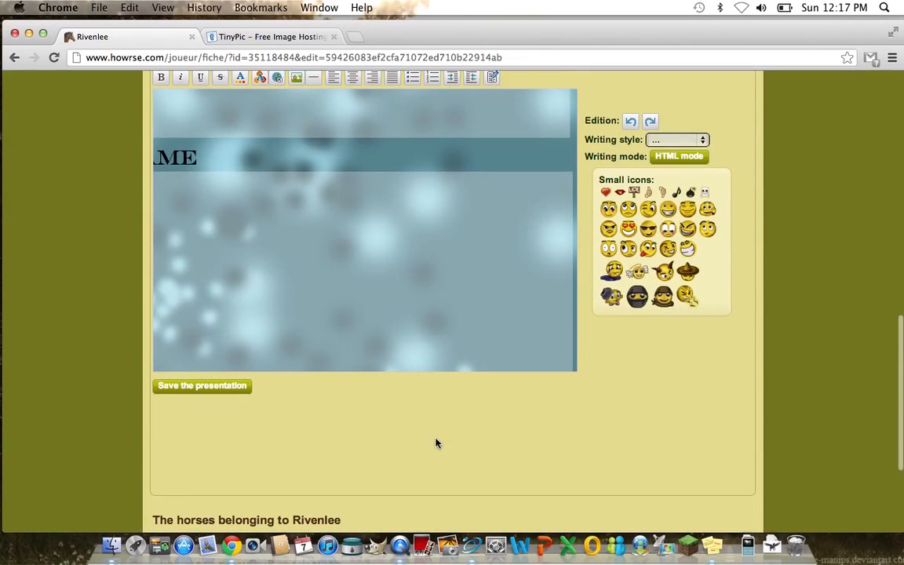
pyautogui.moveTo(265, 477)
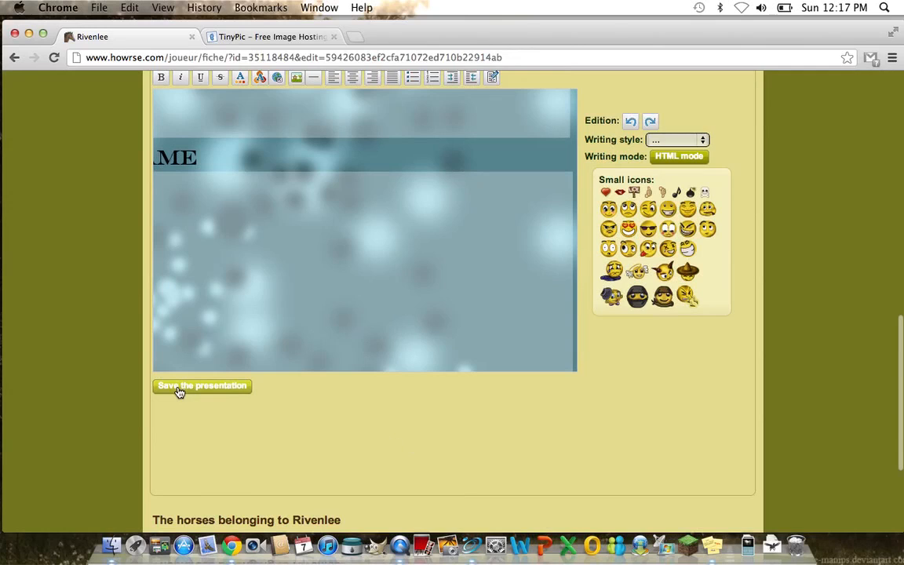
pyautogui.moveTo(342, 418)
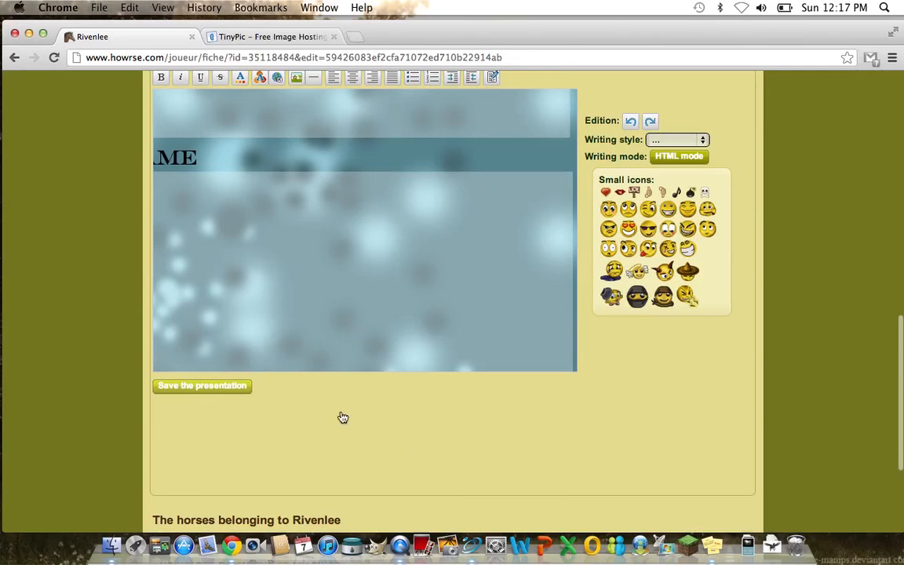
pyautogui.click(201, 386)
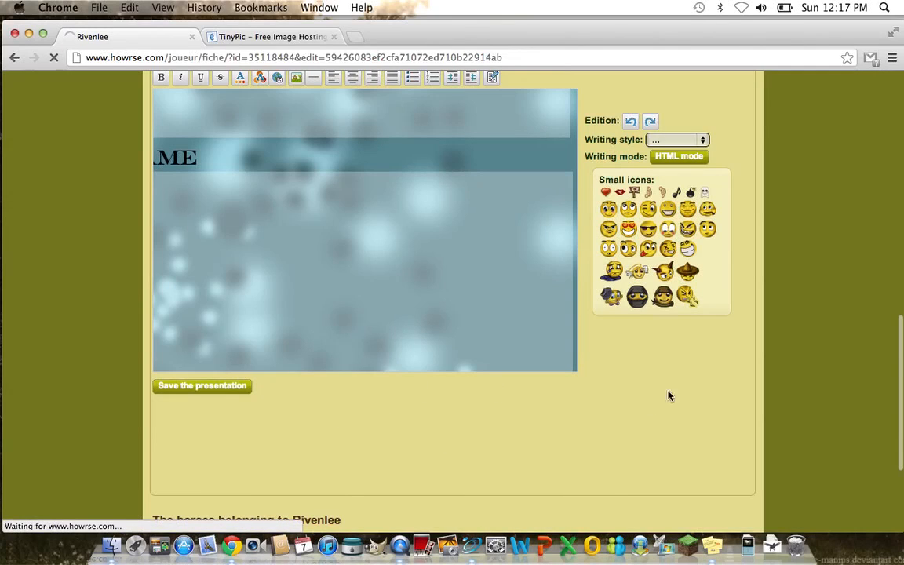
pyautogui.click(201, 386)
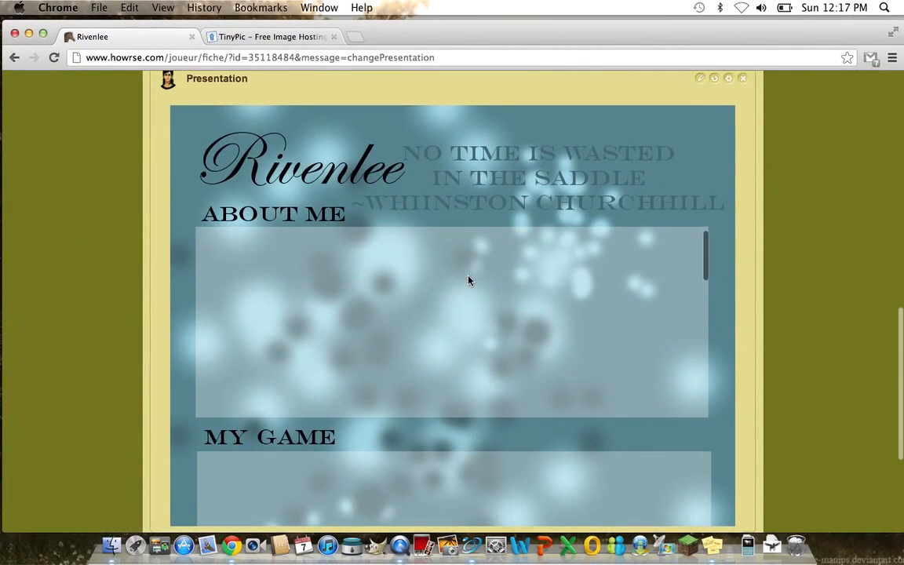
pyautogui.scroll(-3)
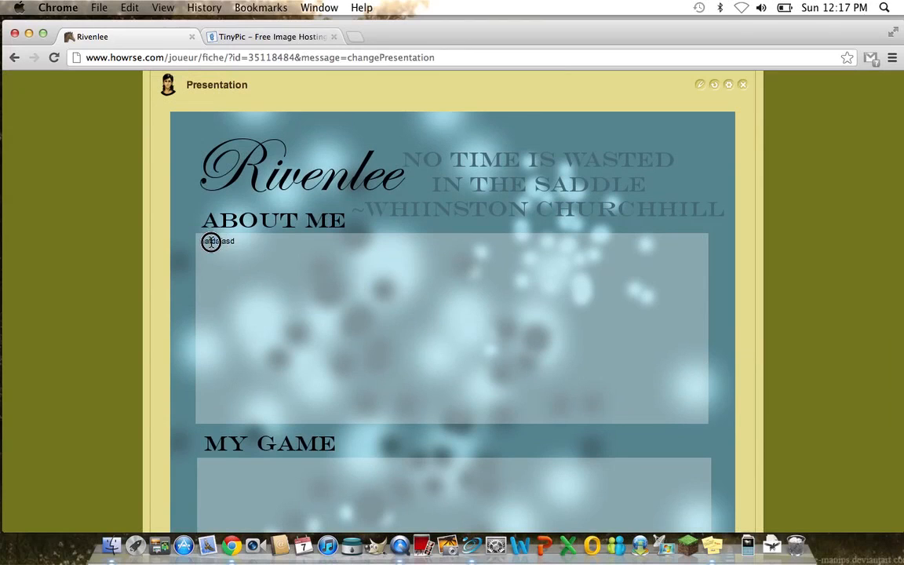
pyautogui.write('dafdafasd')
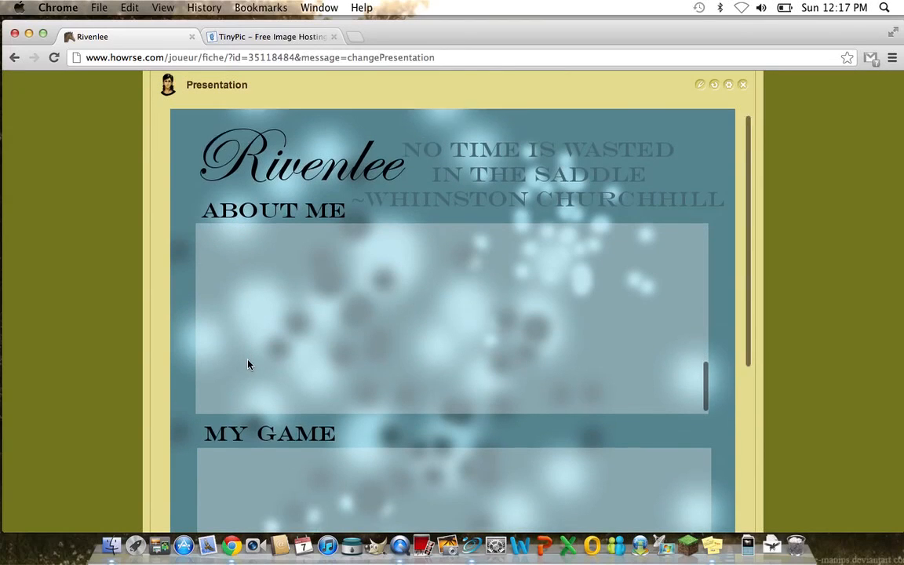
pyautogui.scroll(-3)
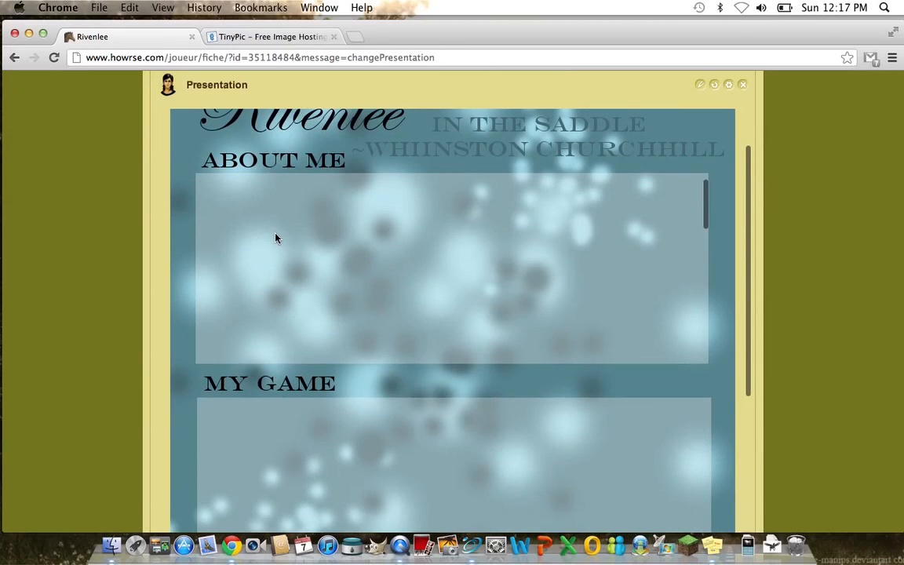
pyautogui.write('dafdafasd')
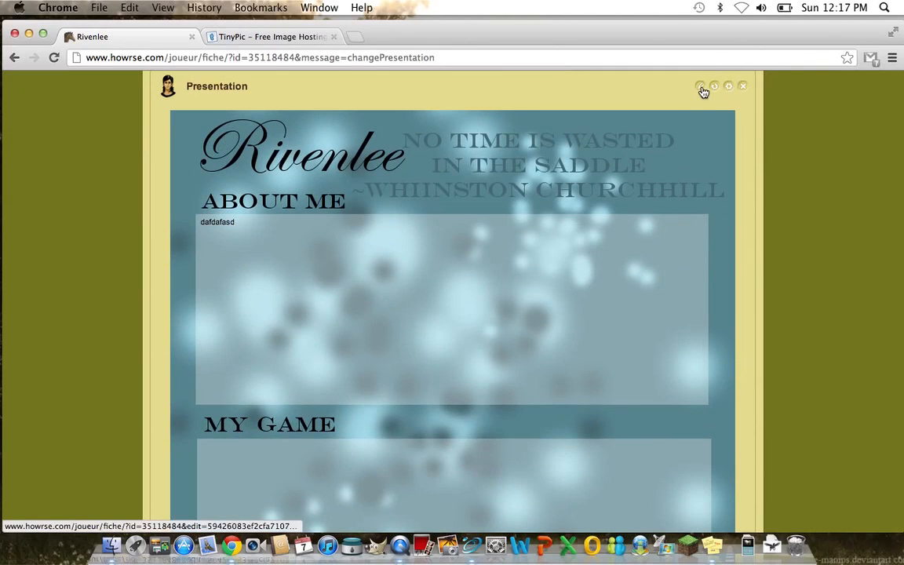
# Reopen the presentation and add a <br> after the About Me box code, then preview.
pyautogui.click(700, 87)
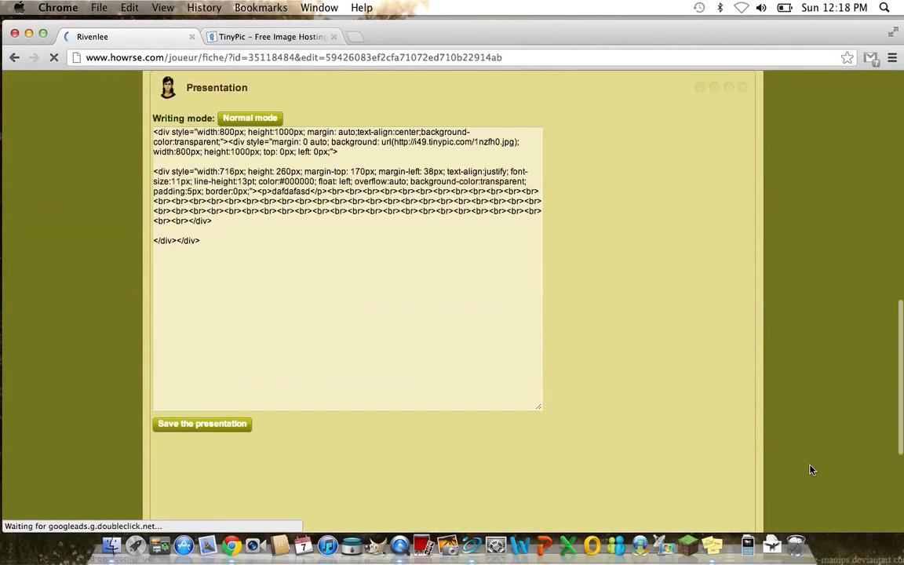
pyautogui.click(250, 118)
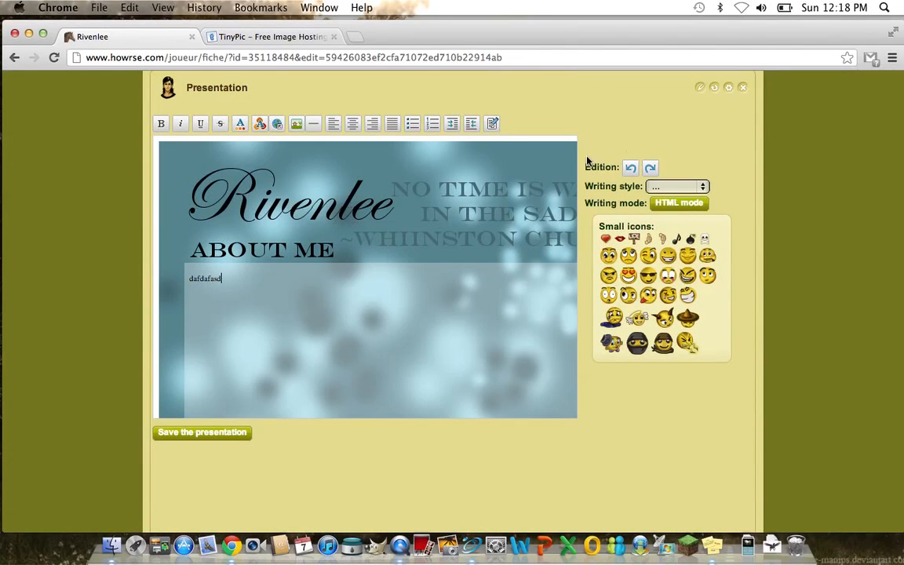
pyautogui.click(678, 203)
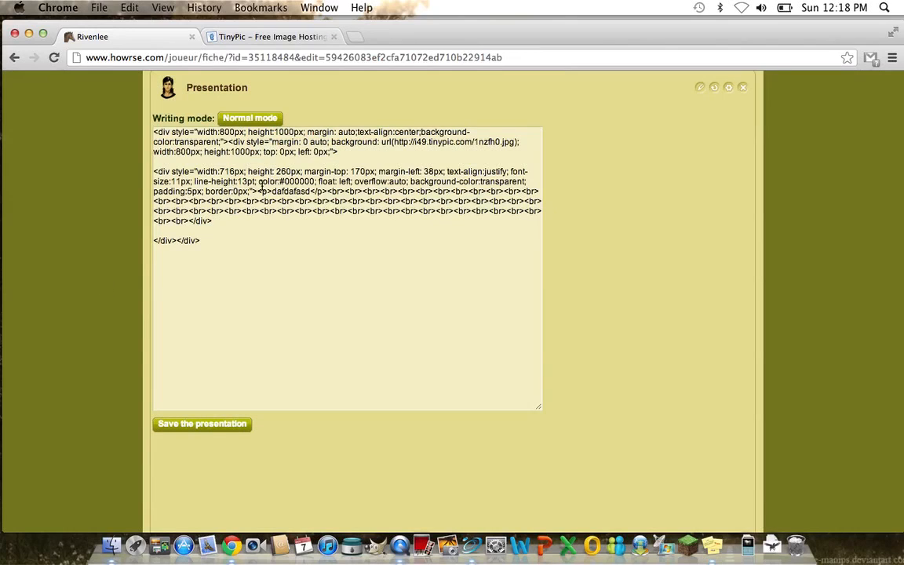
pyautogui.click(232, 210)
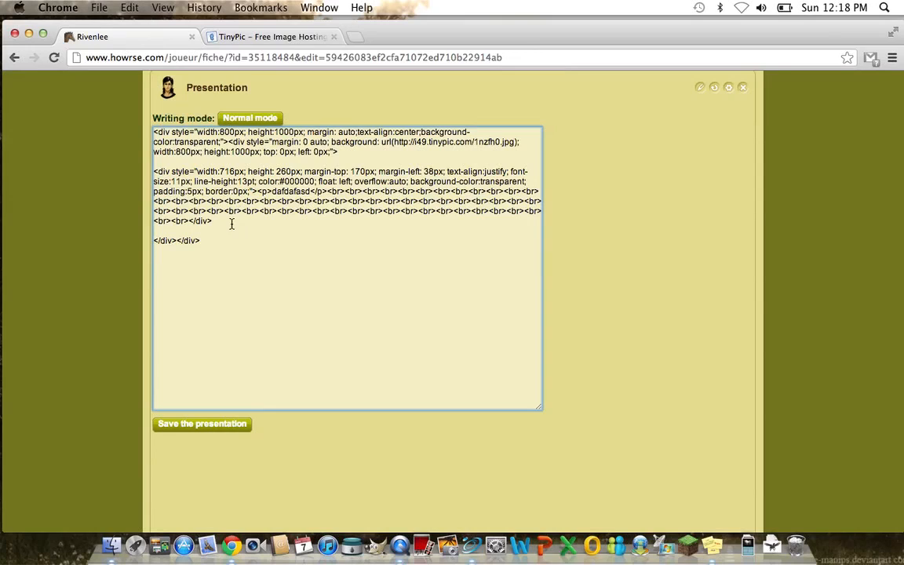
pyautogui.write('<b')
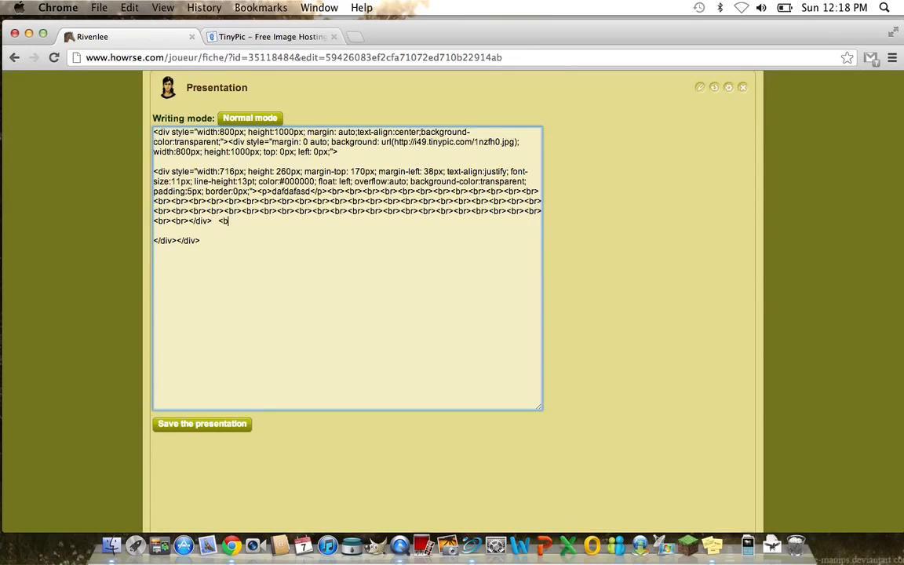
pyautogui.write('r>')
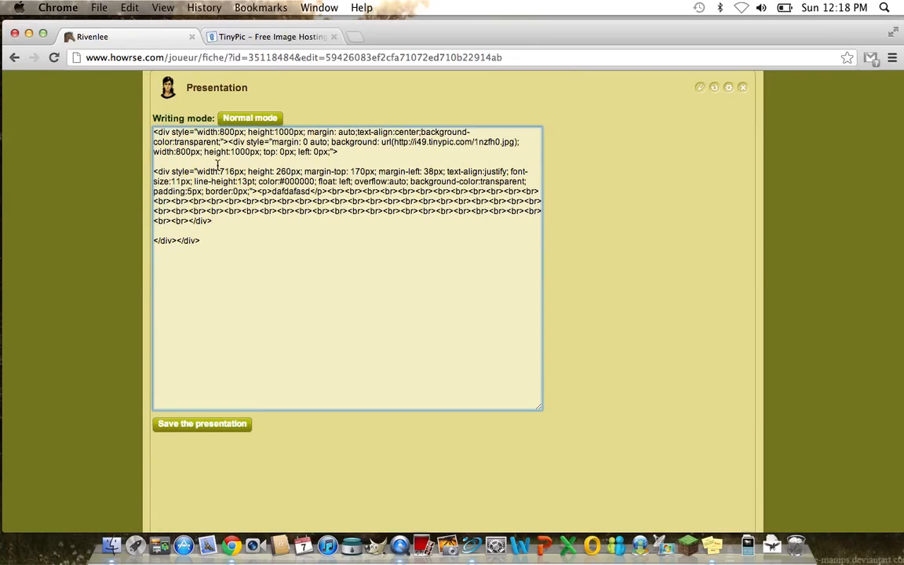
pyautogui.click(249, 118)
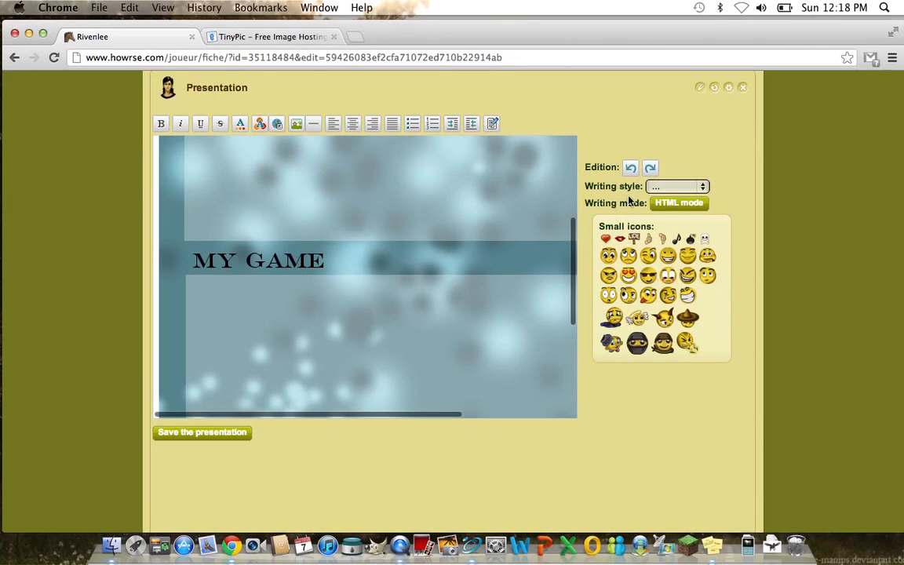
# Paste a second text box div below the first and lower its margin-top under MY GAME.
pyautogui.click(678, 203)
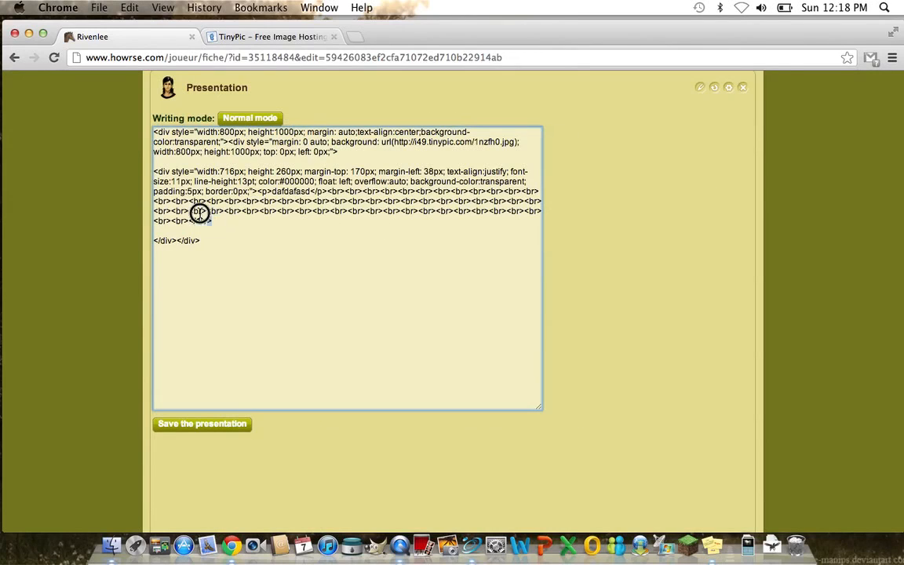
pyautogui.rightClick(200, 213)
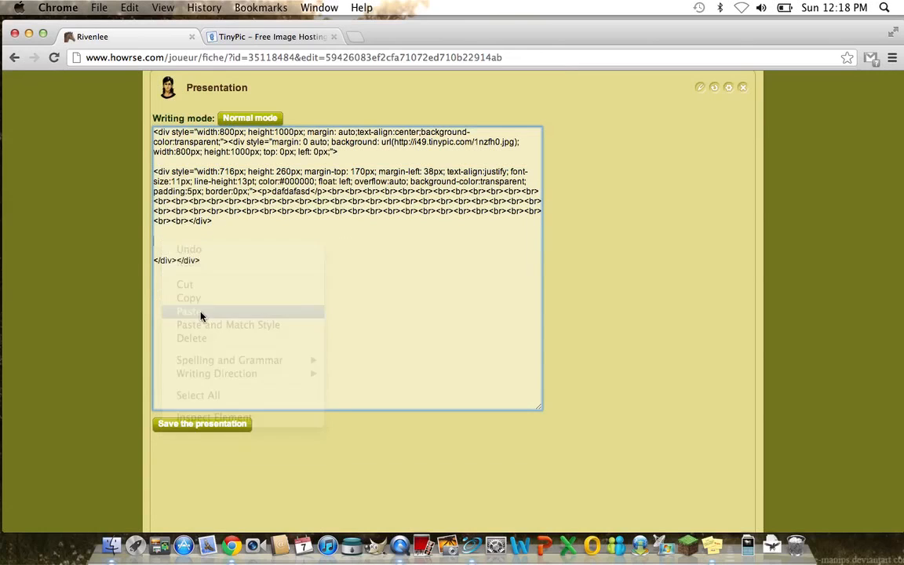
pyautogui.click(188, 311)
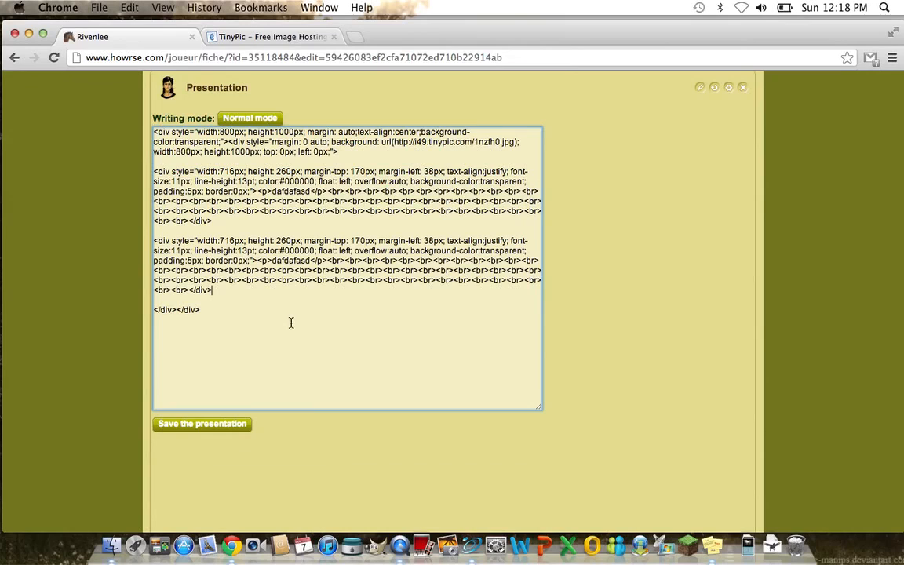
pyautogui.moveTo(223, 251)
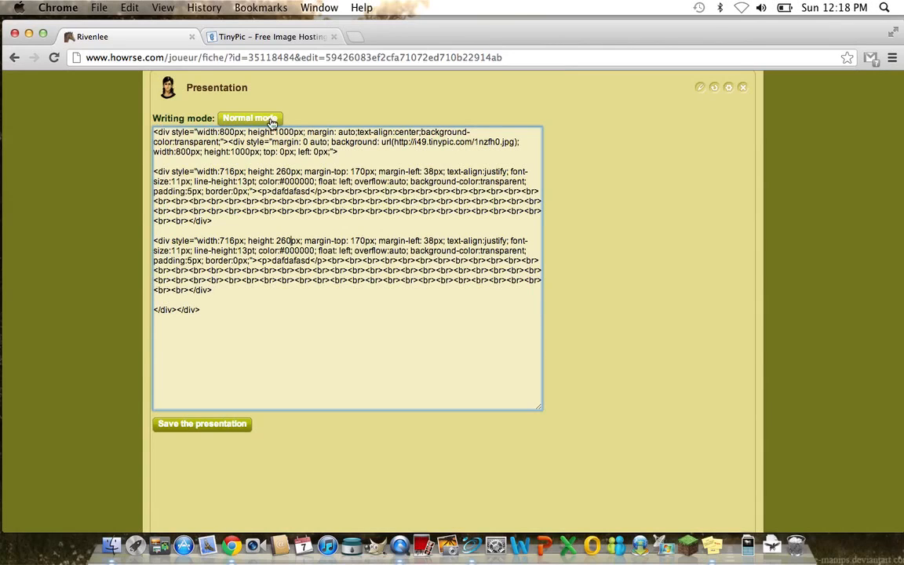
pyautogui.click(250, 117)
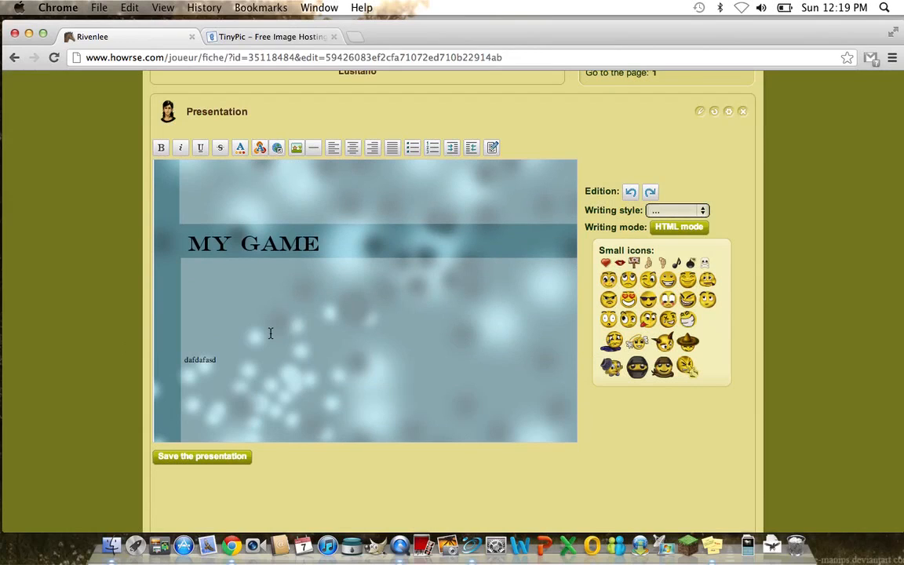
pyautogui.moveTo(270, 318)
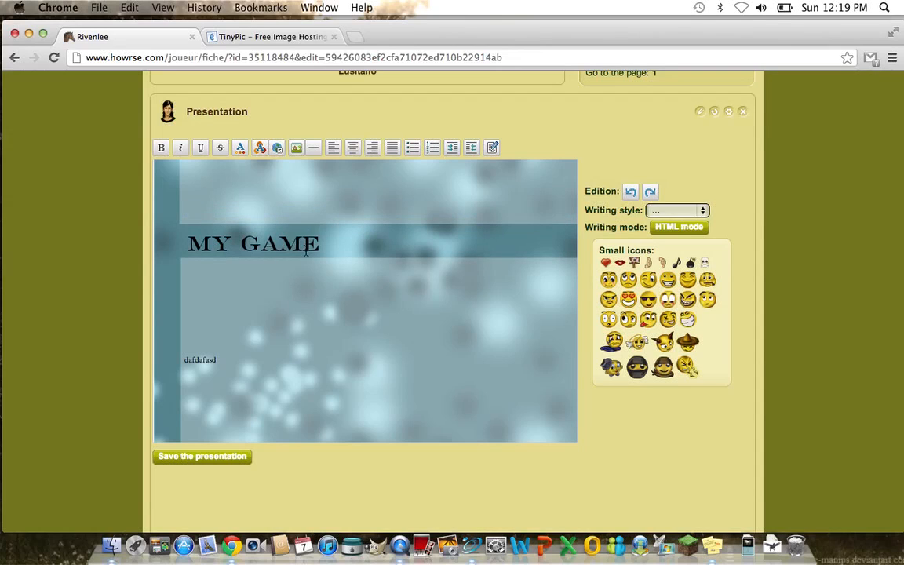
pyautogui.click(678, 226)
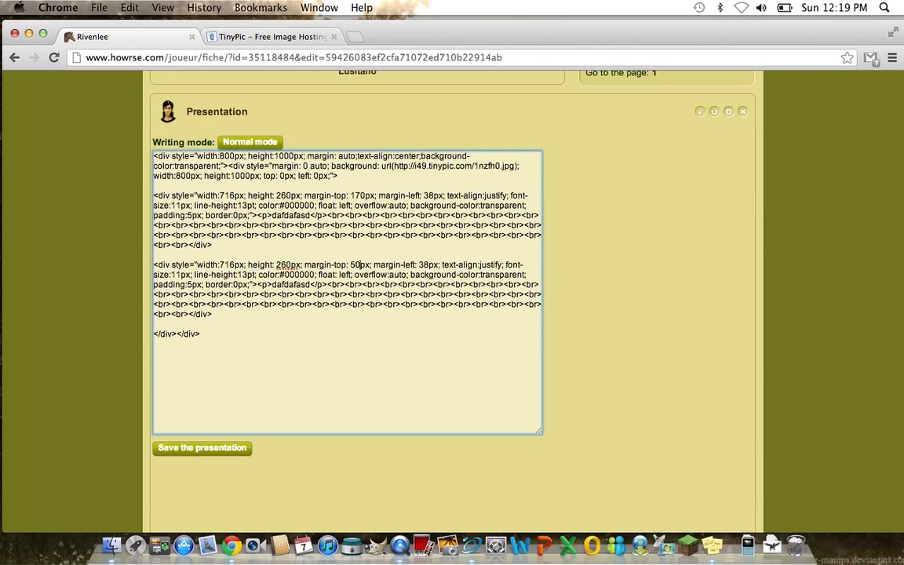
pyautogui.click(249, 141)
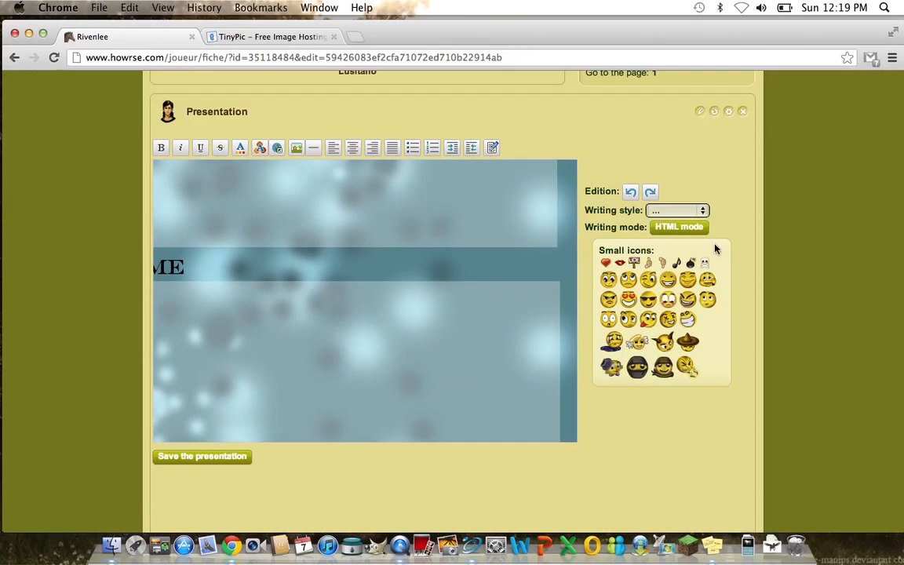
pyautogui.moveTo(465, 337)
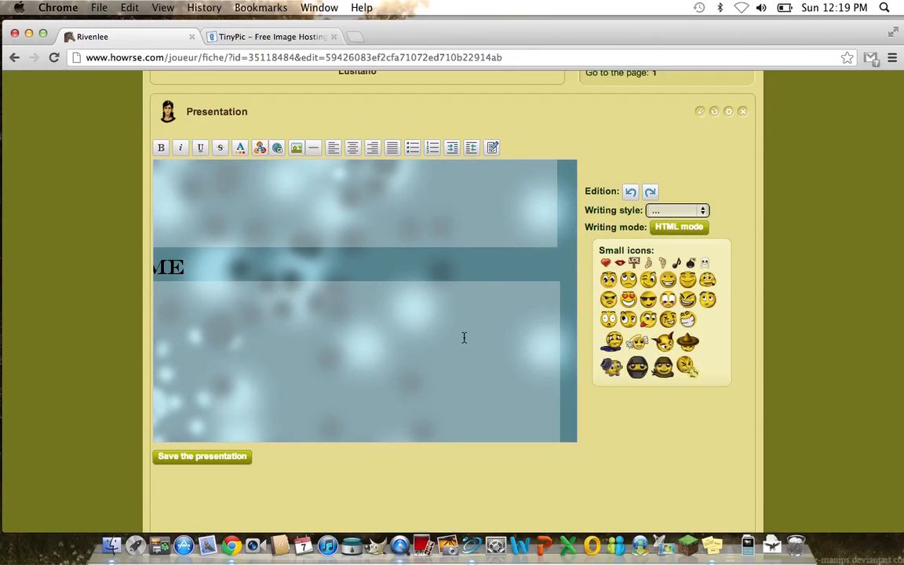
# Set the second box to height 400px with margin-top 60px and check the preview.
pyautogui.click(678, 226)
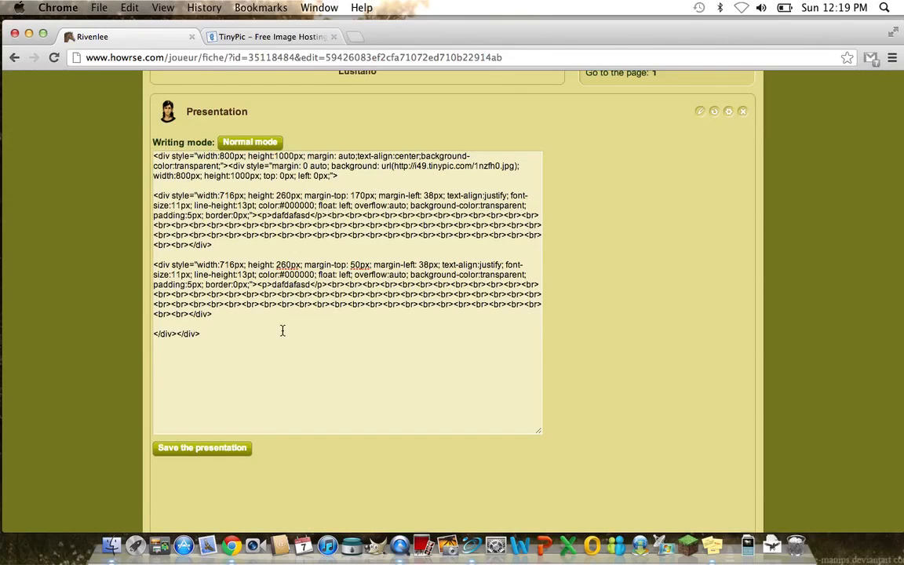
pyautogui.click(249, 142)
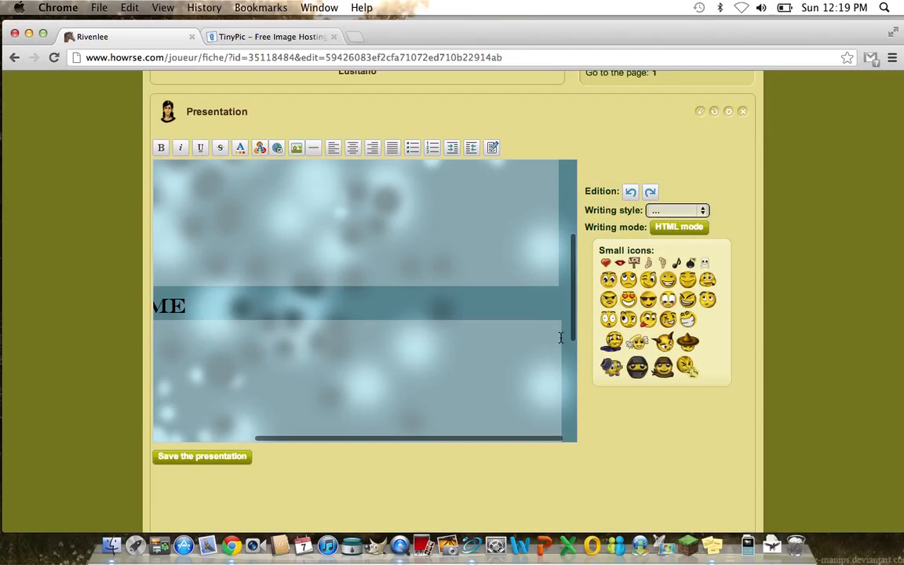
pyautogui.click(678, 226)
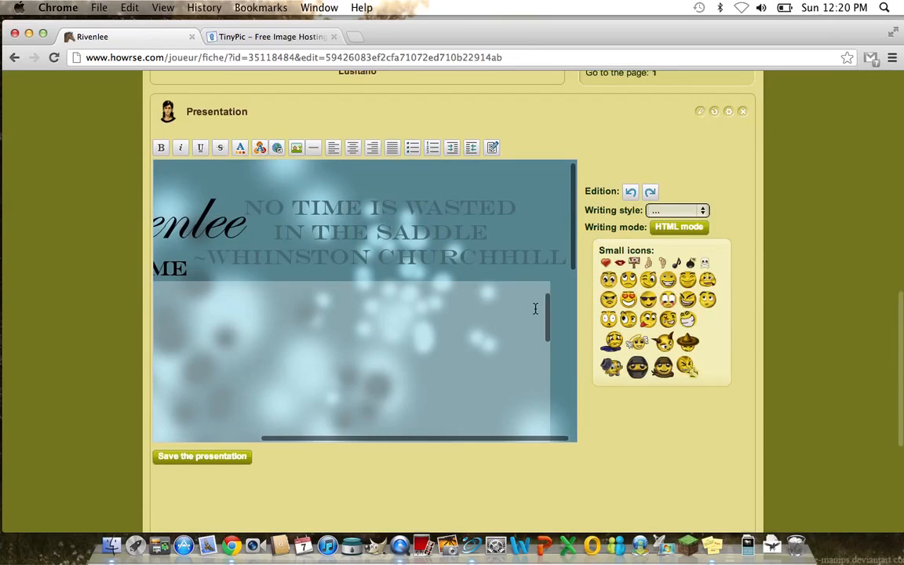
pyautogui.scroll(-3)
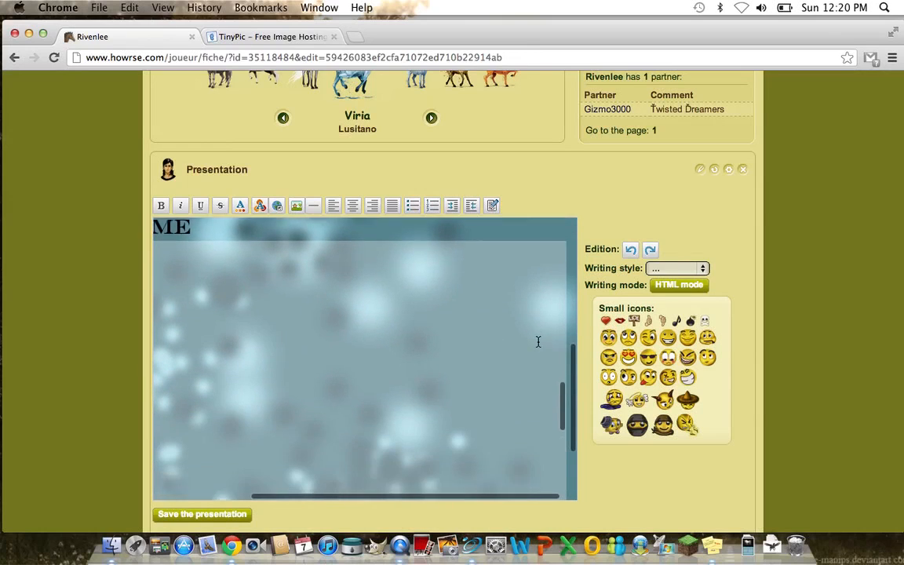
pyautogui.click(679, 284)
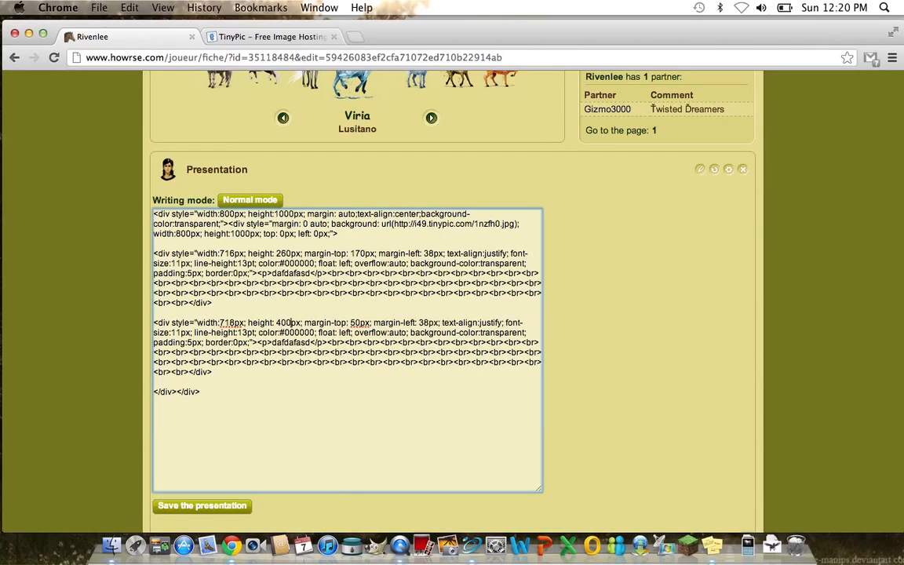
pyautogui.click(249, 199)
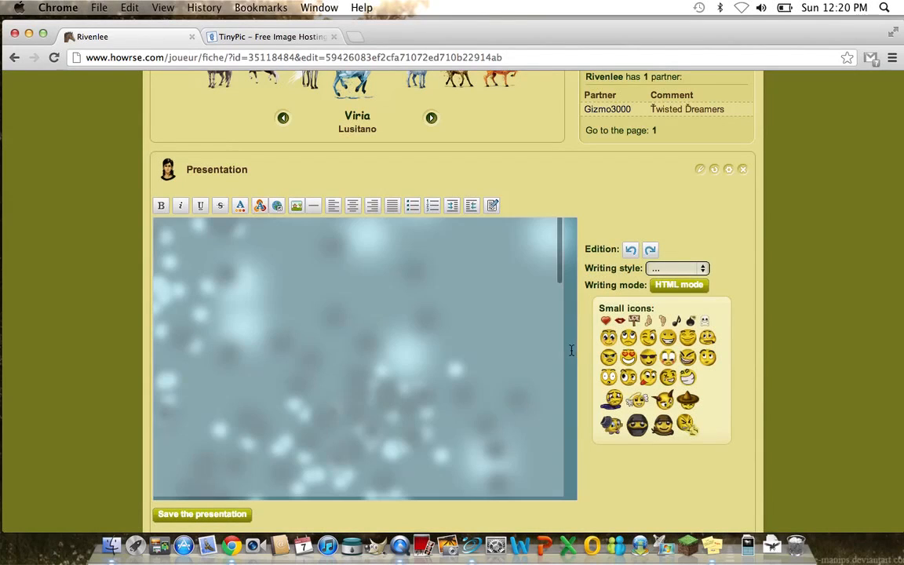
pyautogui.scroll(-3)
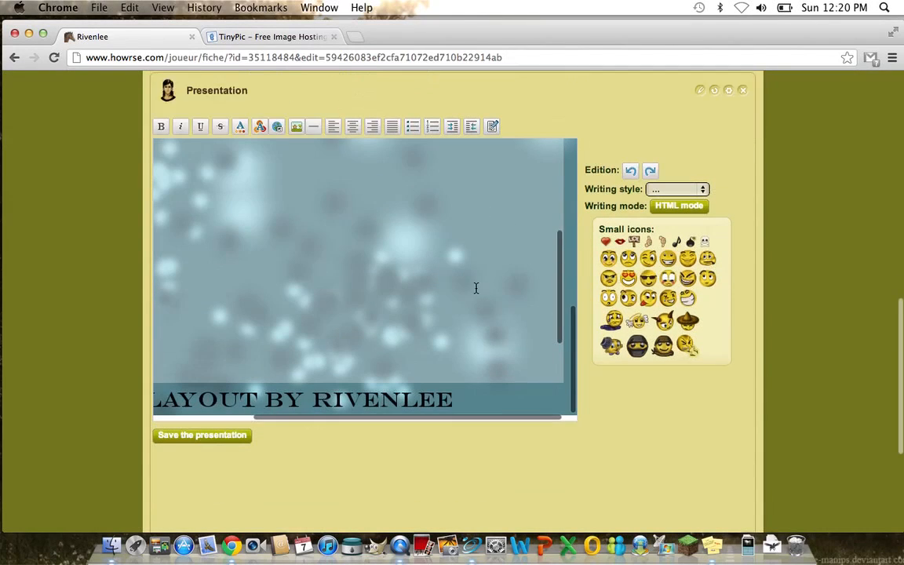
pyautogui.click(678, 206)
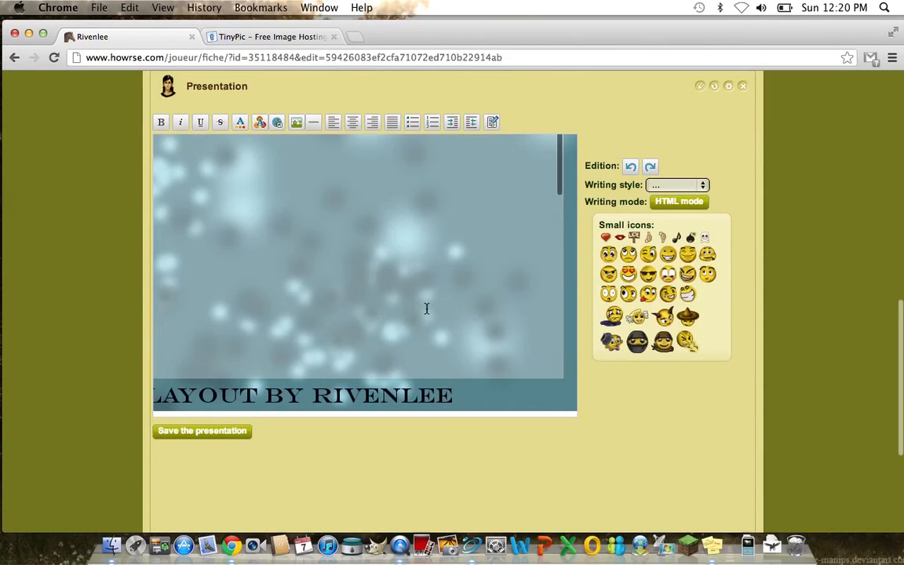
pyautogui.scroll(-3)
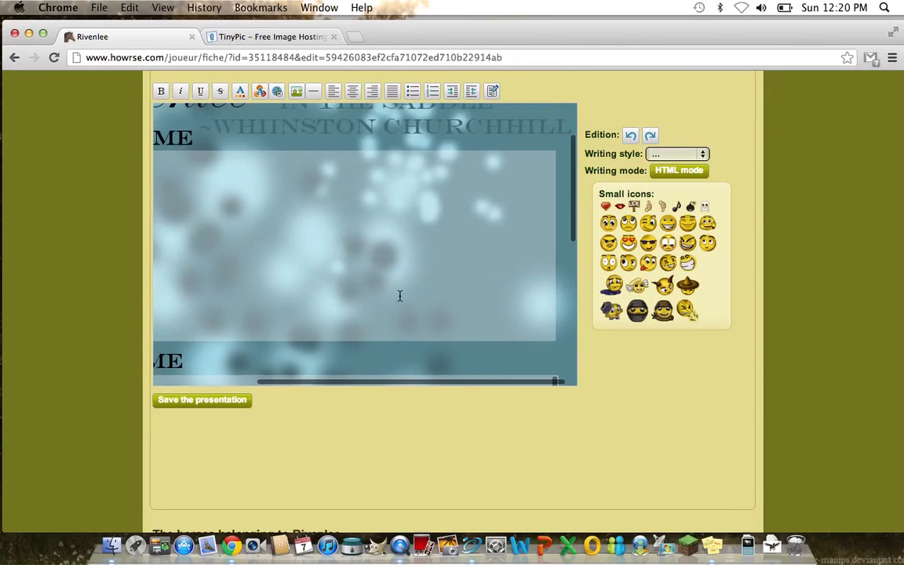
# Paste the 13-year-old-girl intro line ending "feel free to give me a PM!" into the About Me box and preview it.
pyautogui.scroll(-3)
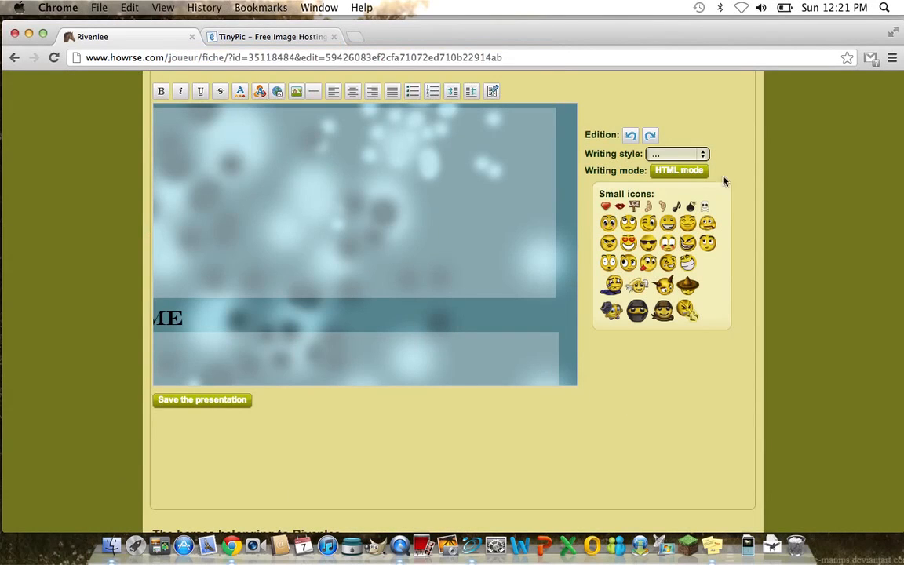
pyautogui.click(678, 169)
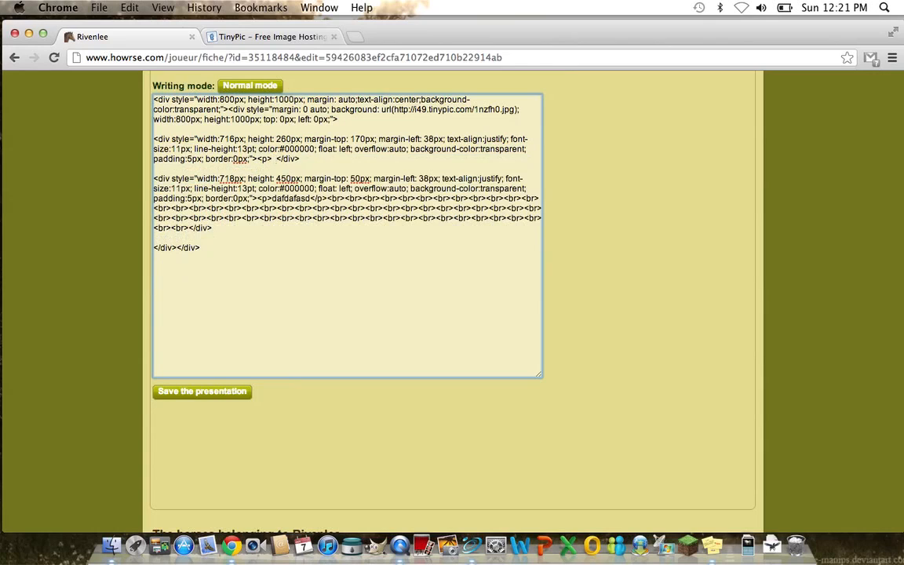
pyautogui.rightClick(275, 160)
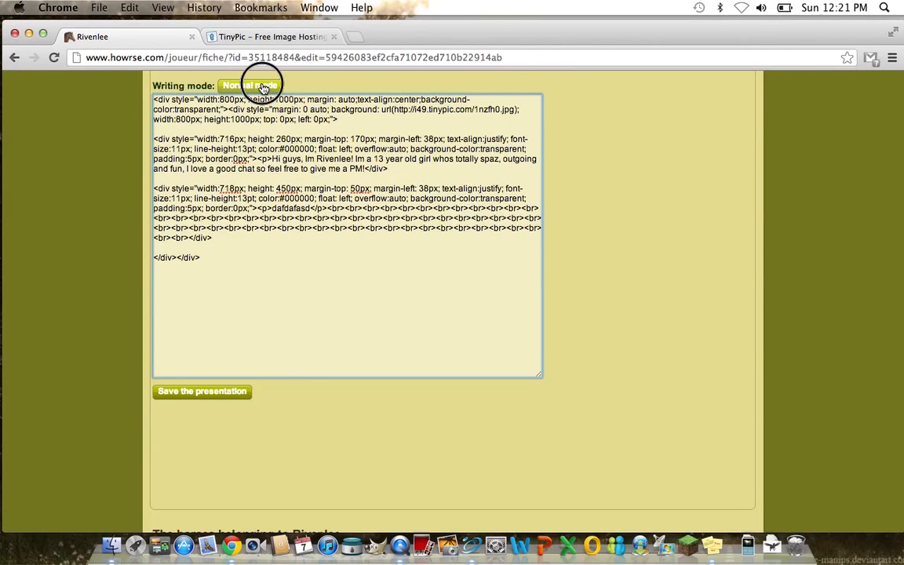
pyautogui.click(248, 84)
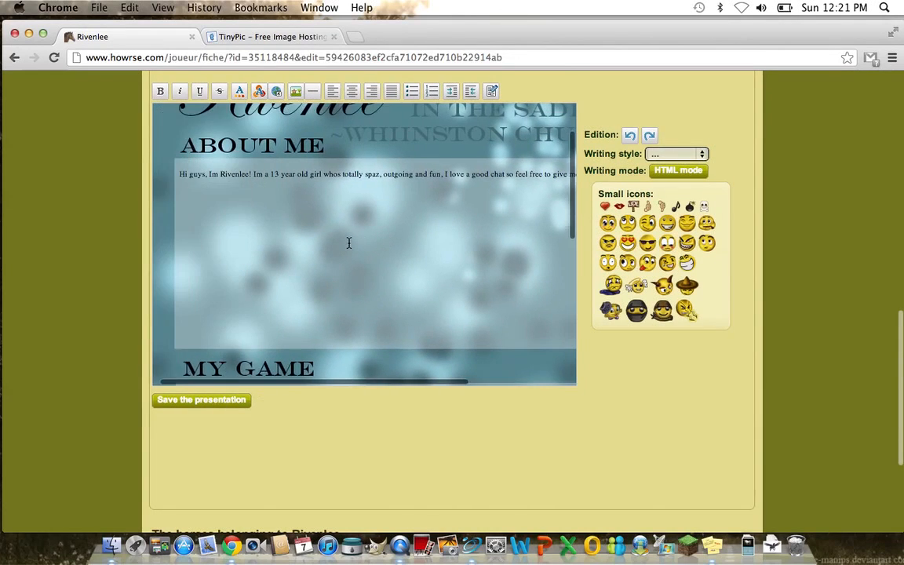
pyautogui.scroll(-3)
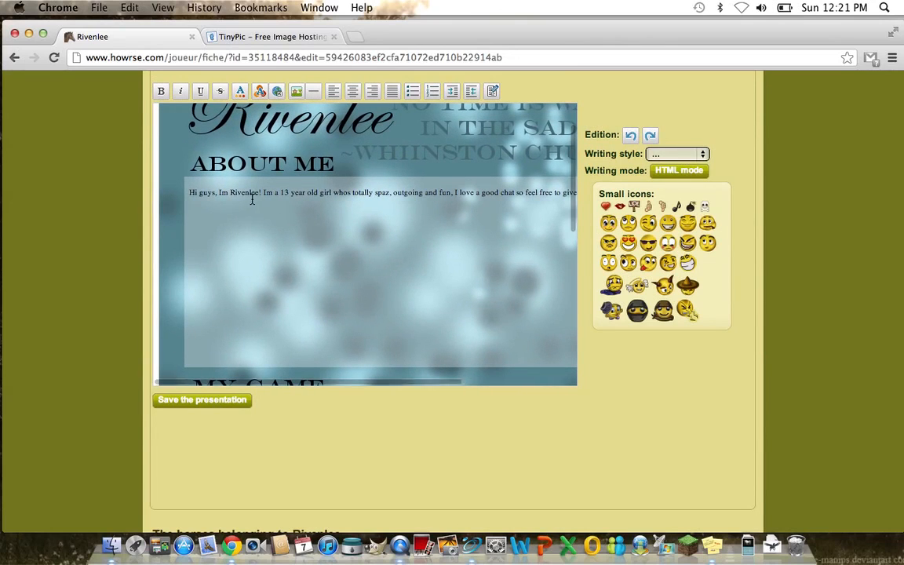
# Append "keep typing away here for ages and ages and ages and ages" to the About Me intro.
pyautogui.hscroll(3)
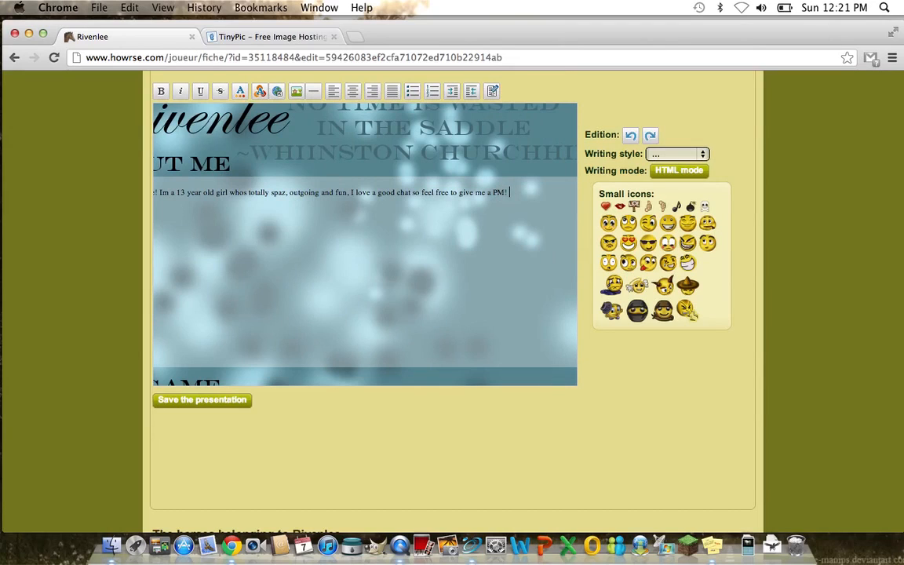
pyautogui.write('keep')
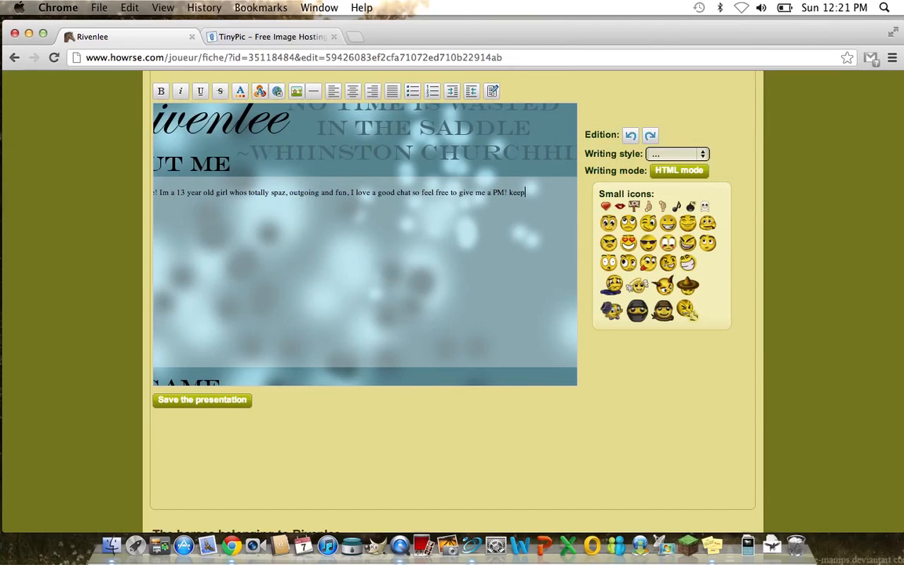
pyautogui.write('typing aw')
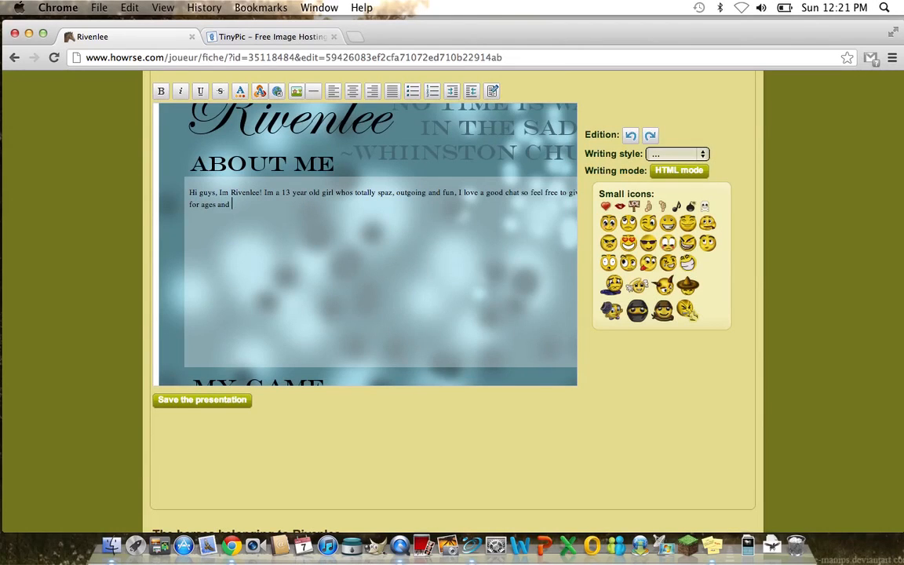
pyautogui.write('ages and')
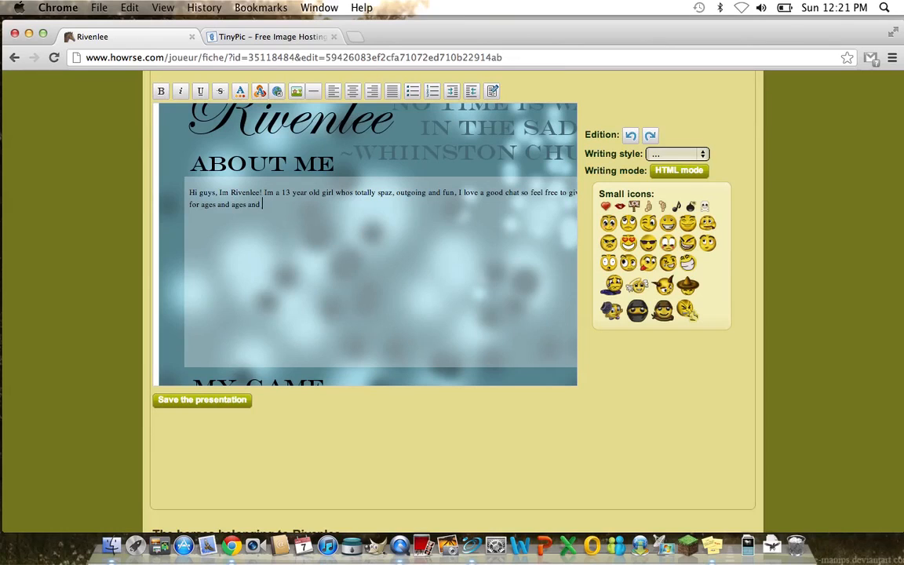
pyautogui.write('ages and ages.')
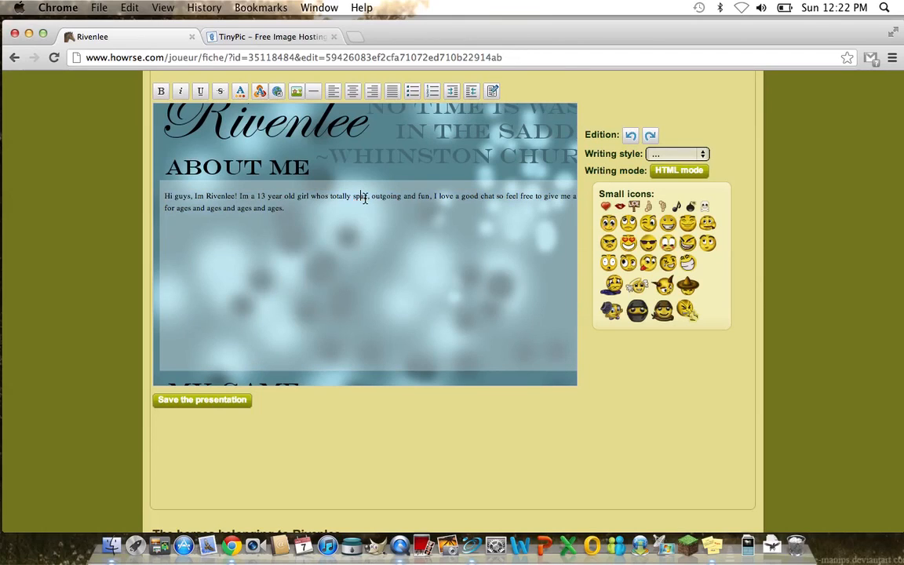
pyautogui.moveTo(364, 198); pyautogui.dragTo(485, 198)
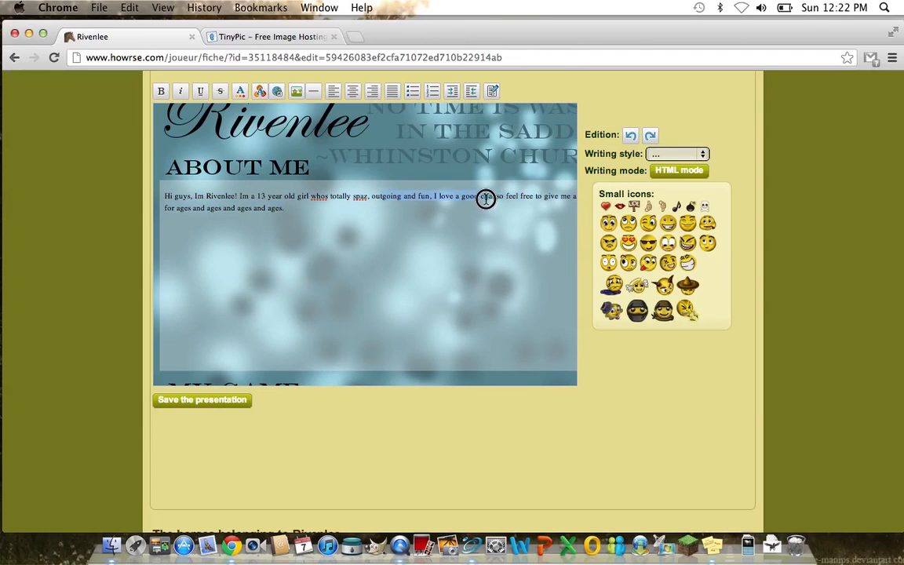
# Insert <br> tags in HTML mode before "keep typing" so the filler sentence starts a new line.
pyautogui.click(678, 170)
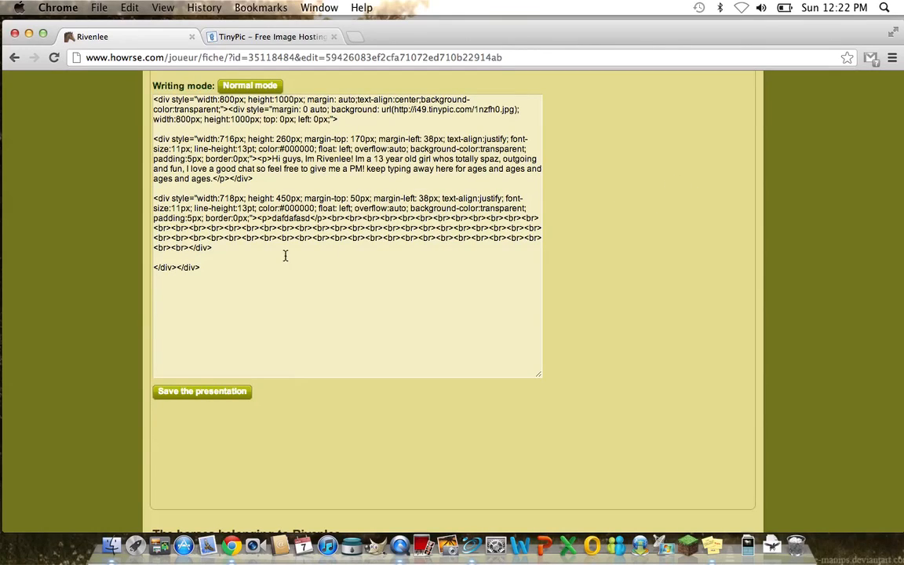
pyautogui.doubleClick(329, 160)
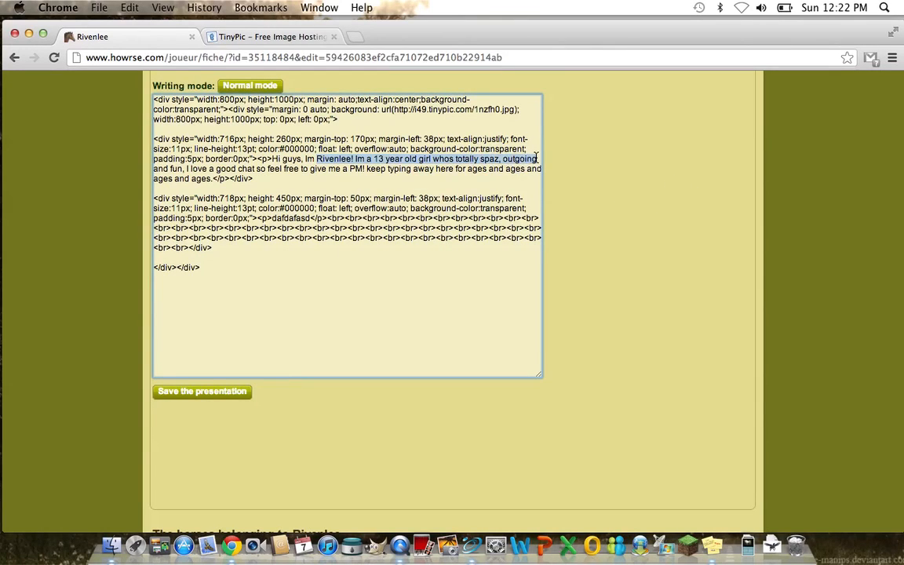
pyautogui.click(373, 170)
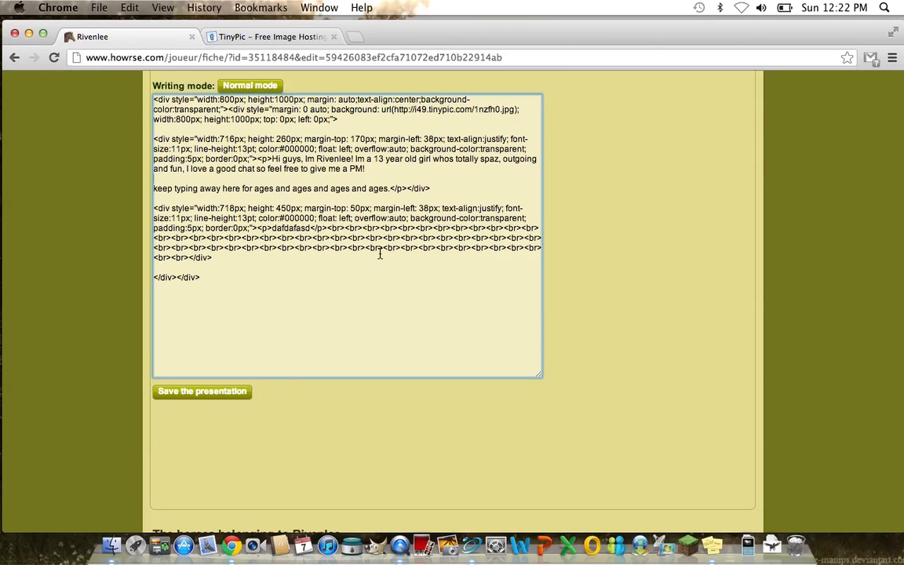
pyautogui.write('<br>')
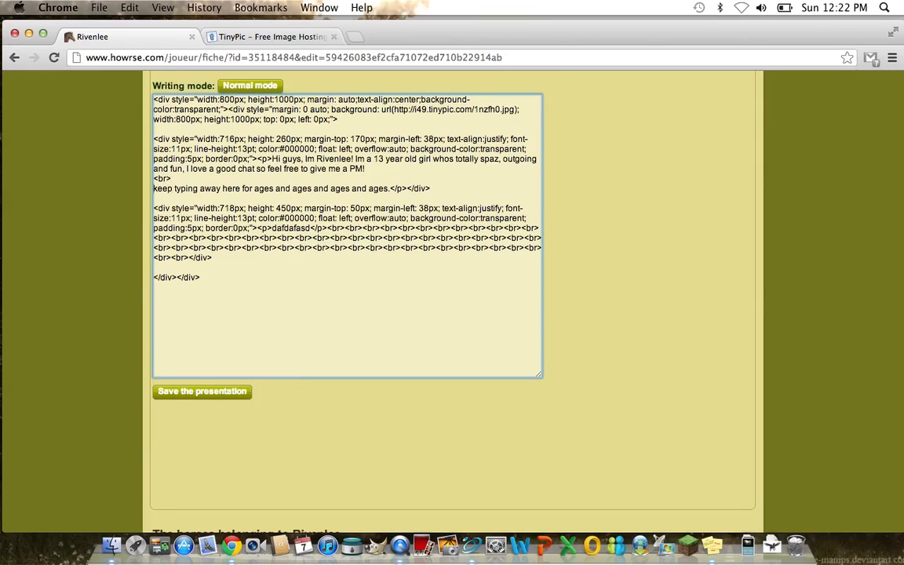
pyautogui.moveTo(144, 191)
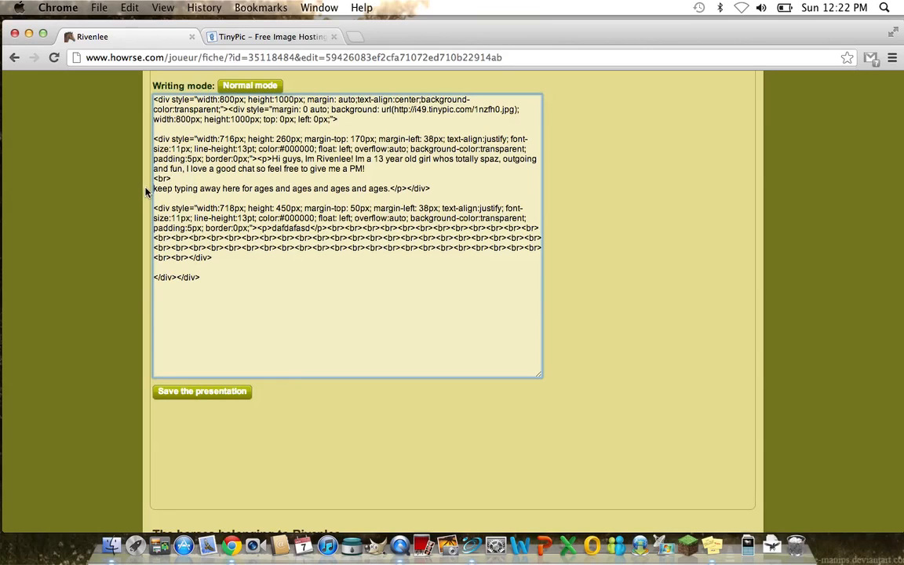
pyautogui.click(250, 85)
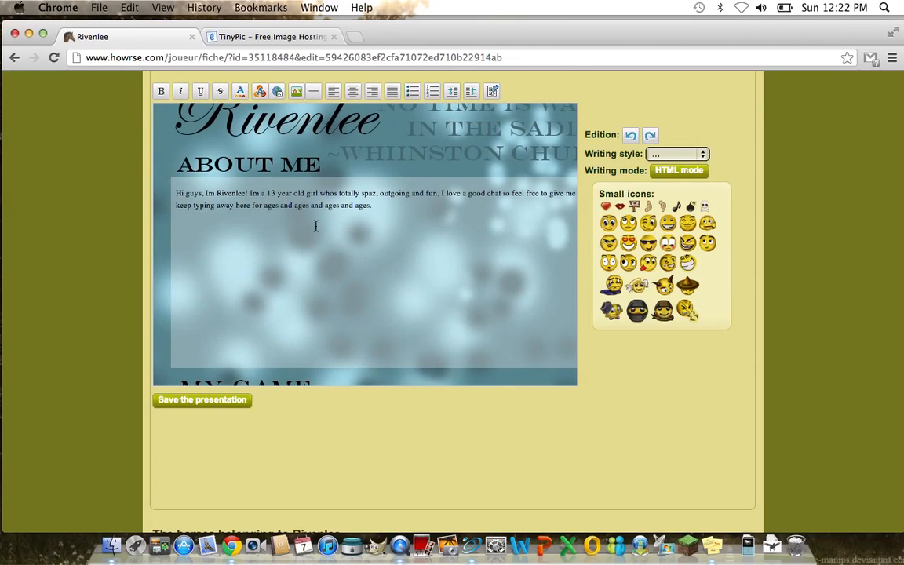
# Adjust the line breaks in HTML mode and check the spacing in Normal mode.
pyautogui.moveTo(175, 204); pyautogui.dragTo(342, 204)
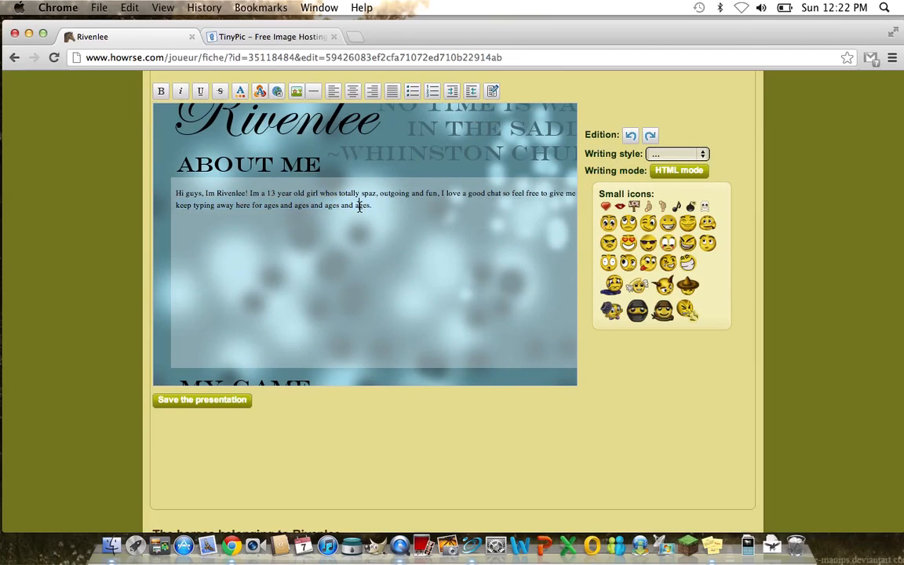
pyautogui.click(678, 170)
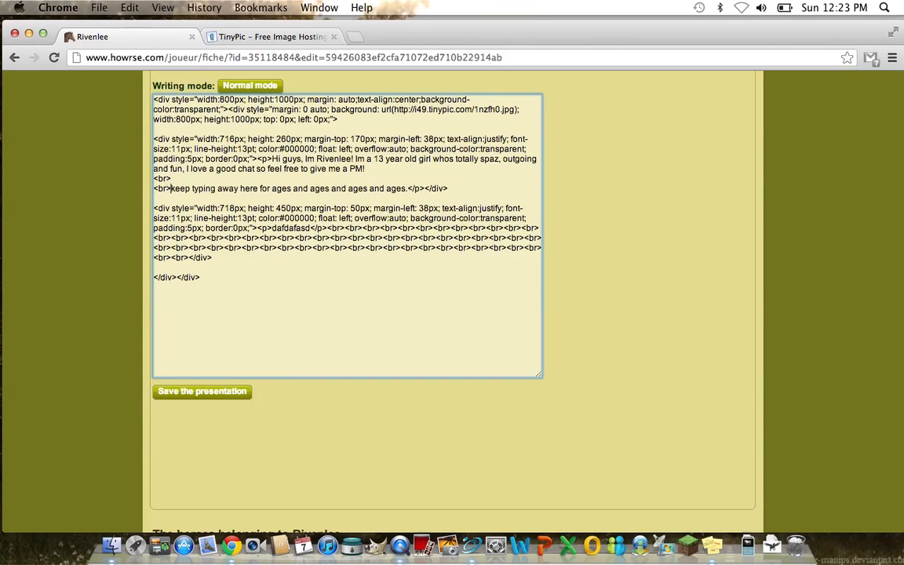
pyautogui.click(250, 85)
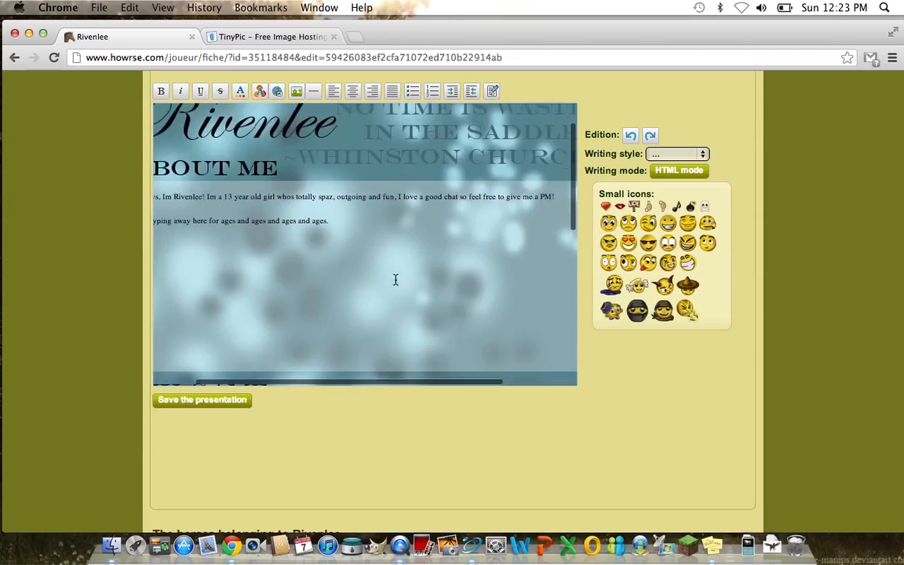
pyautogui.scroll(-3)
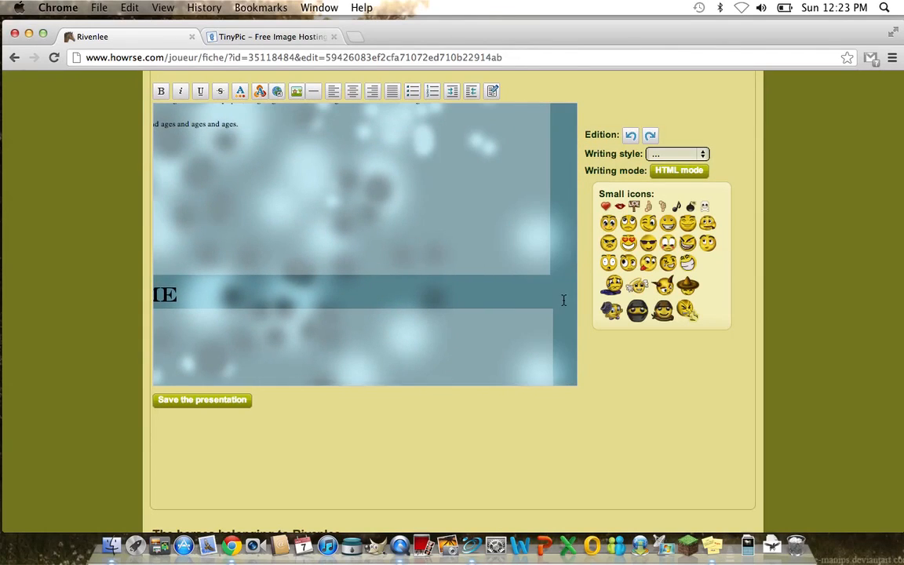
pyautogui.scroll(-3)
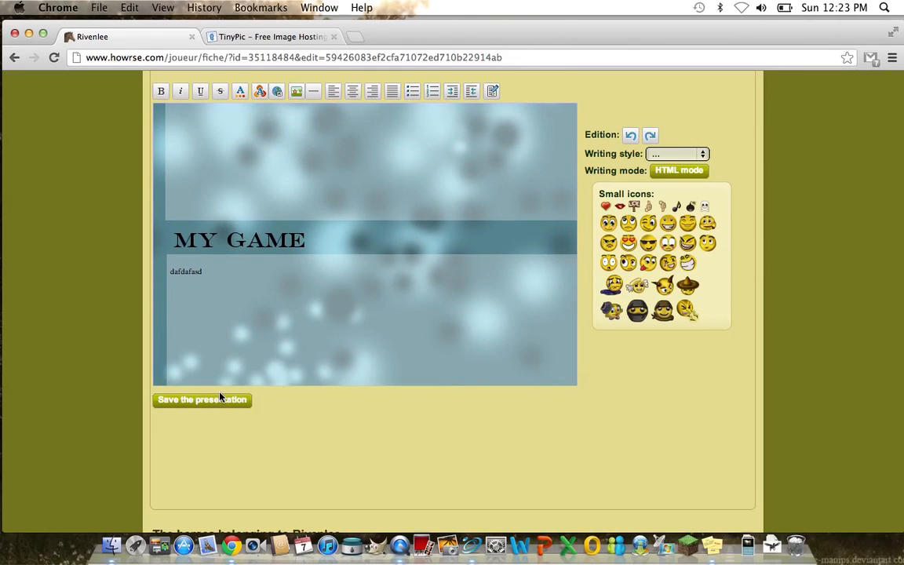
# Save the presentation and review the published profile with the About Me lines and empty My Game box.
pyautogui.click(201, 400)
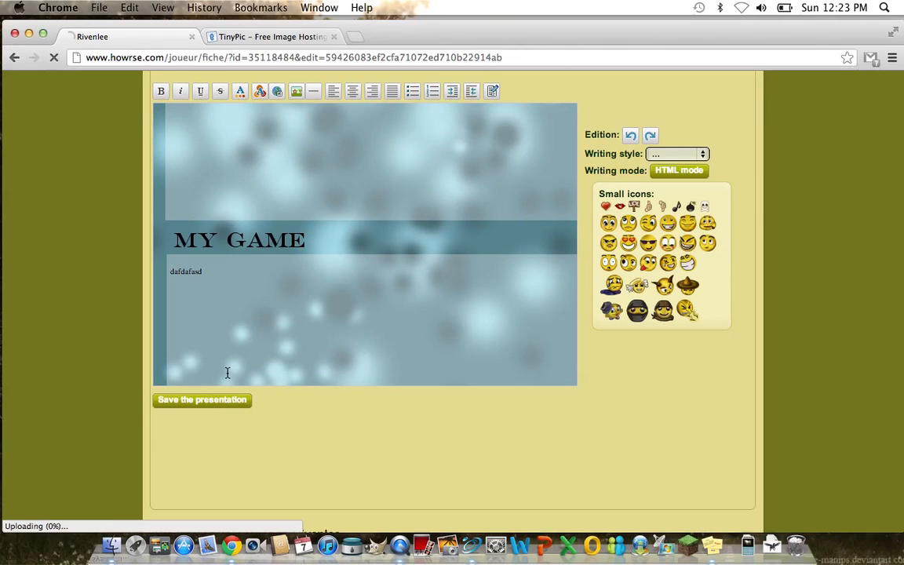
pyautogui.click(200, 400)
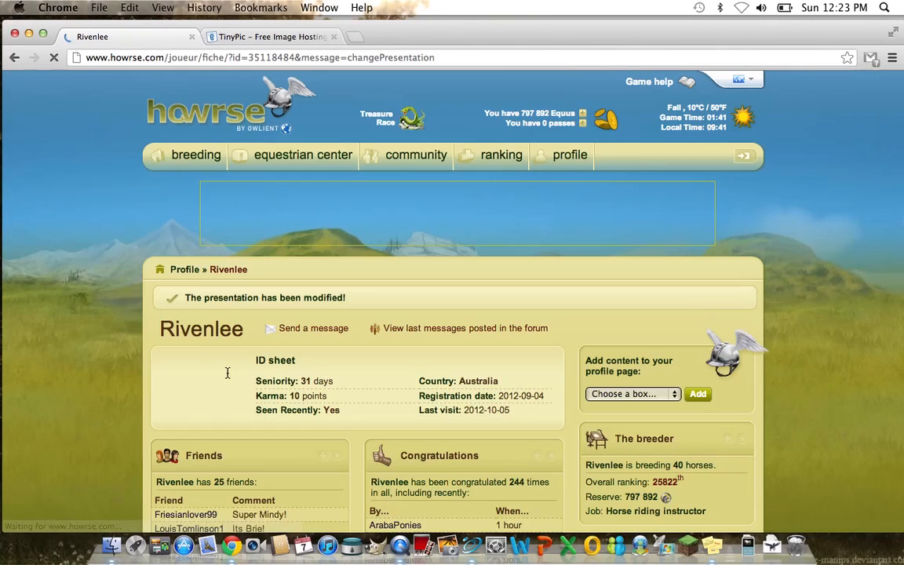
pyautogui.scroll(-3)
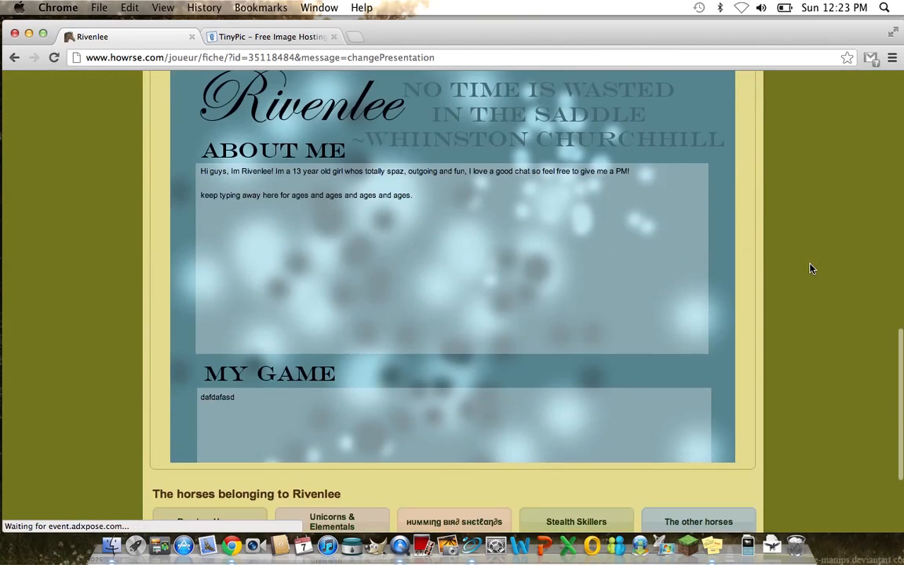
pyautogui.scroll(-3)
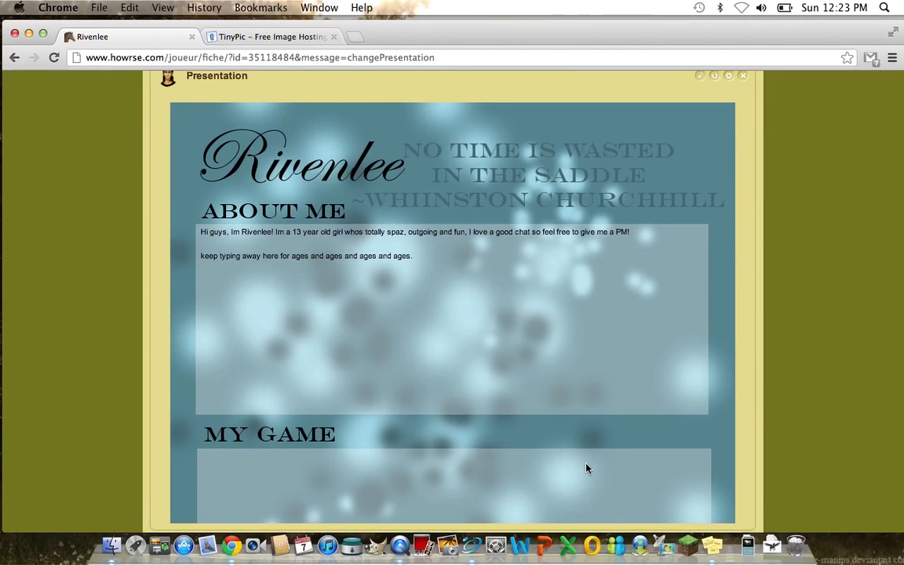
pyautogui.scroll(-3)
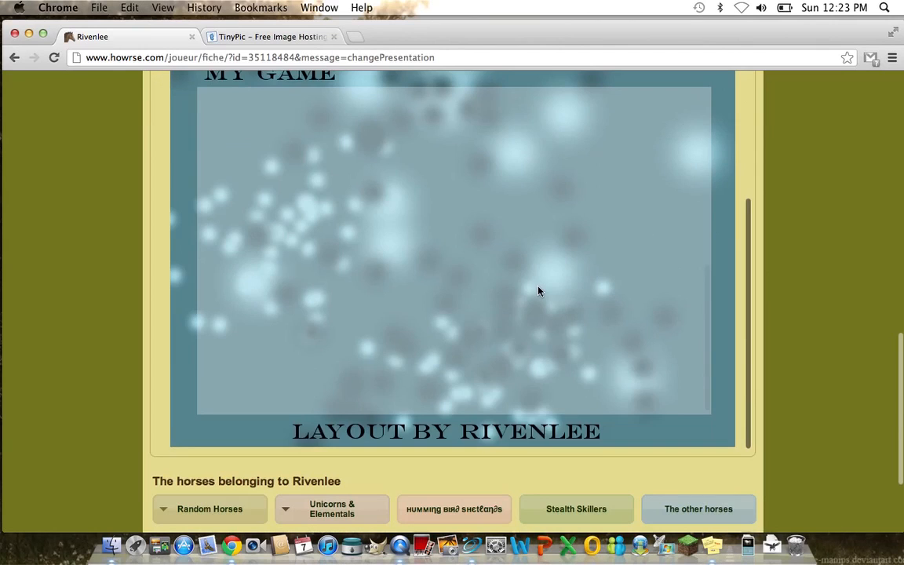
pyautogui.scroll(-3)
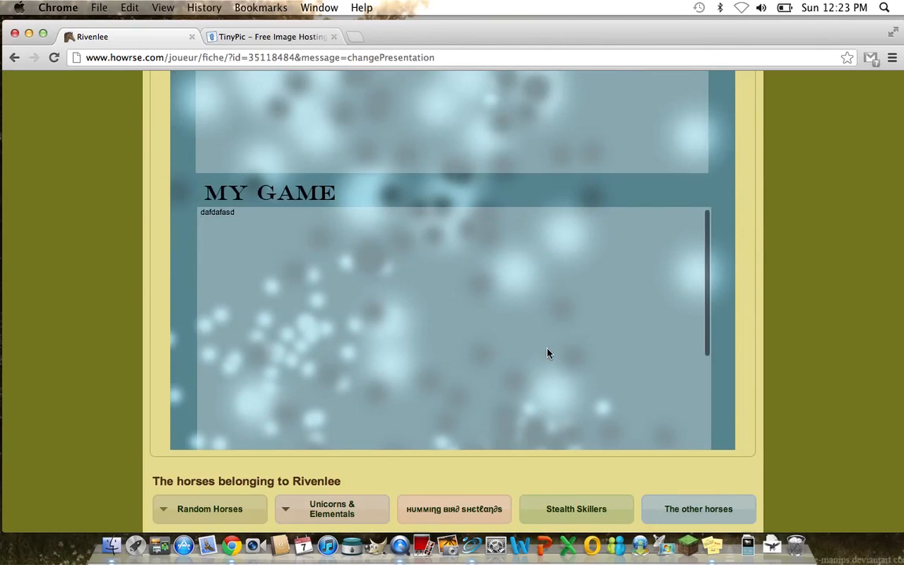
pyautogui.scroll(-3)
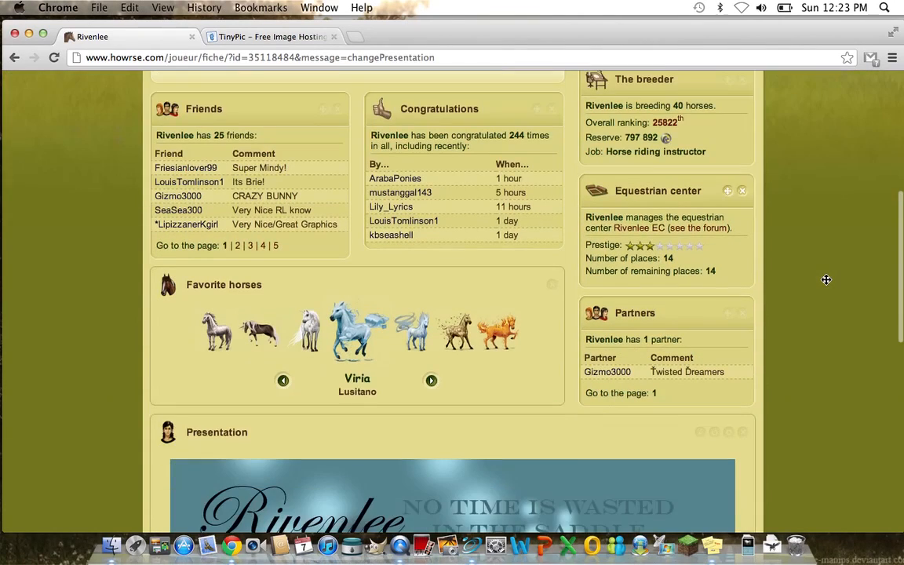
pyautogui.scroll(-3)
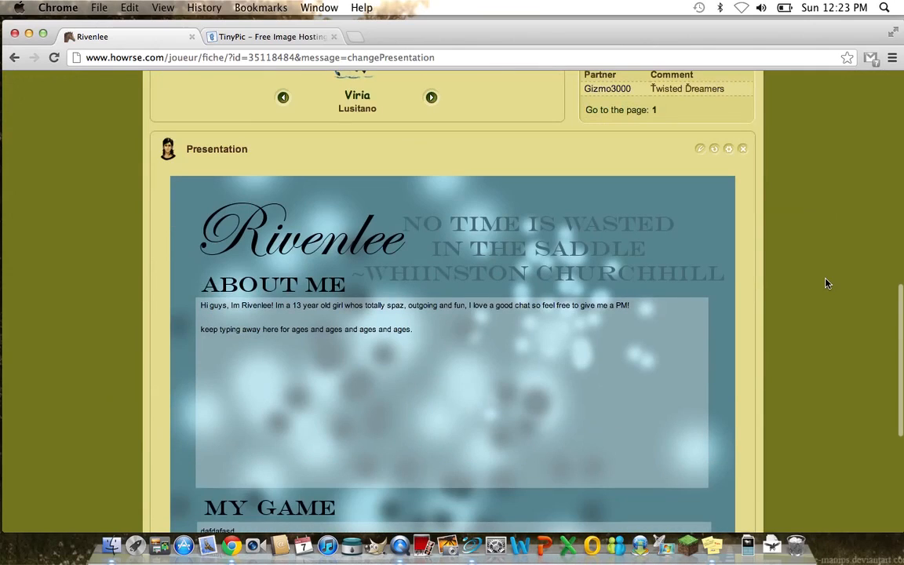